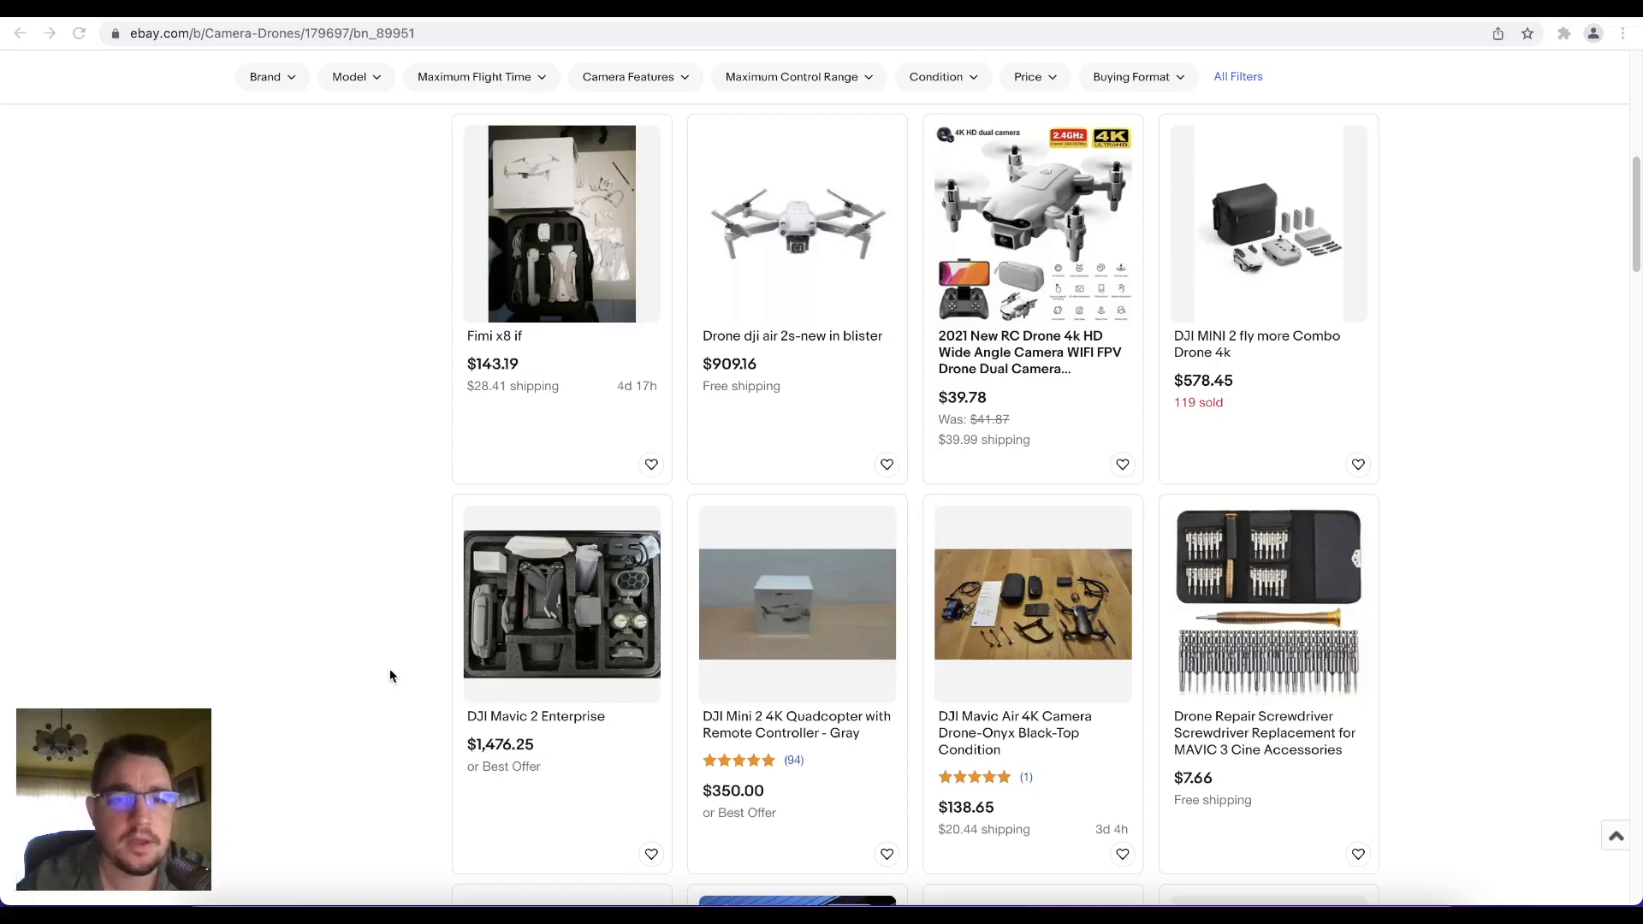
{"action": "mouse_move", "coordinate": [487, 402]}
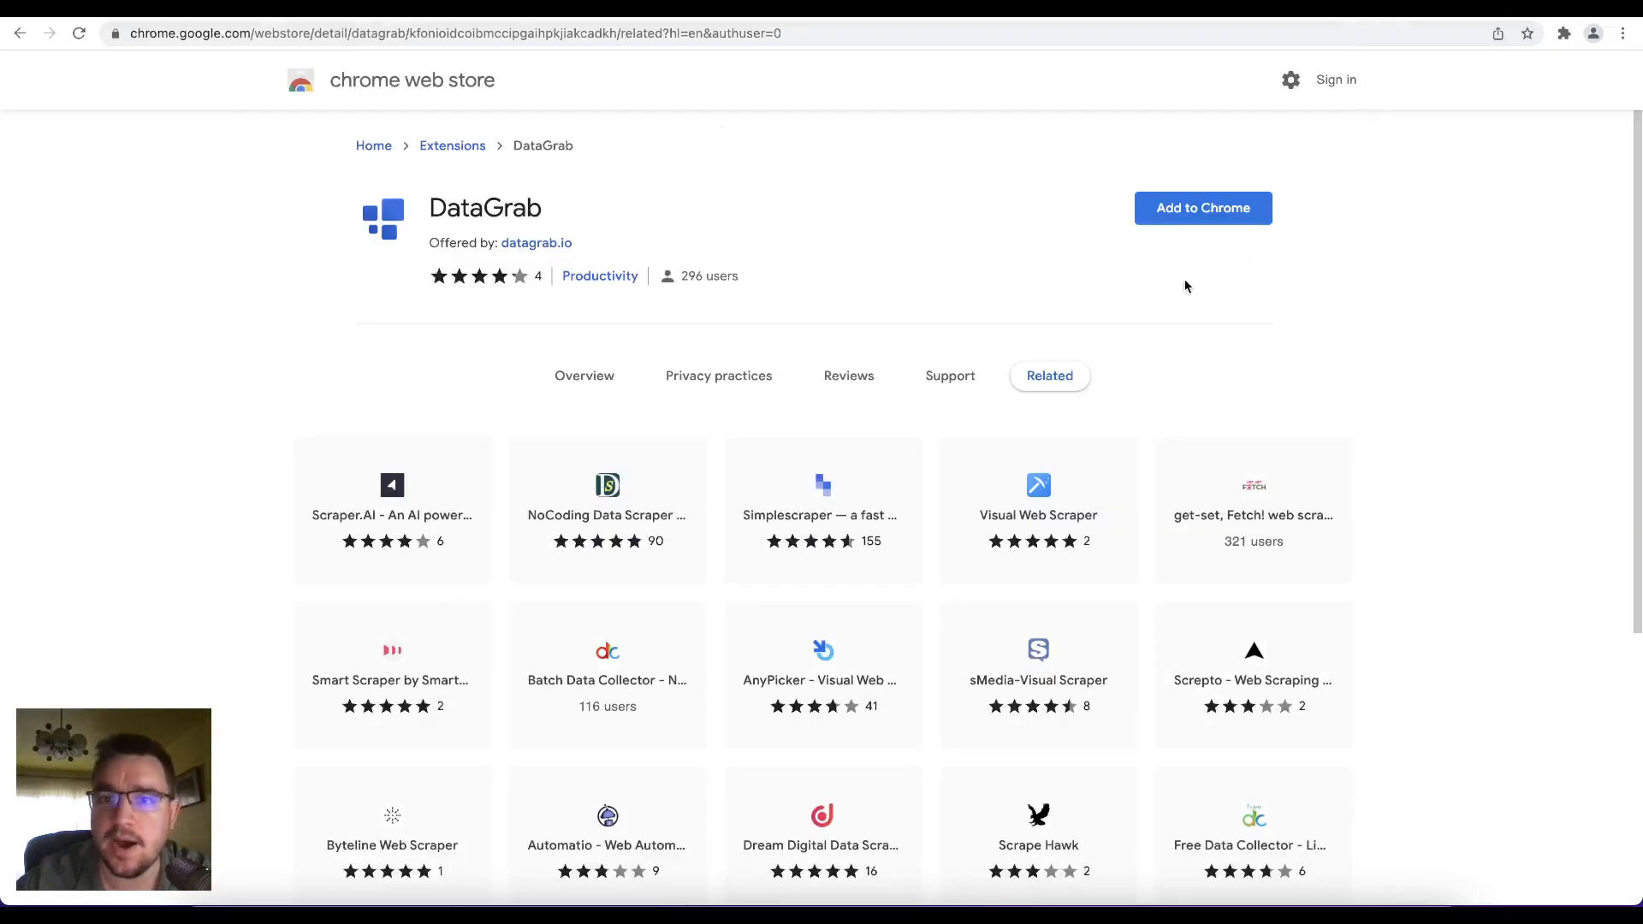
Step: Pin the DataGrab extension and open its panel on the eBay camera drones page
{"action": "left_click", "coordinate": [1201, 208]}
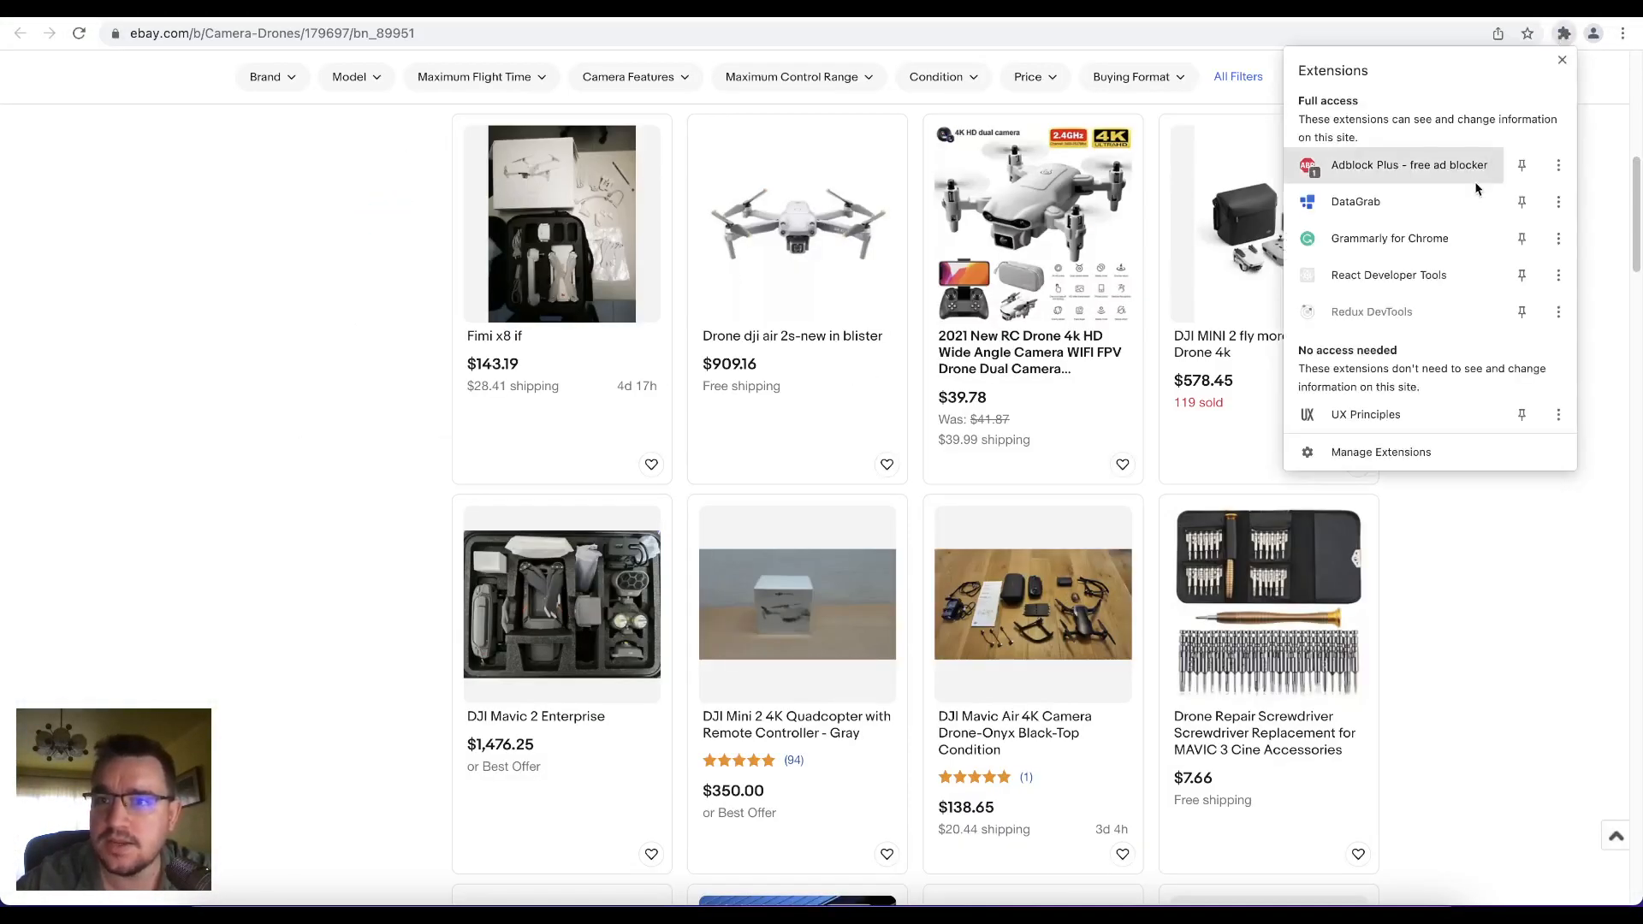
{"action": "left_click", "coordinate": [1563, 33]}
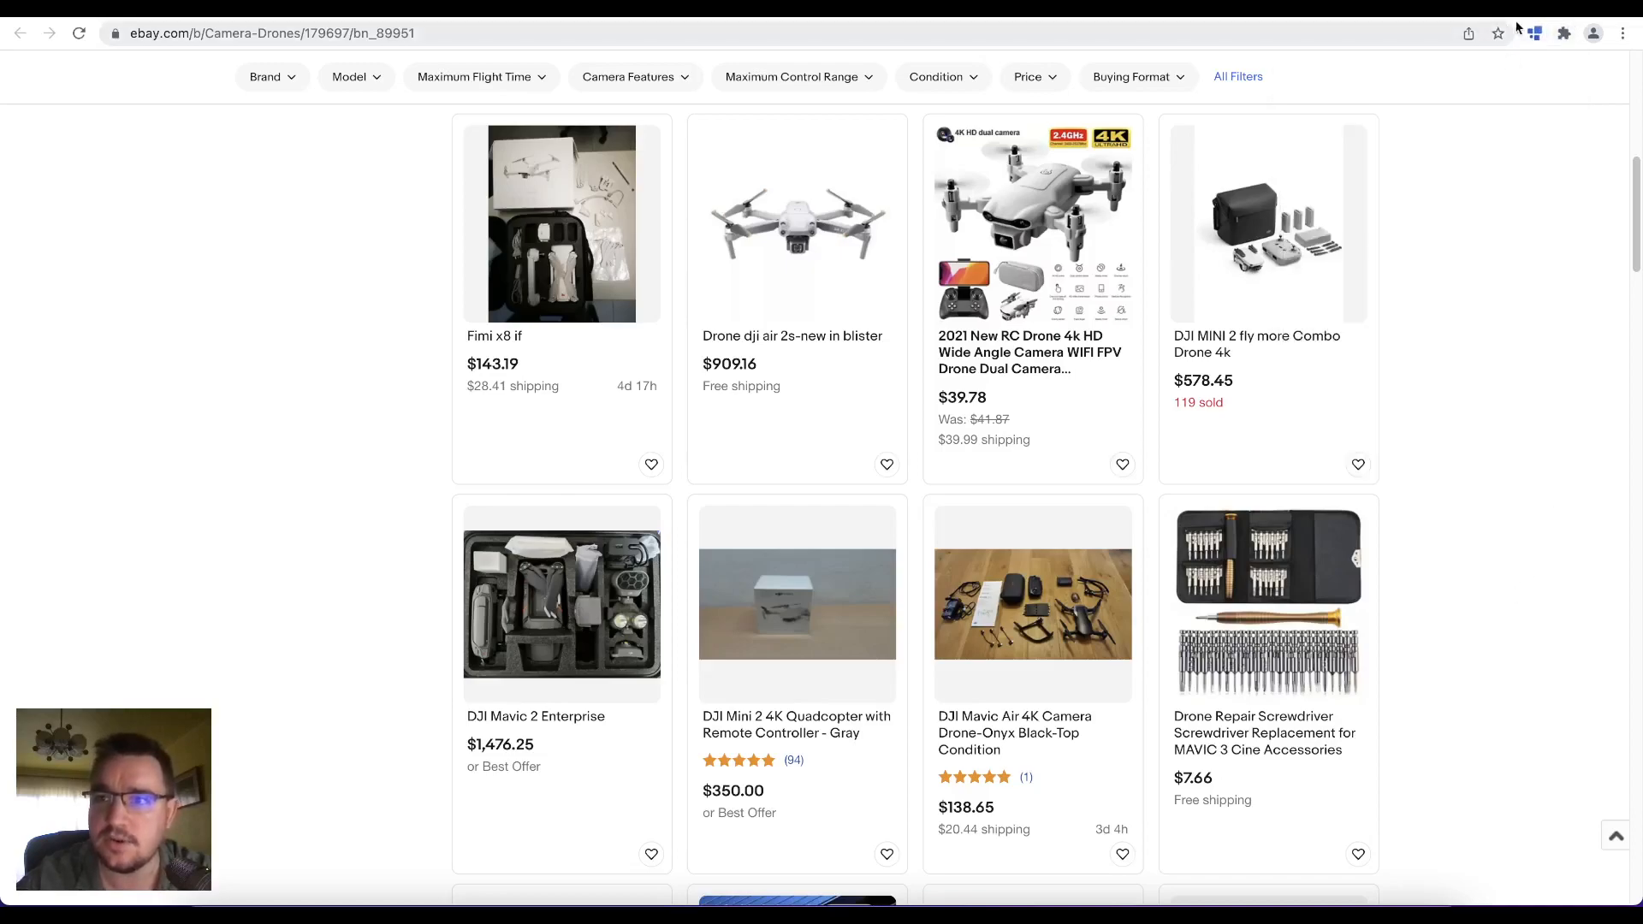
{"action": "left_click", "coordinate": [1533, 32]}
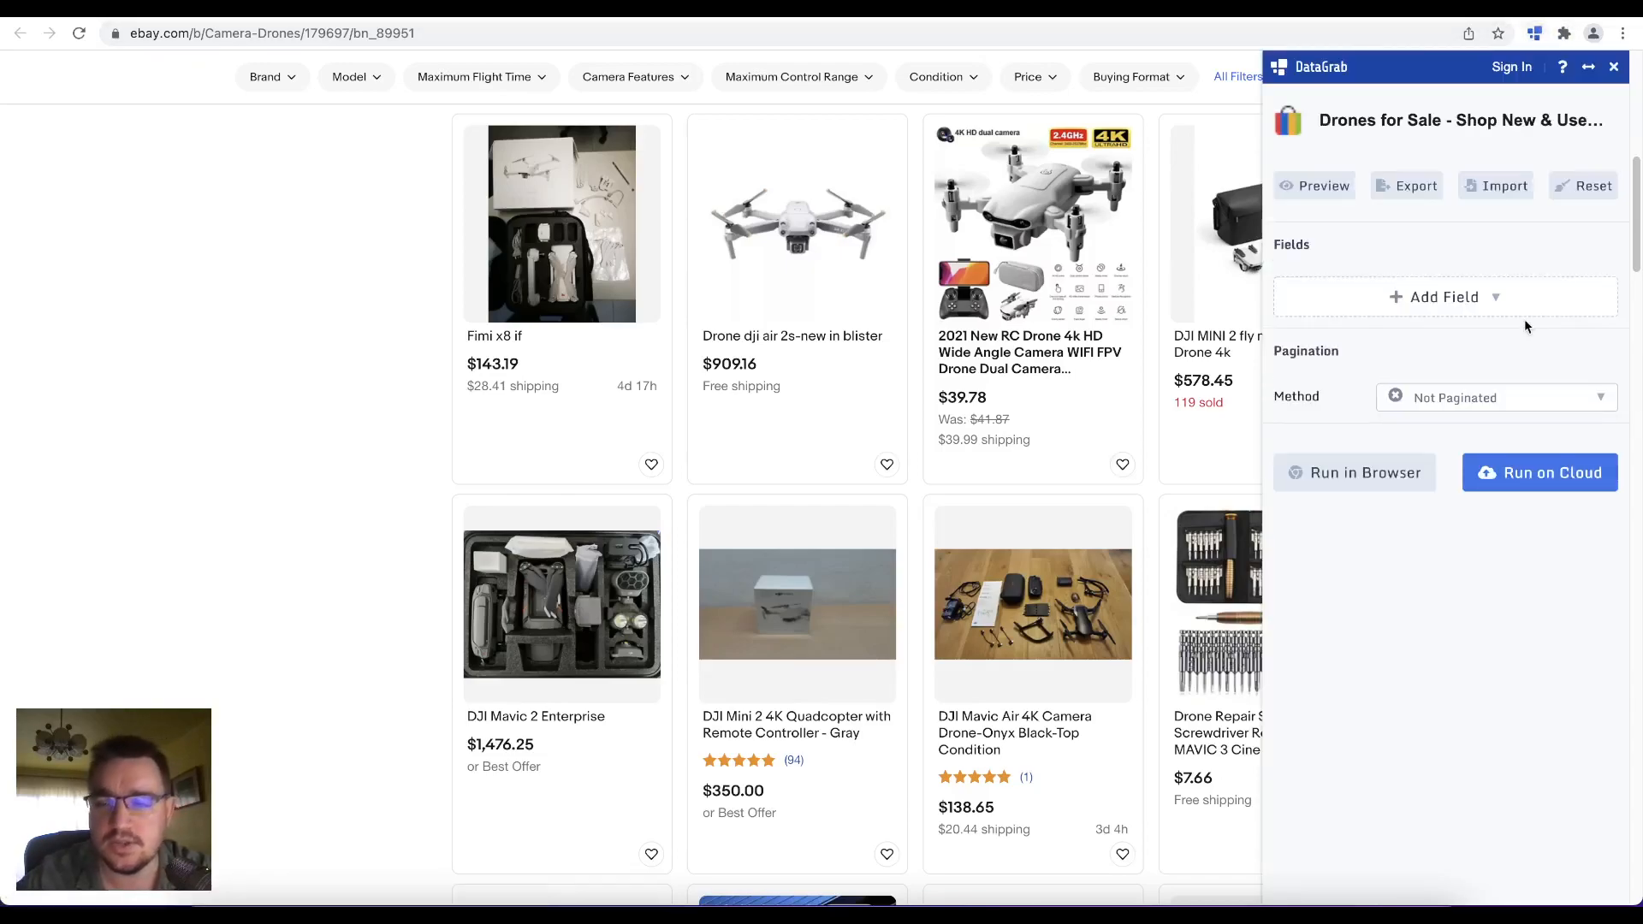
{"action": "mouse_move", "coordinate": [1288, 277]}
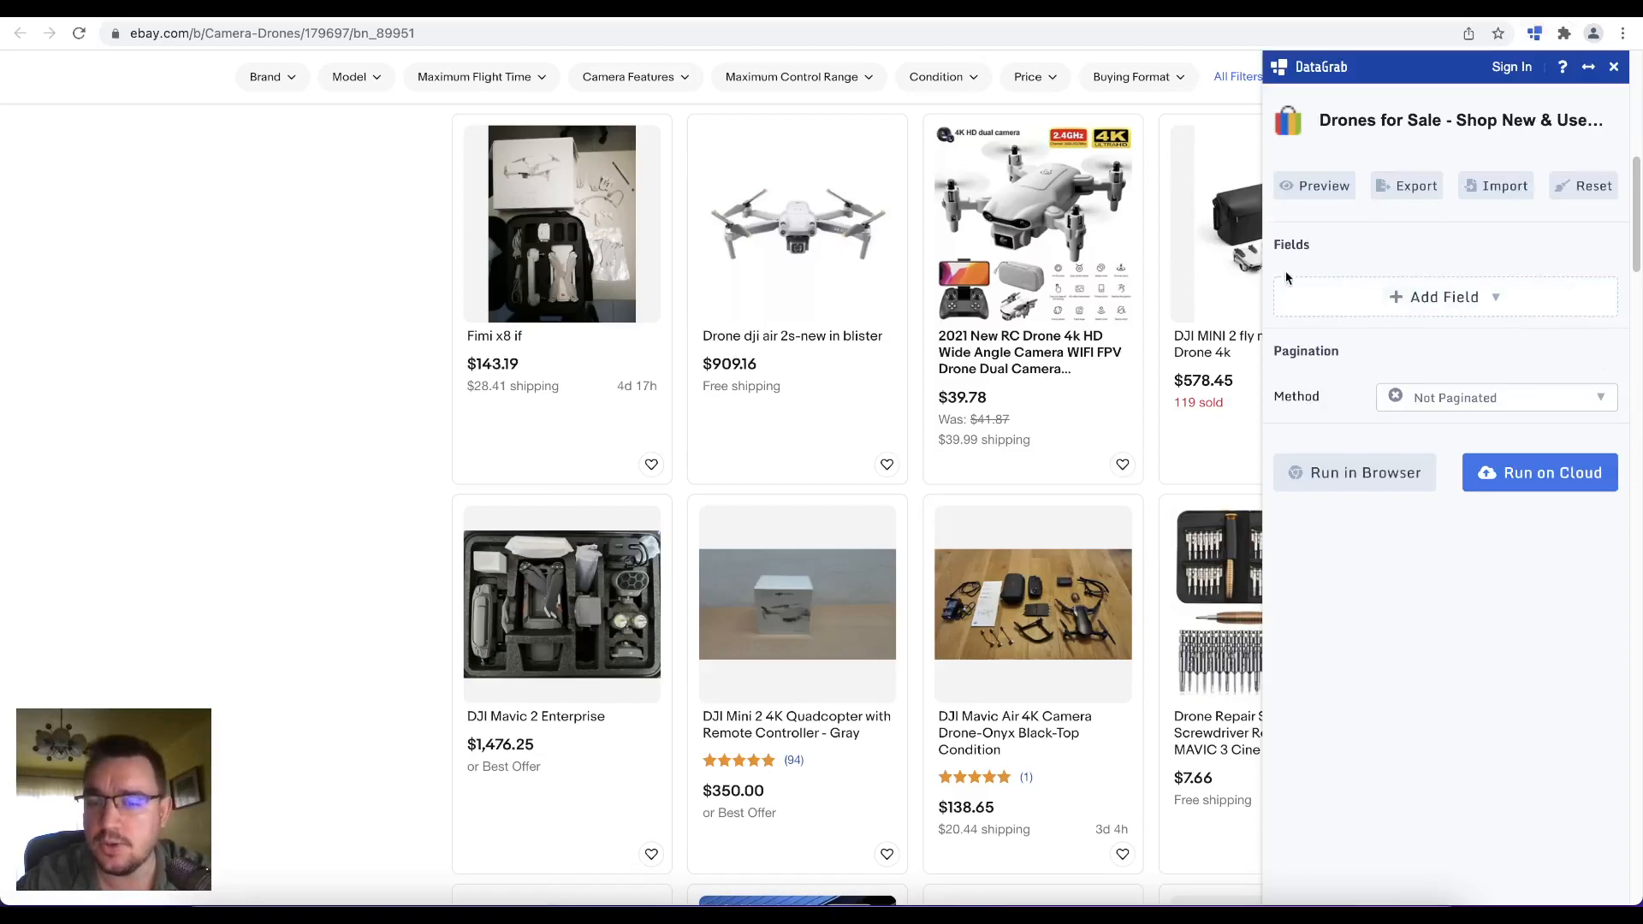
Step: Add text fields 'name' from the drone listing titles and 'price' from their prices
{"action": "left_click", "coordinate": [1443, 297]}
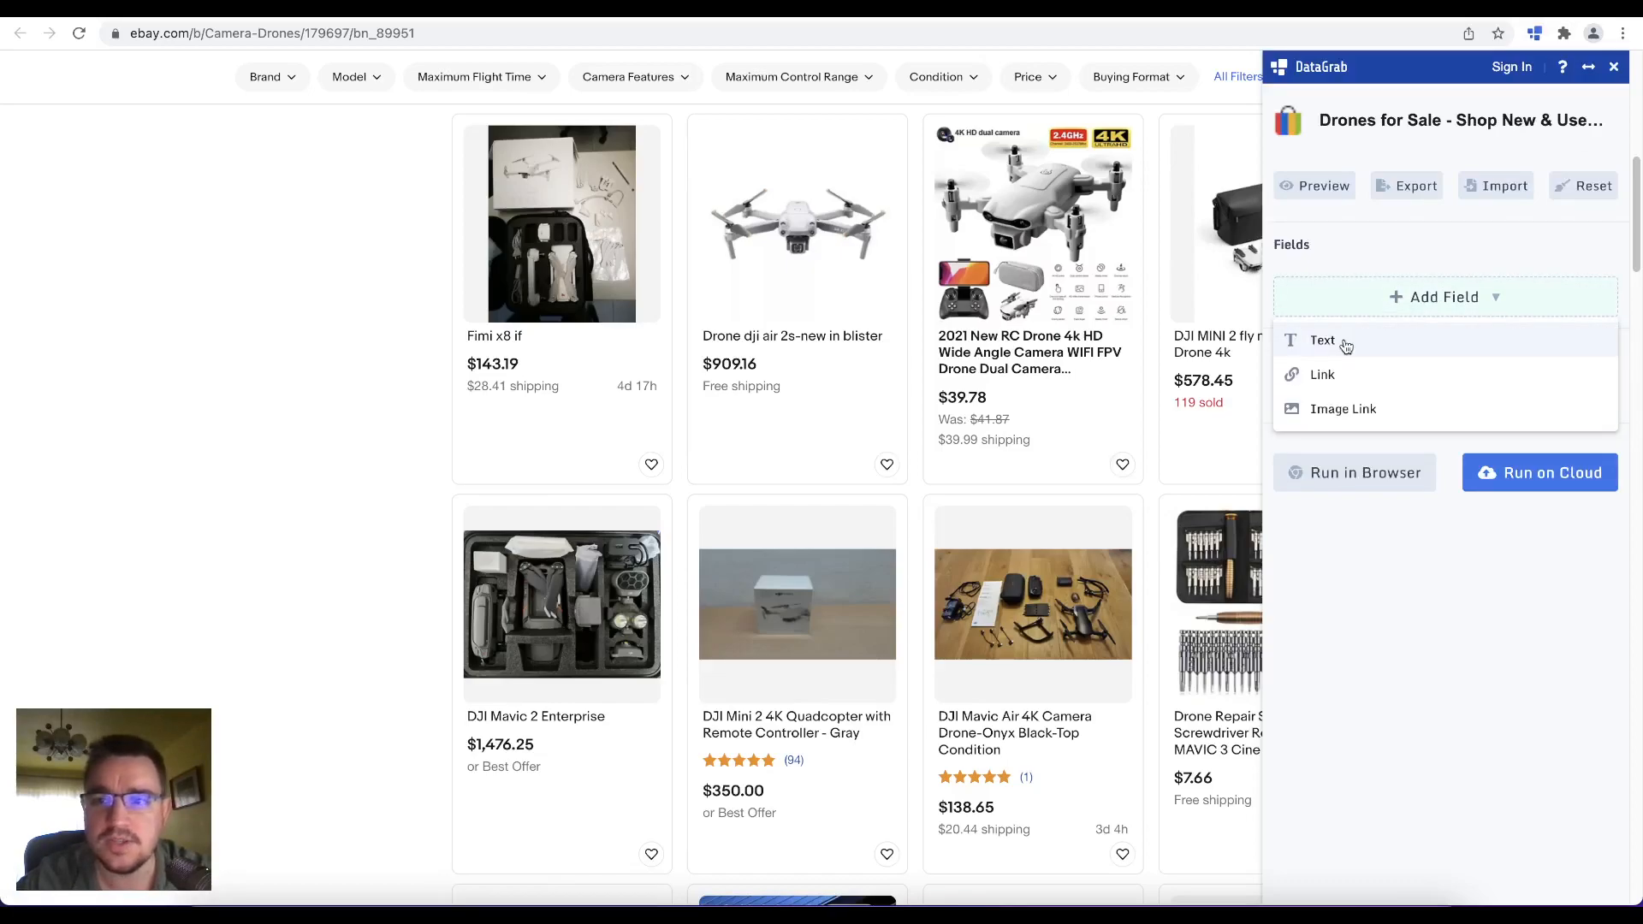
{"action": "left_click", "coordinate": [1324, 339]}
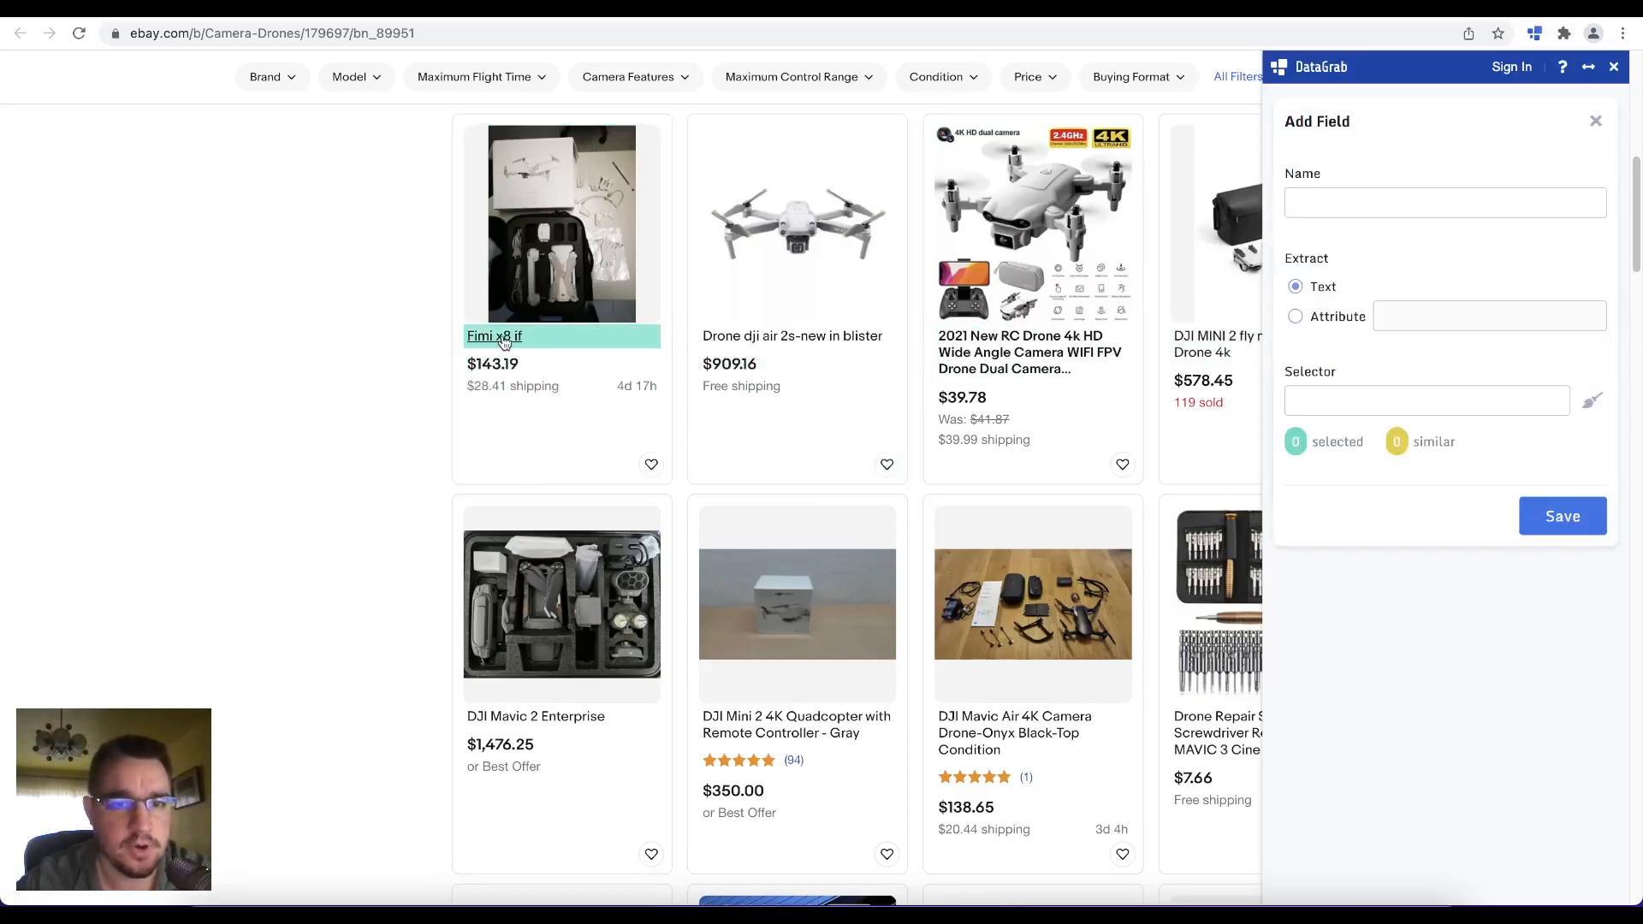
{"action": "left_click", "coordinate": [793, 335]}
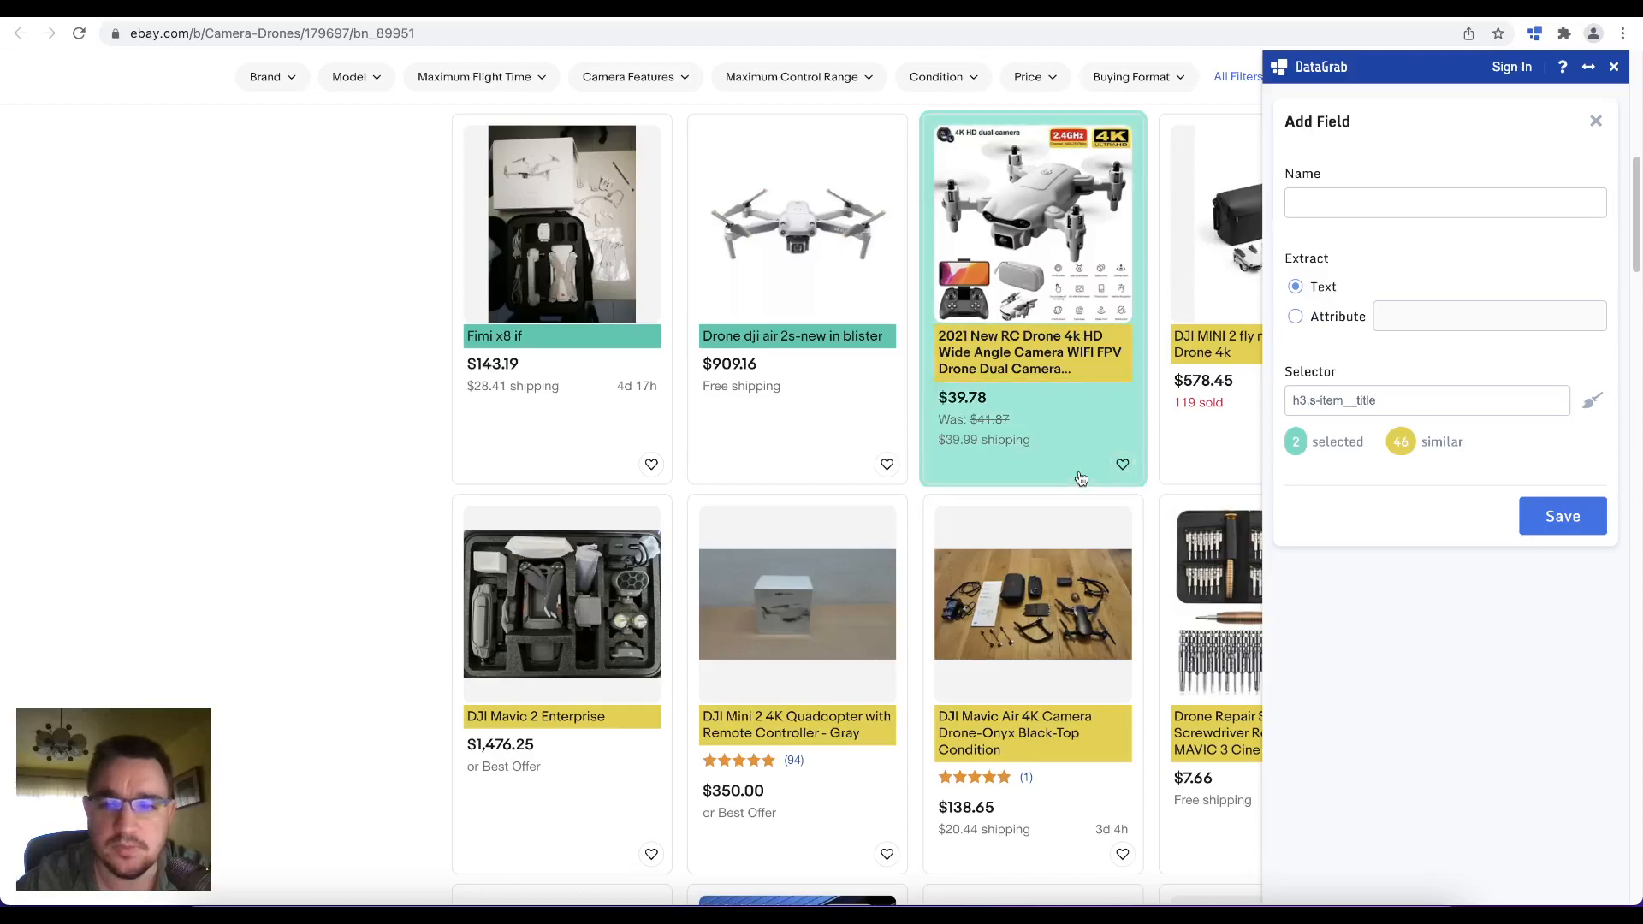
{"action": "left_click", "coordinate": [1444, 202]}
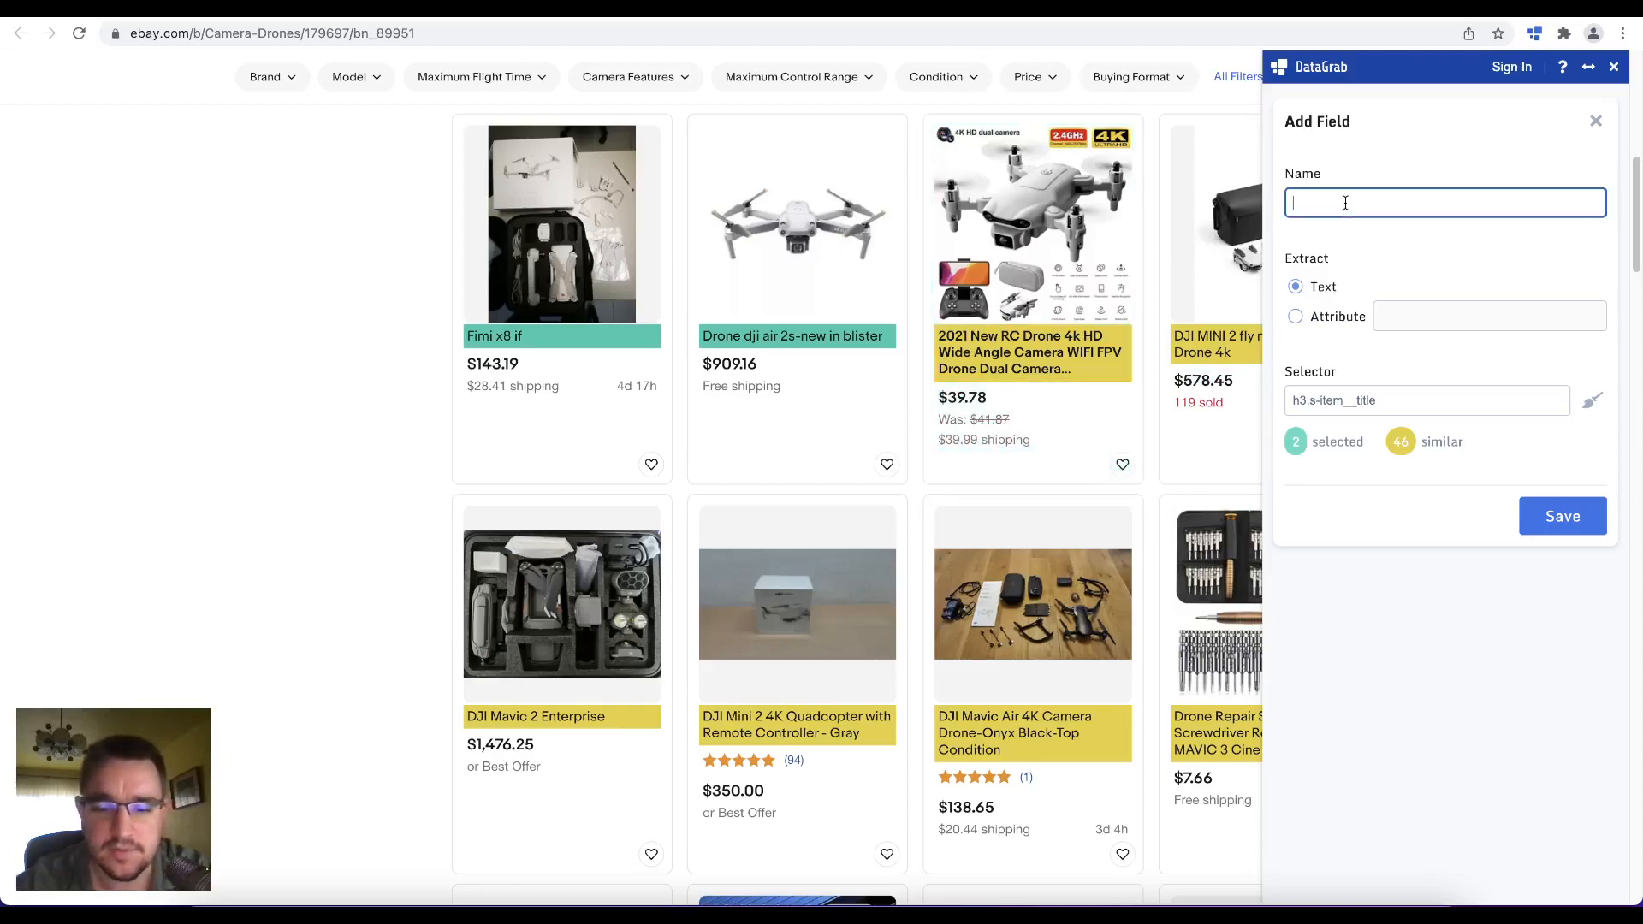
{"action": "left_click", "coordinate": [1561, 515]}
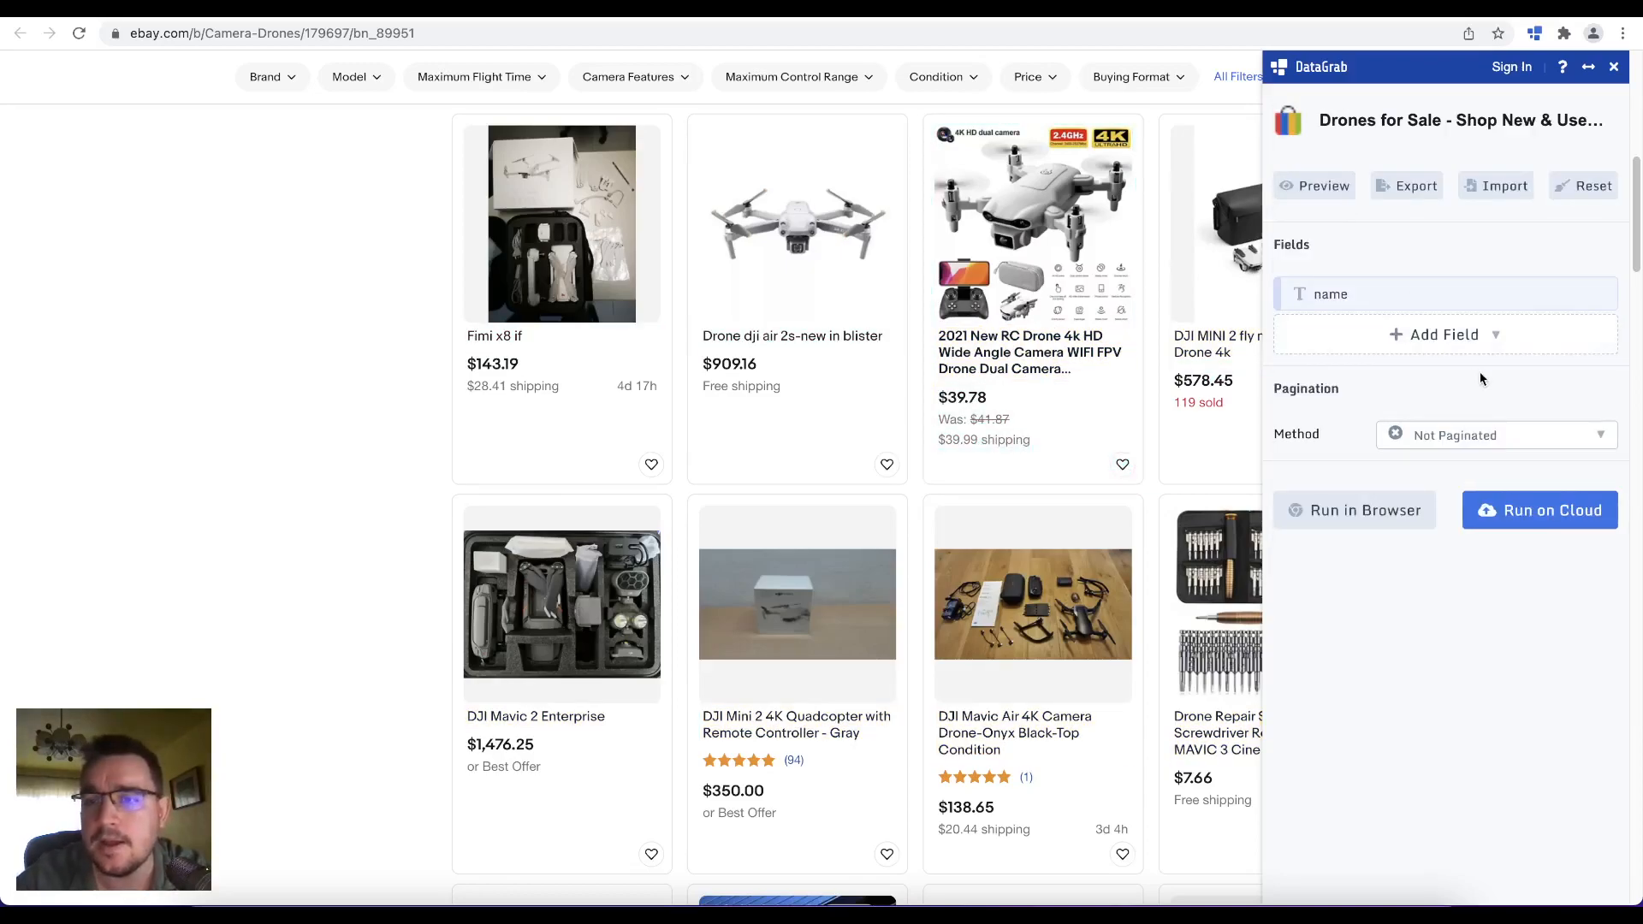
{"action": "left_click", "coordinate": [1444, 334]}
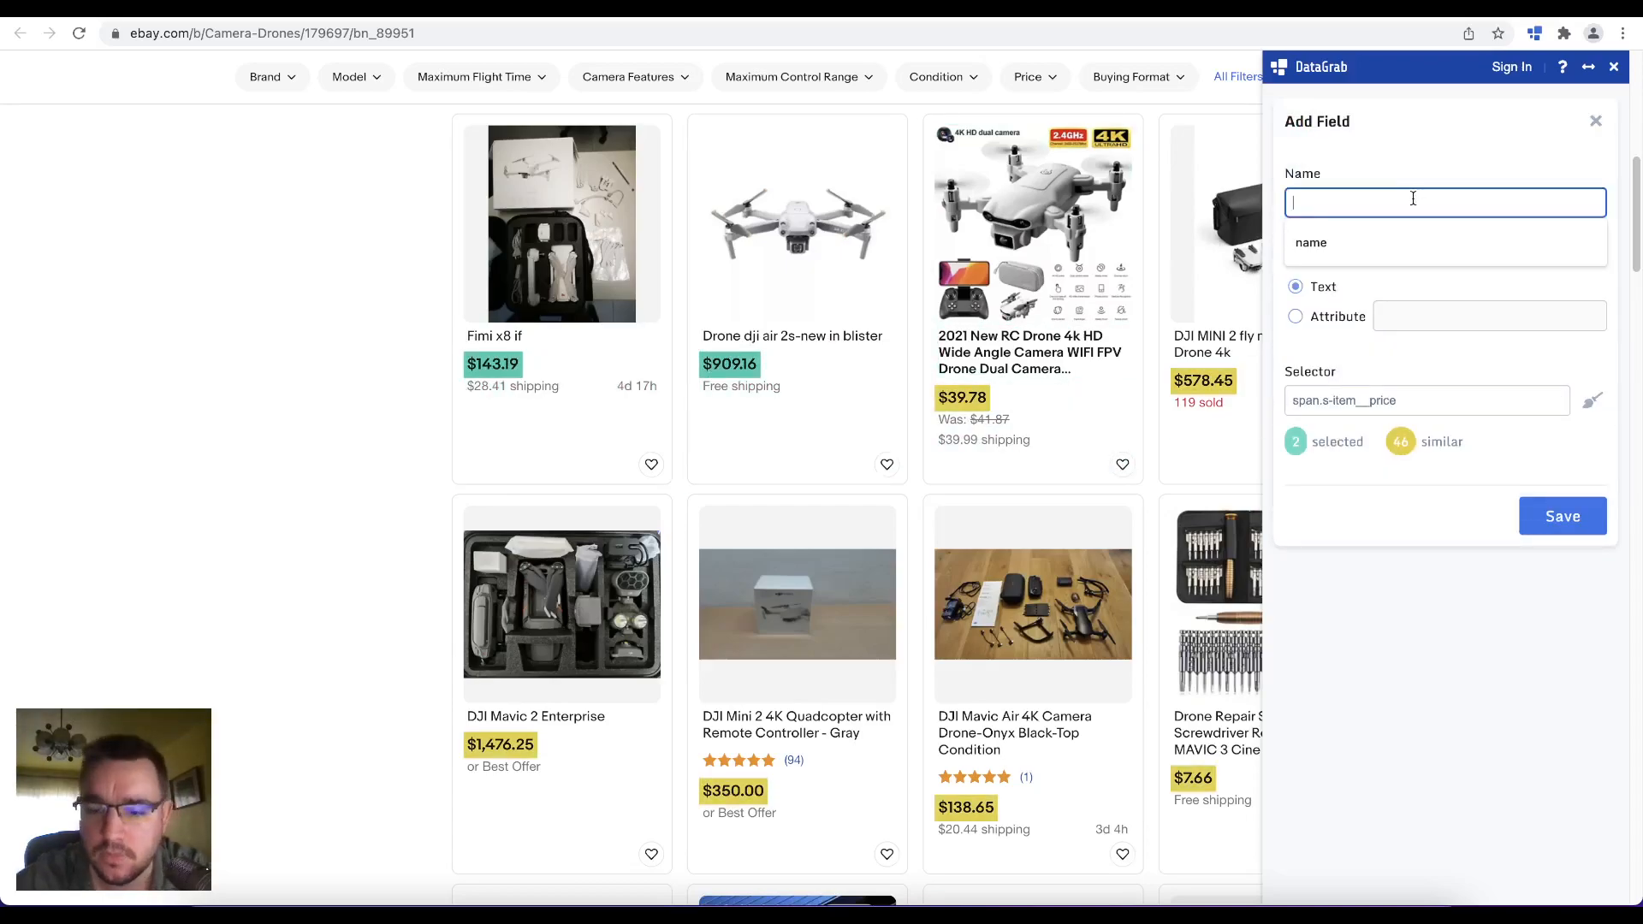
{"action": "left_click", "coordinate": [1560, 515]}
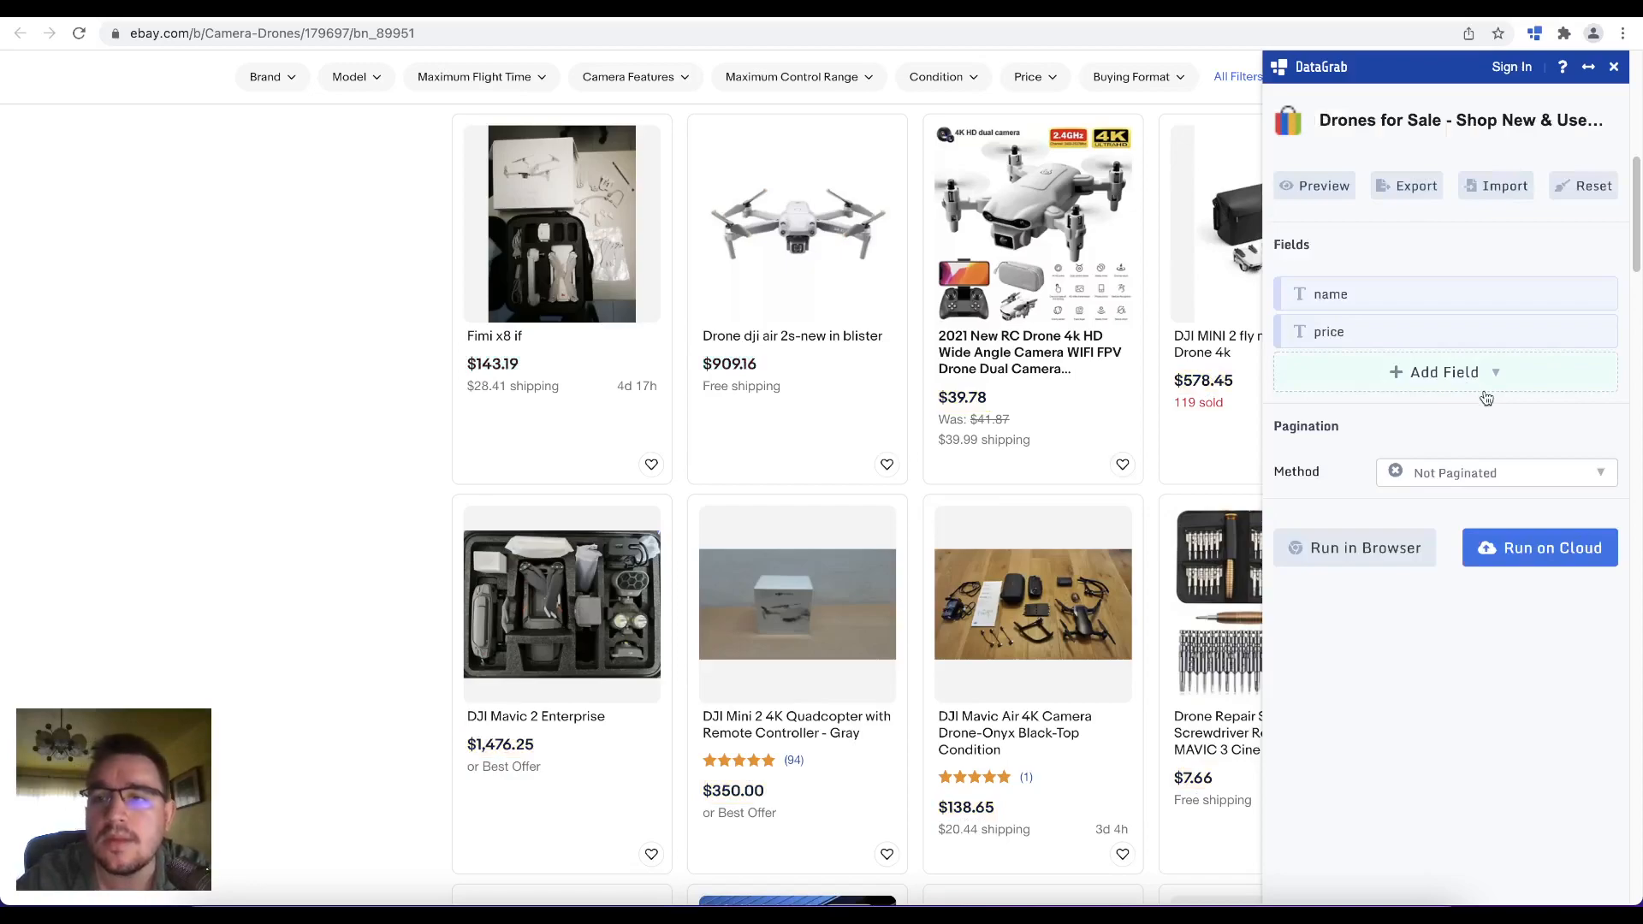
Step: Add a link field named 'url' capturing the listing title links
{"action": "left_click", "coordinate": [1445, 372]}
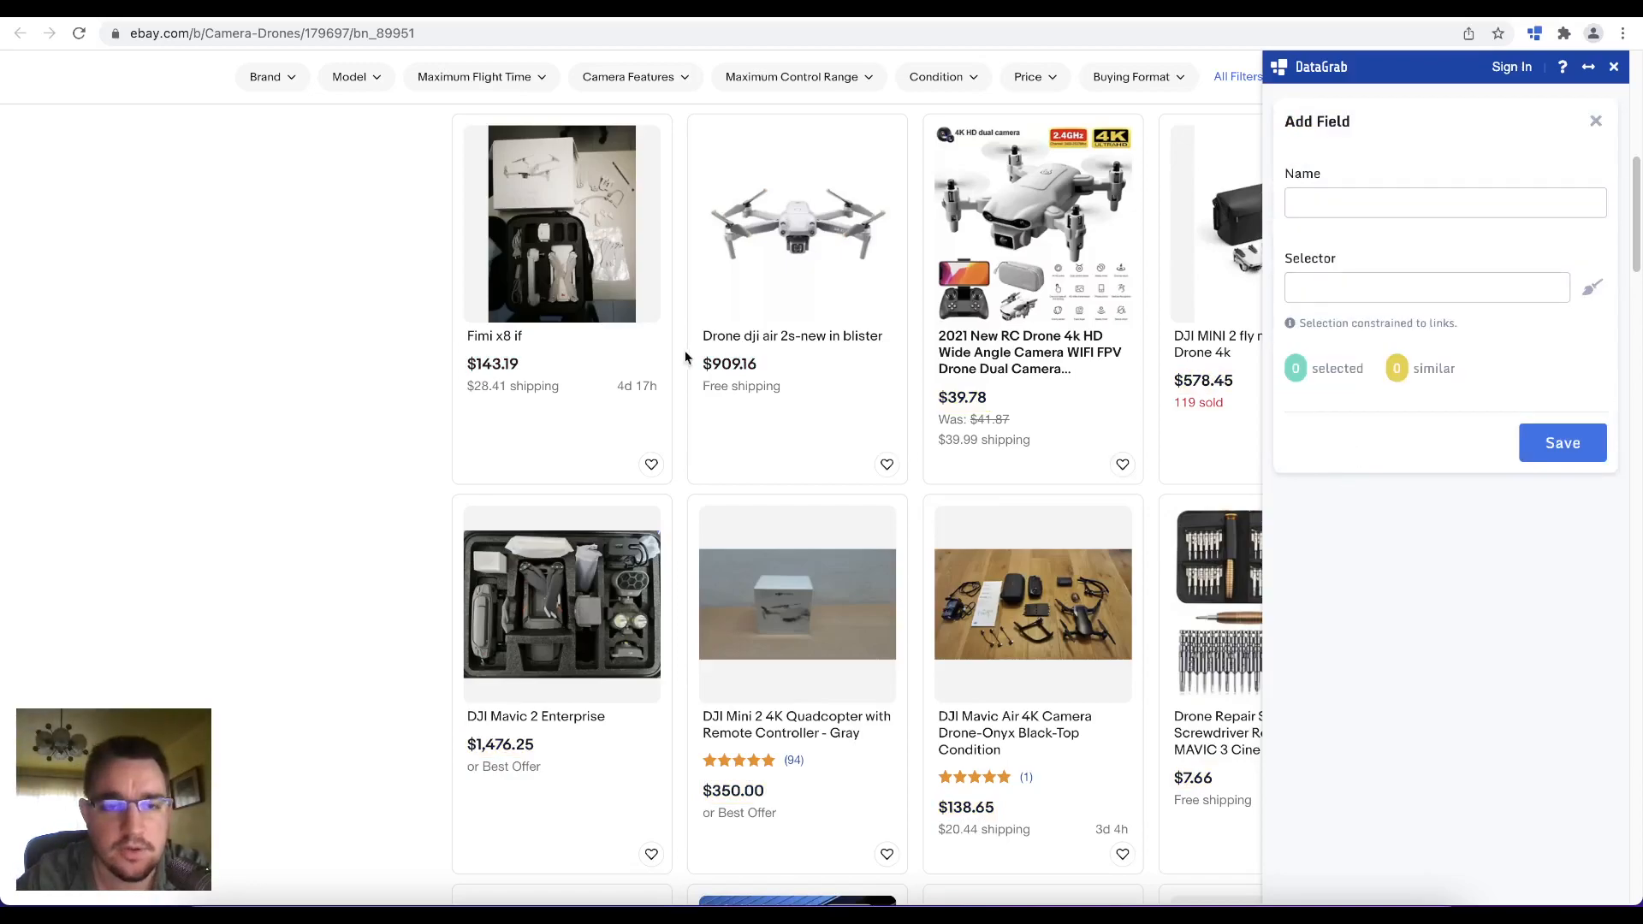
{"action": "left_click", "coordinate": [1030, 351]}
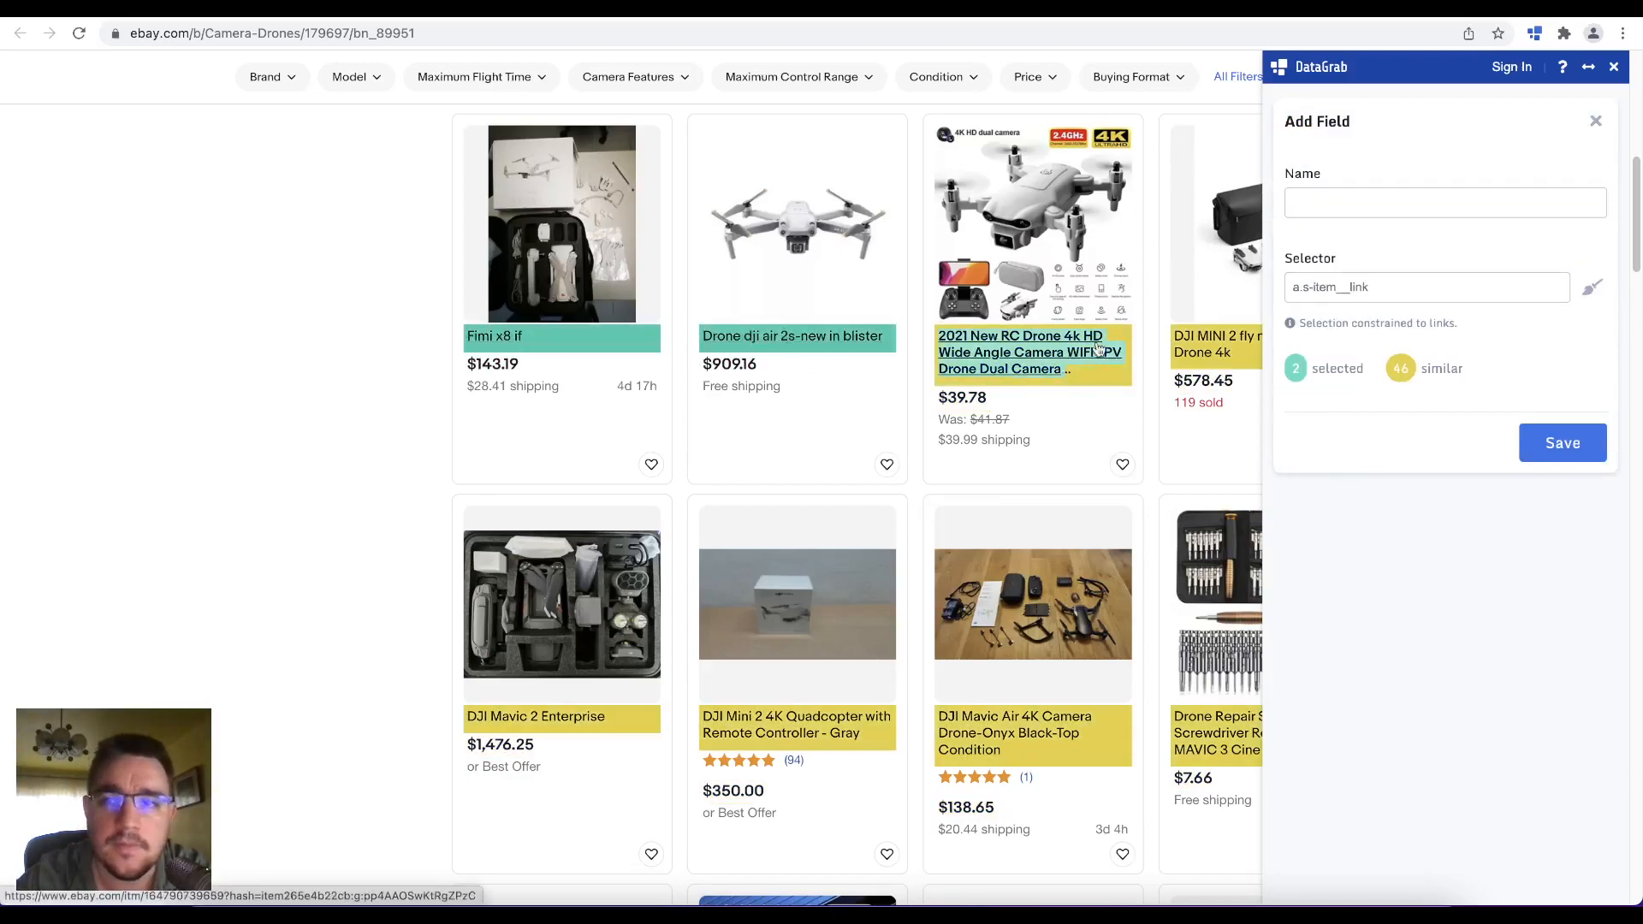
{"action": "type", "text": "url"}
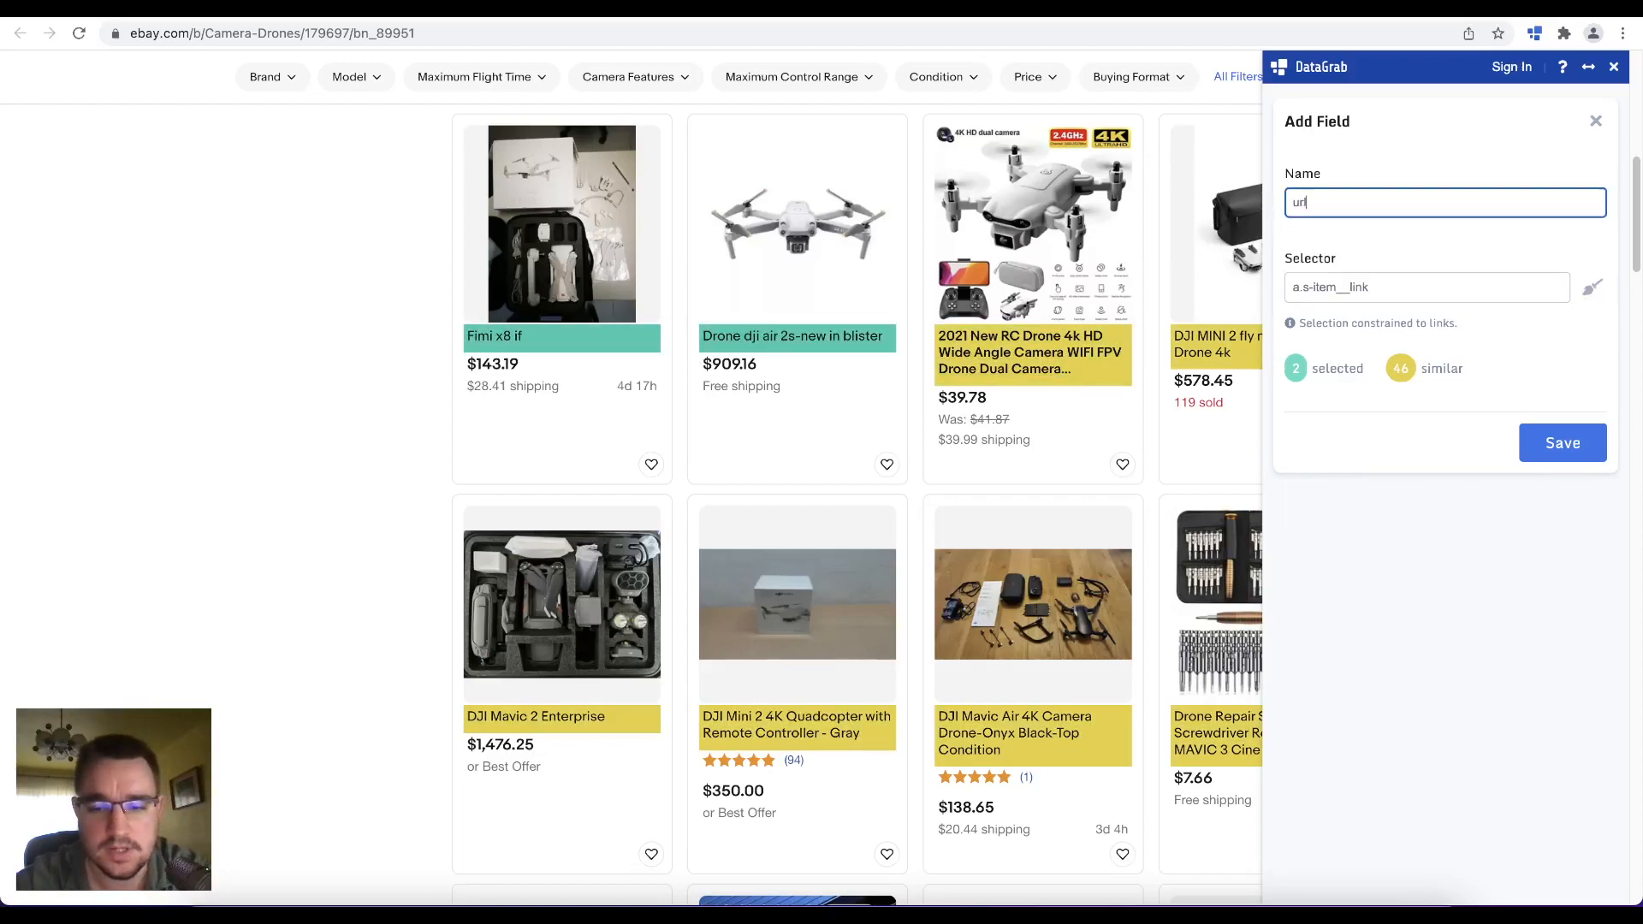
{"action": "left_click", "coordinate": [1561, 442]}
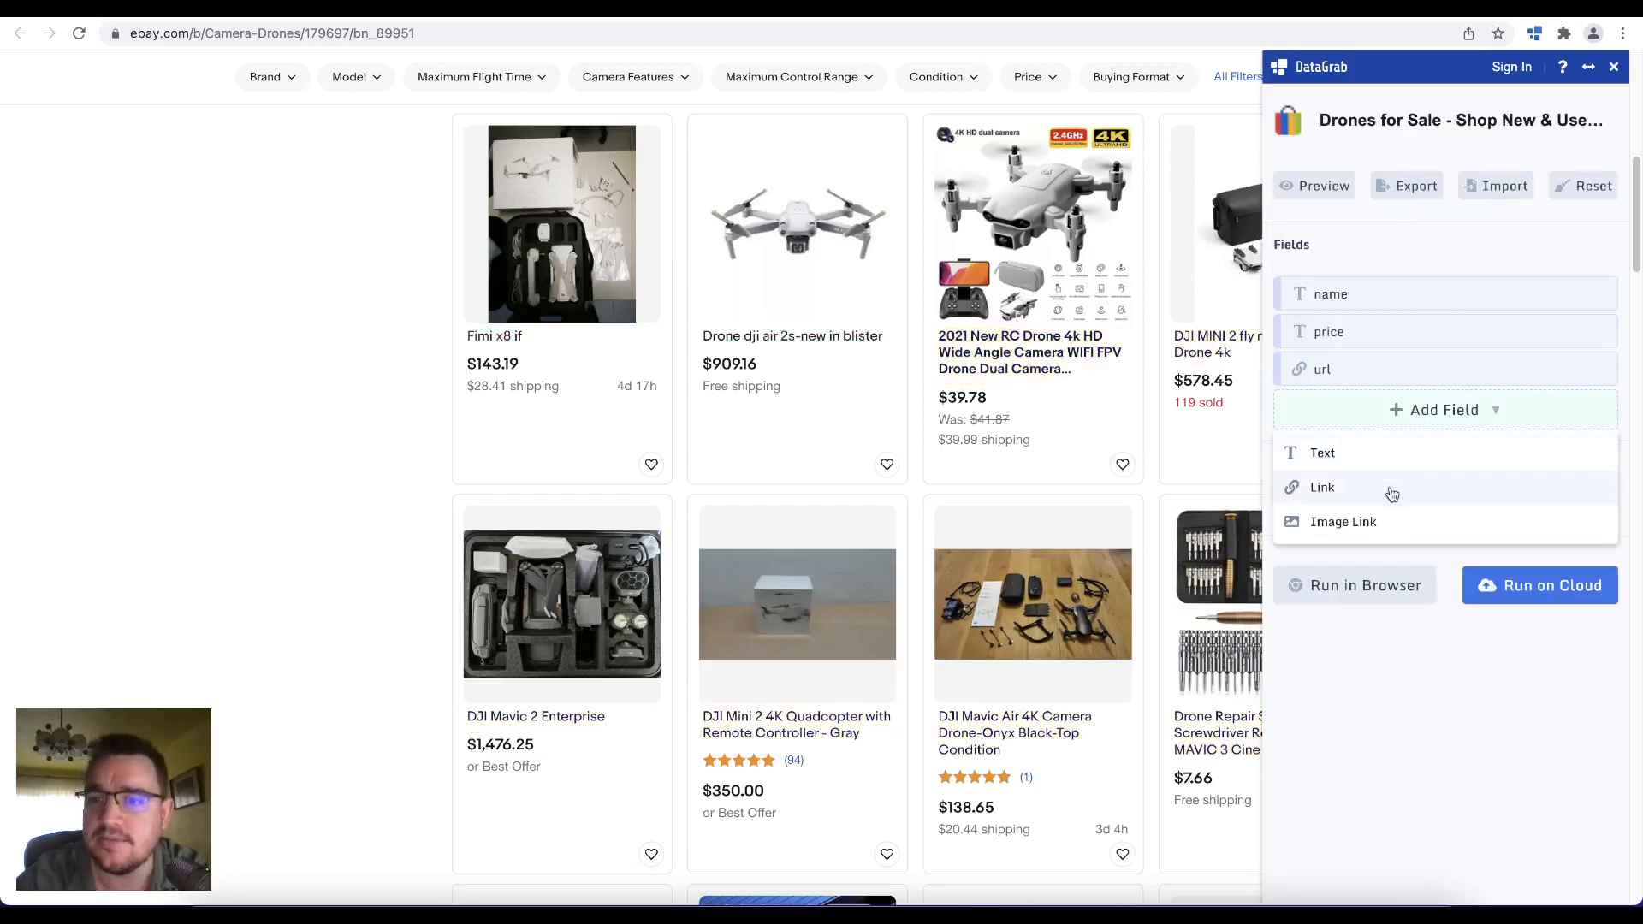
Step: Add an image link field named 'image' capturing the product photos
{"action": "left_click", "coordinate": [1343, 522]}
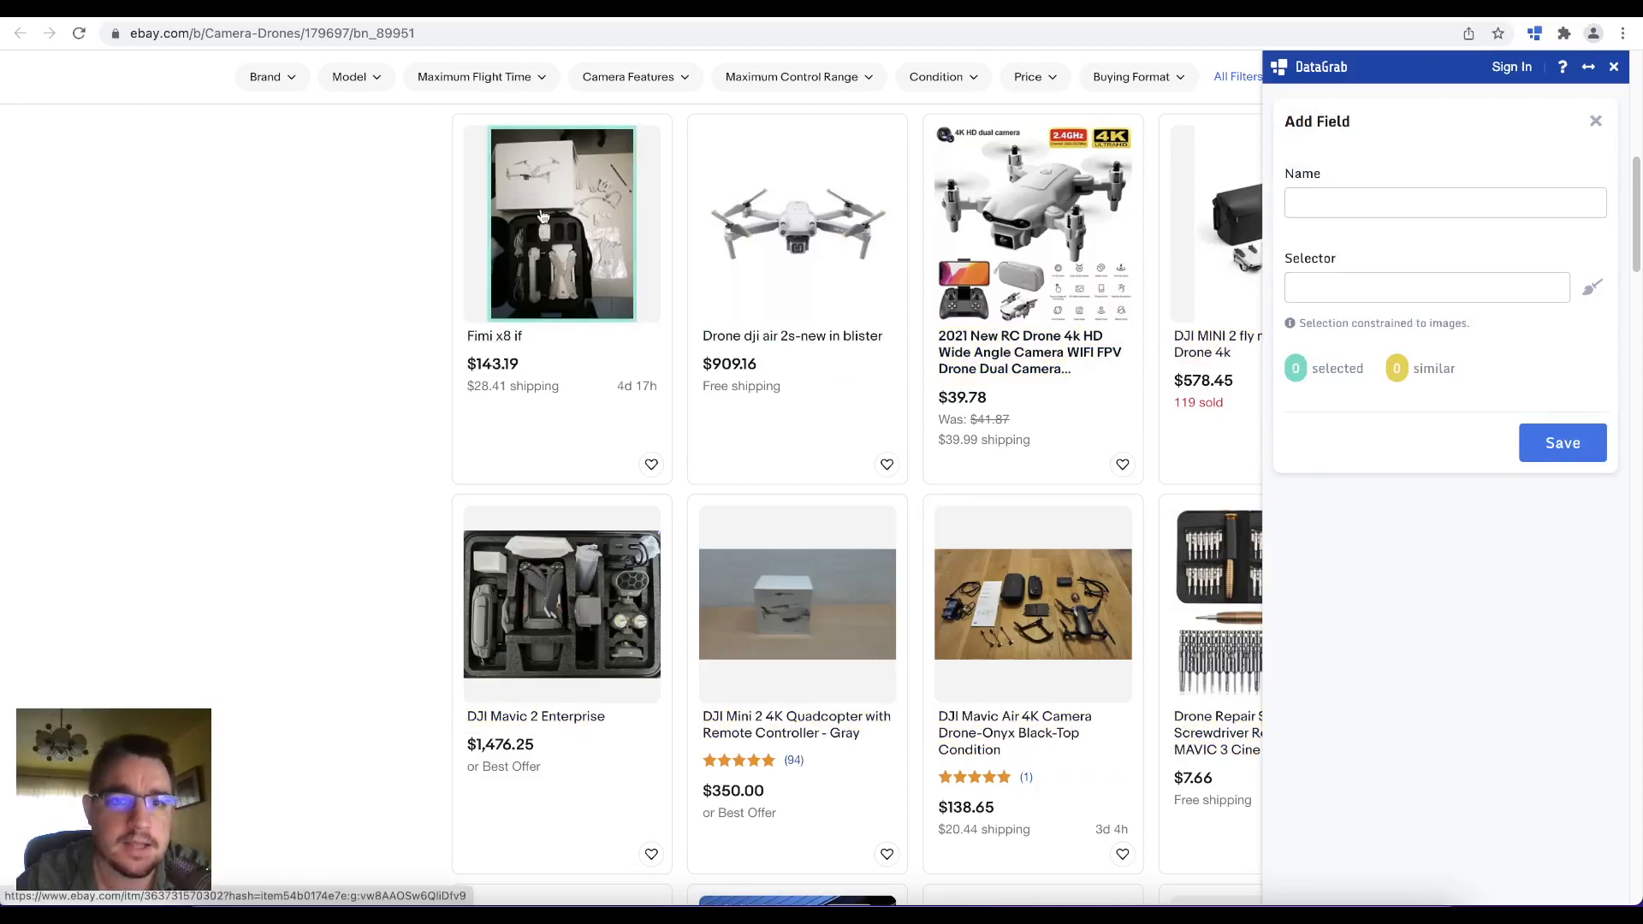
{"action": "type", "text": "im"}
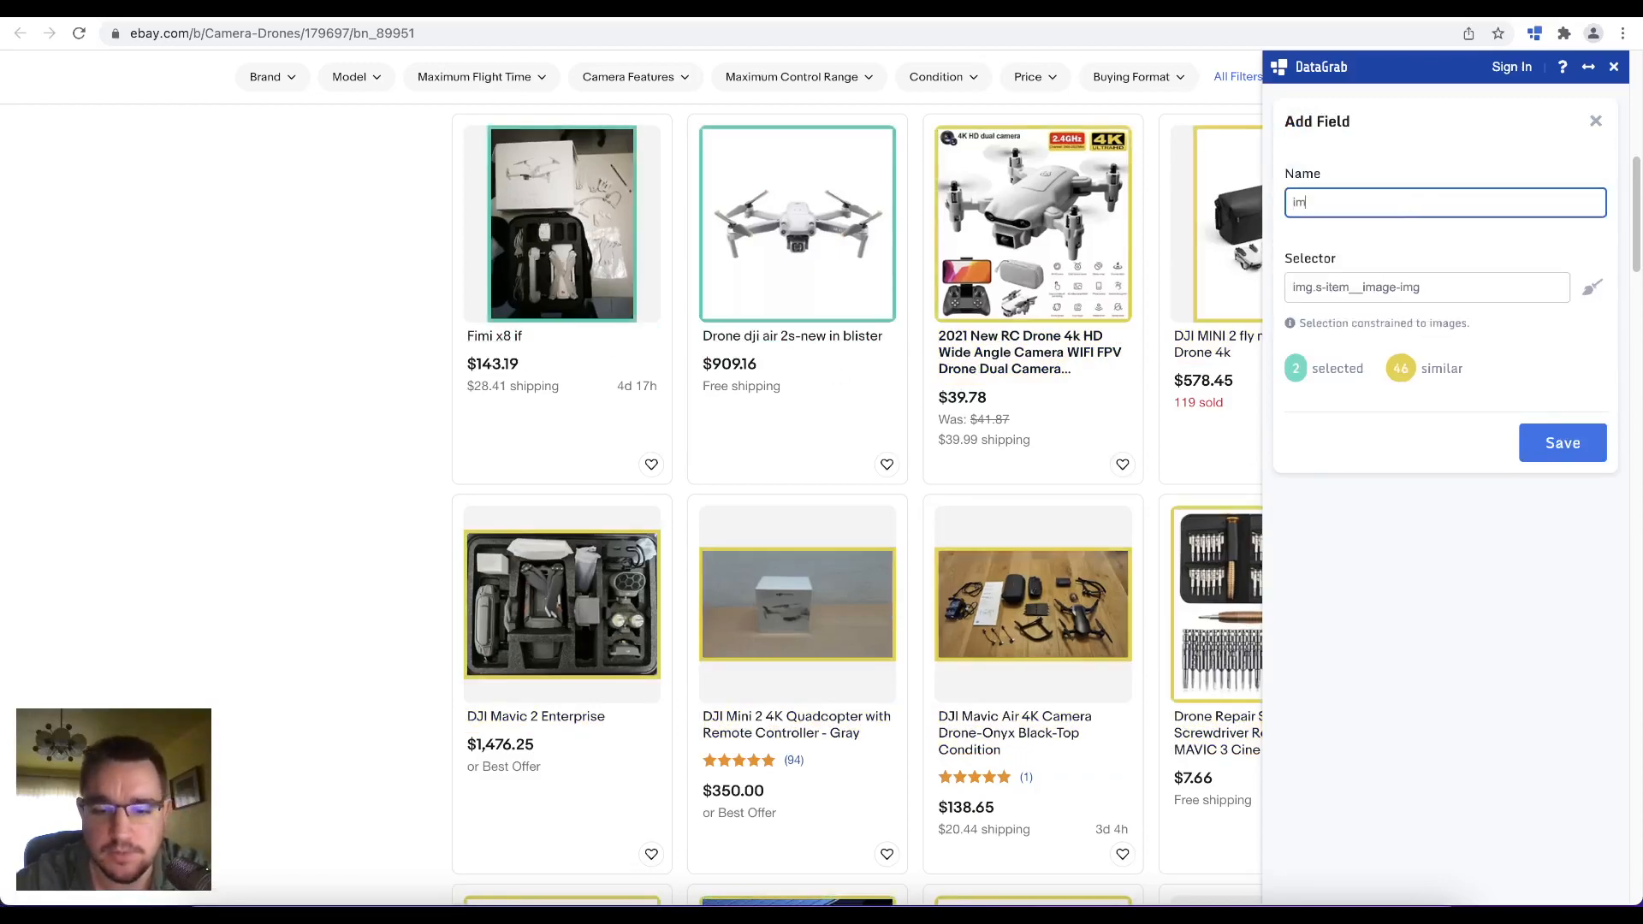
{"action": "type", "text": "age"}
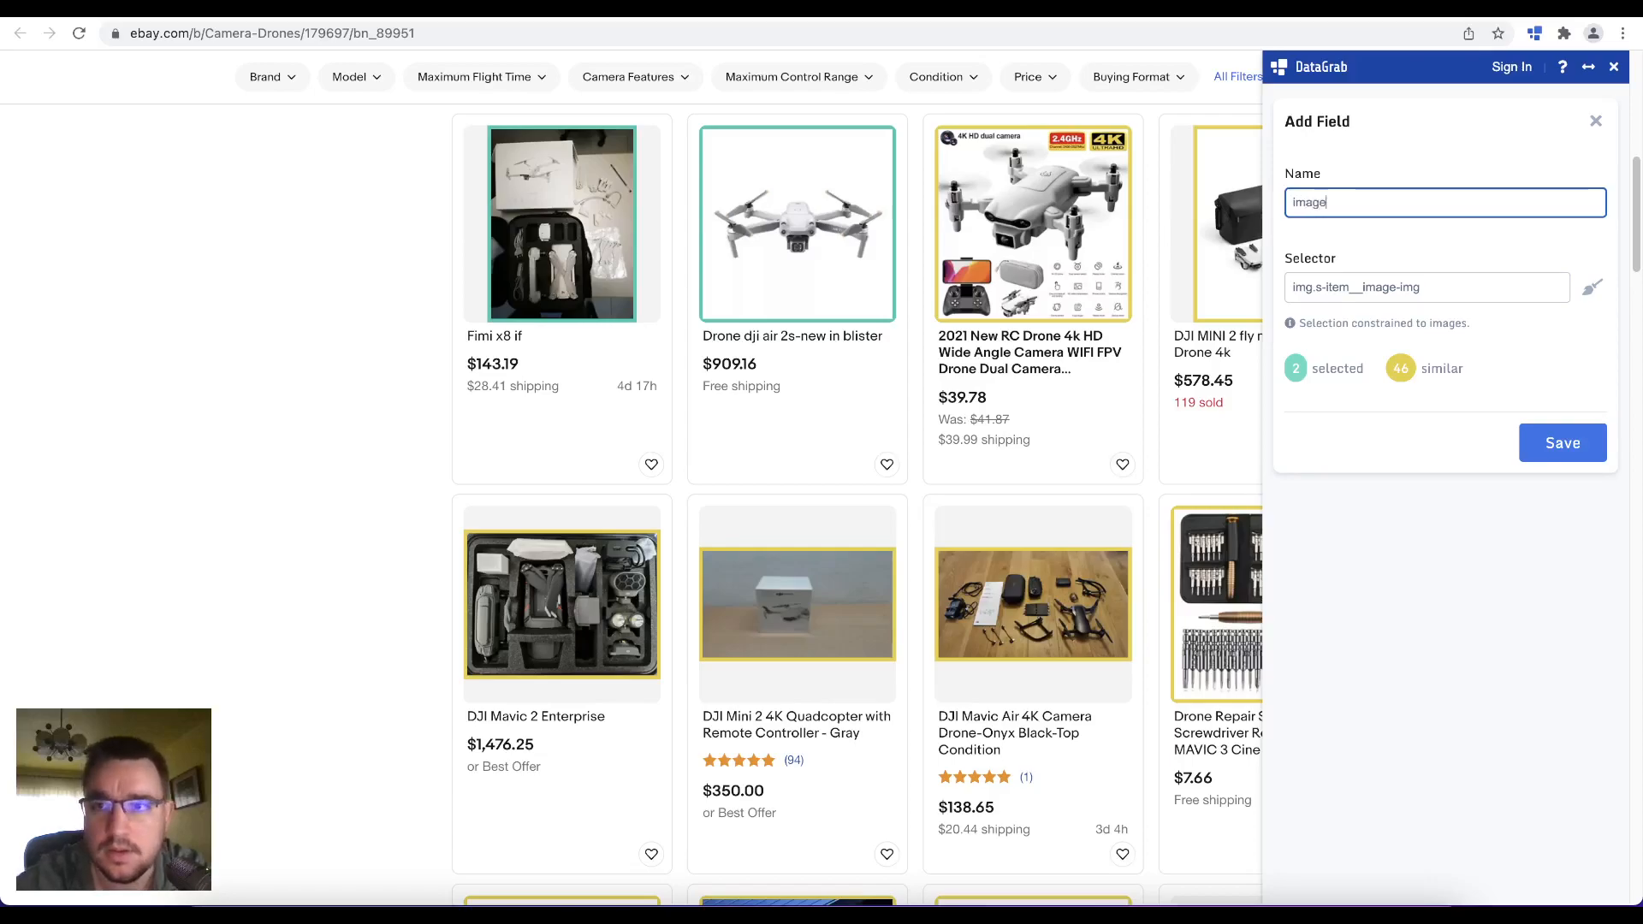
{"action": "left_click", "coordinate": [1560, 443]}
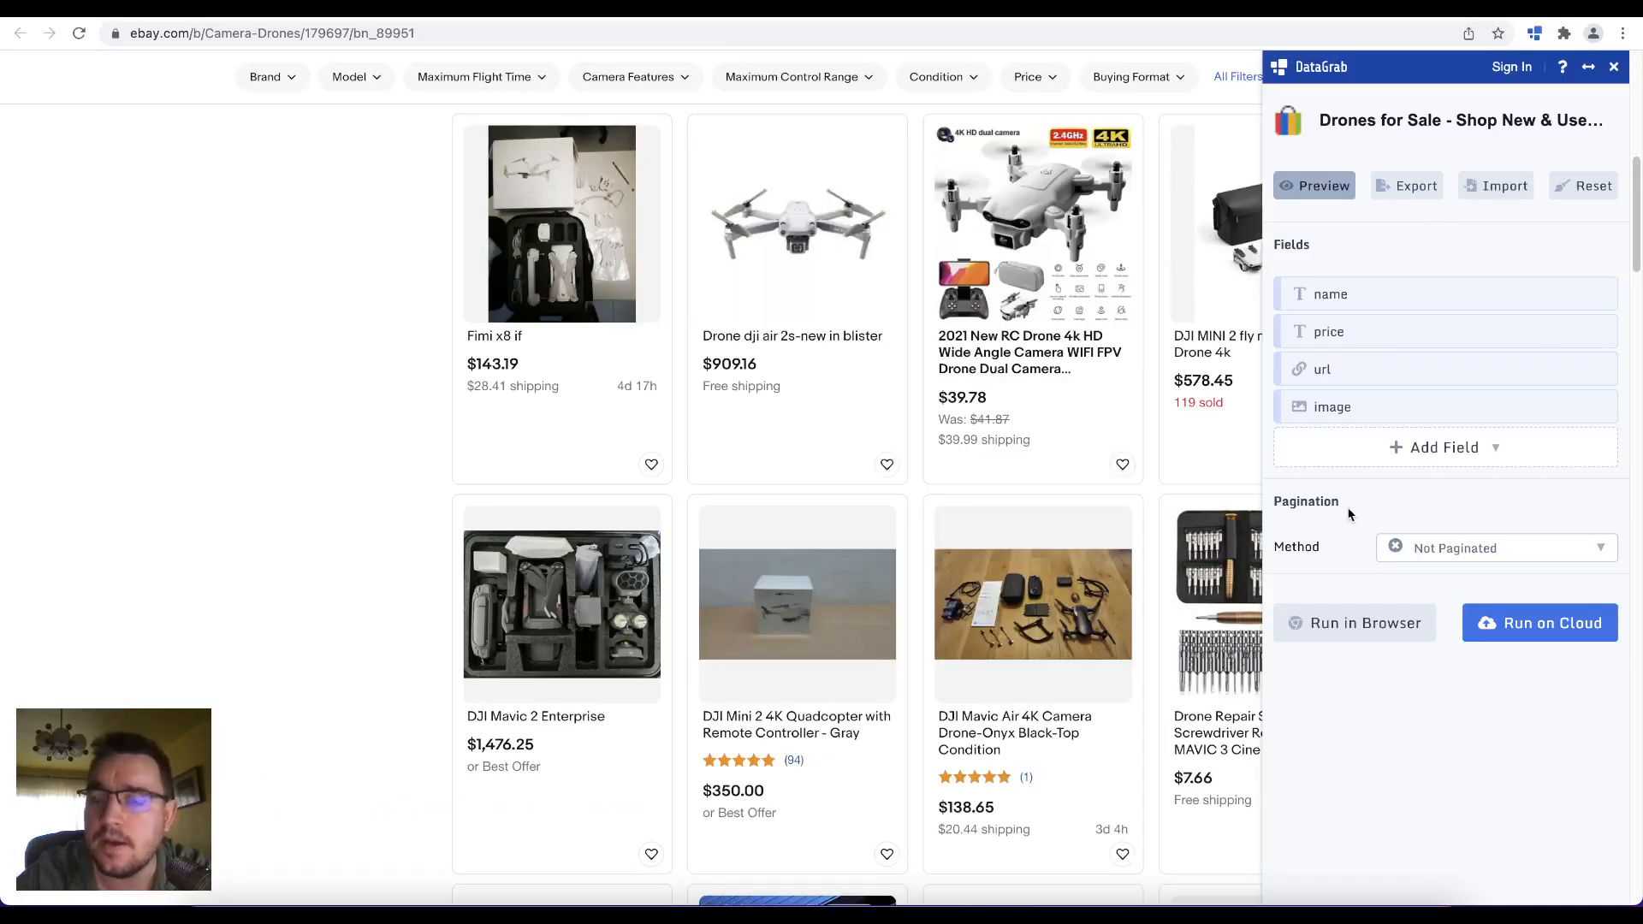
Step: Set pagination to Next Link(s) using eBay's next-page arrow, limited to 3 pages
{"action": "scroll", "scroll_direction": "down", "scroll_amount": 3}
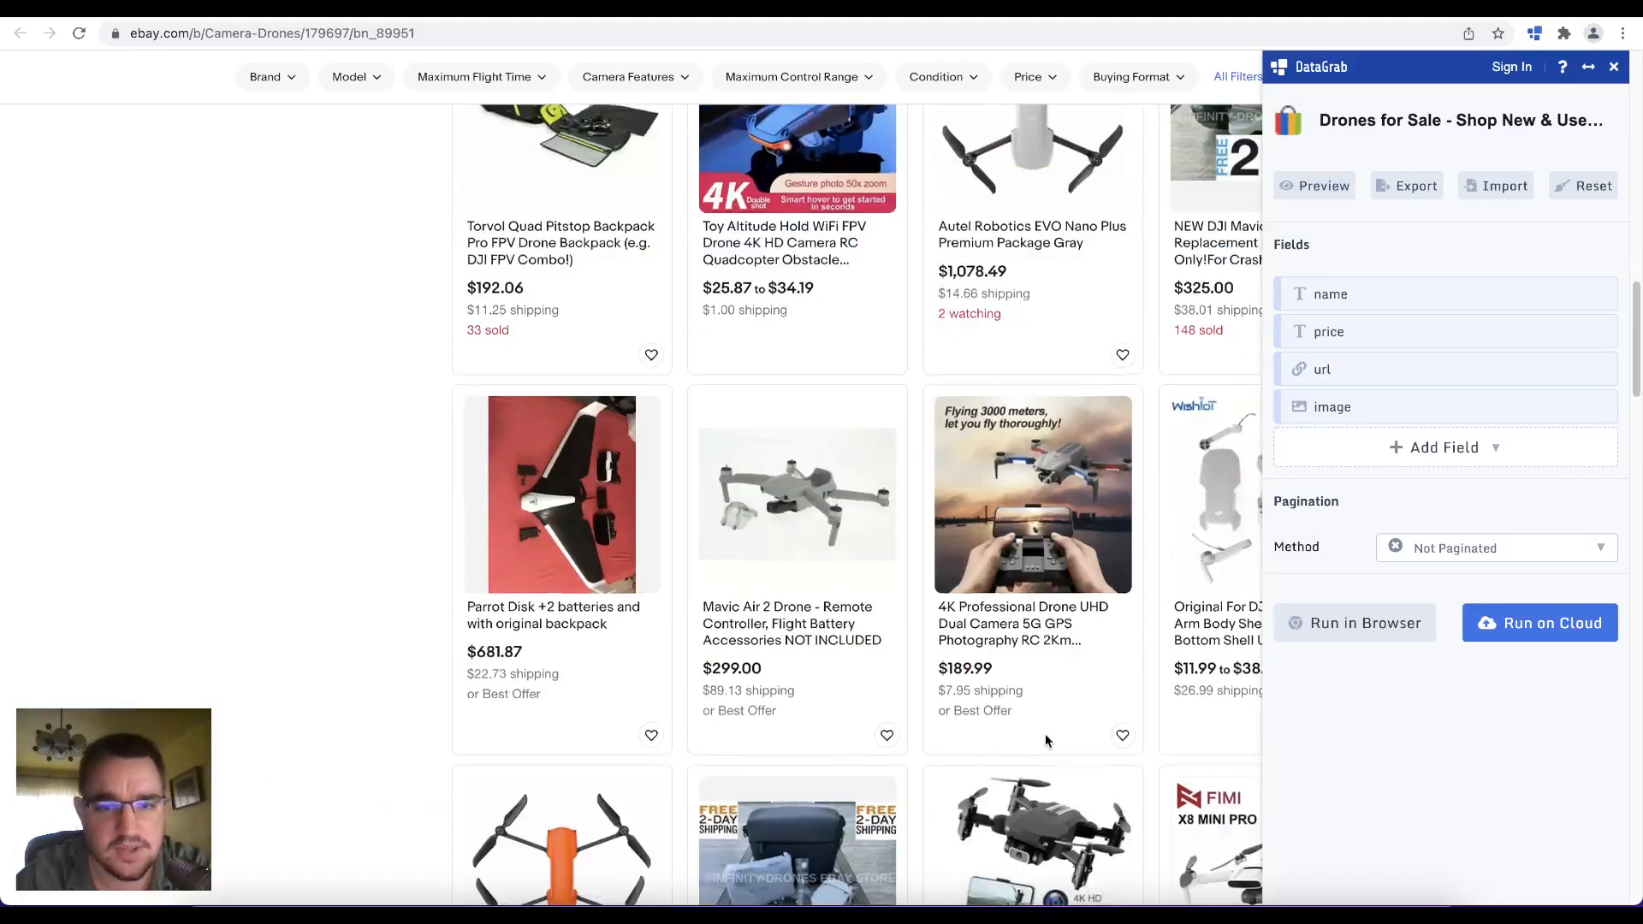
{"action": "scroll", "scroll_direction": "down", "scroll_amount": 3}
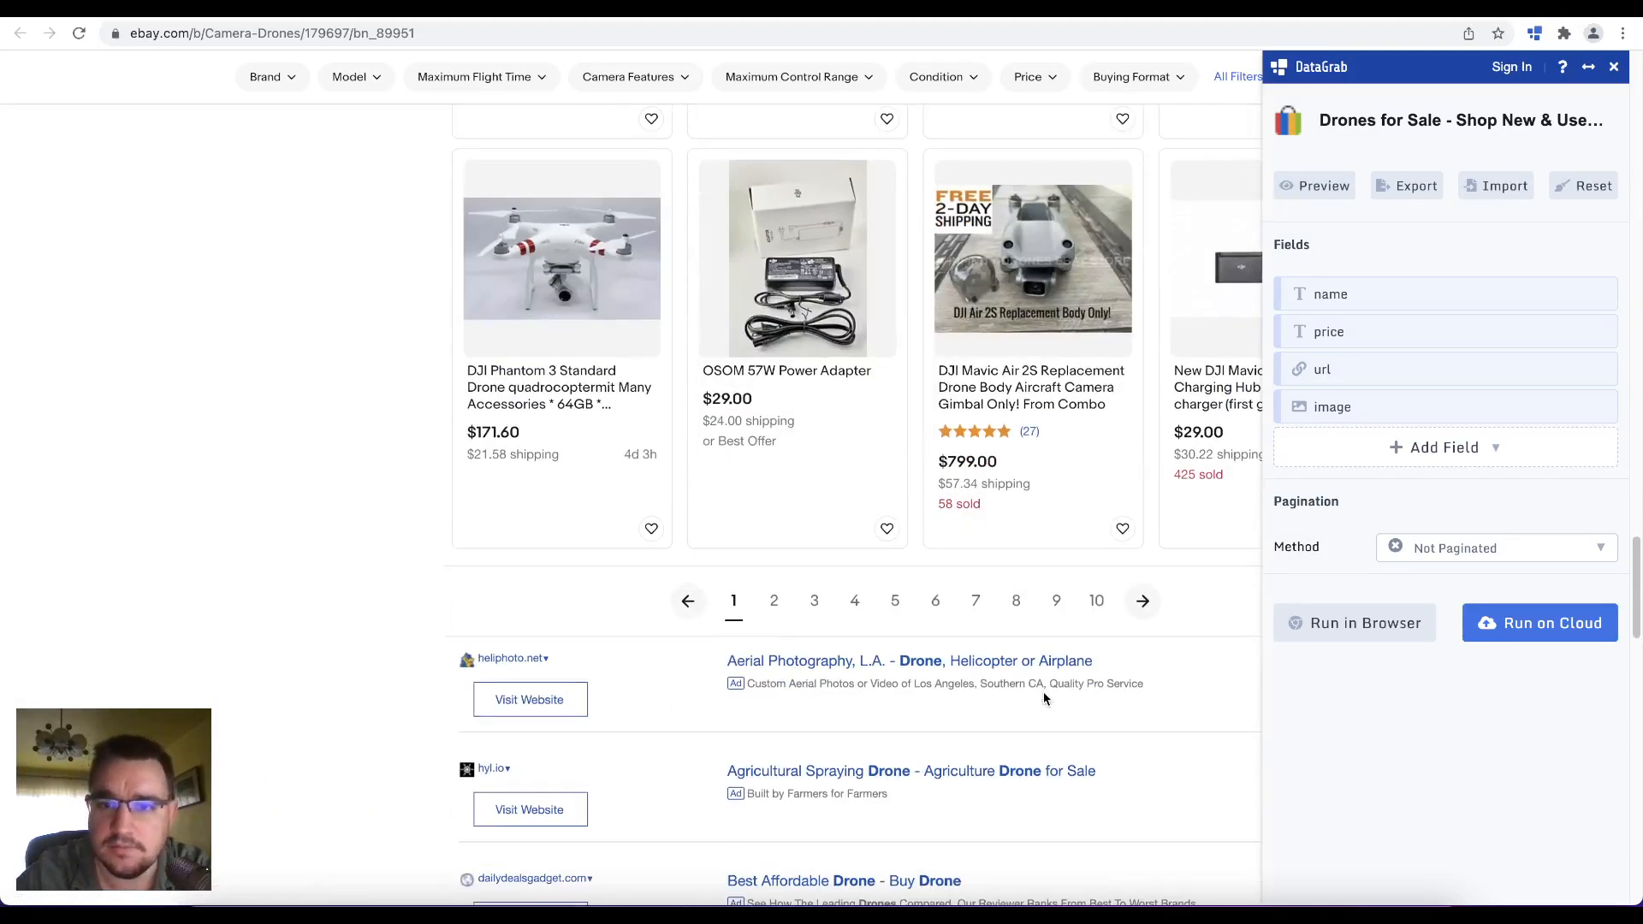
{"action": "scroll", "scroll_direction": "down", "scroll_amount": 3}
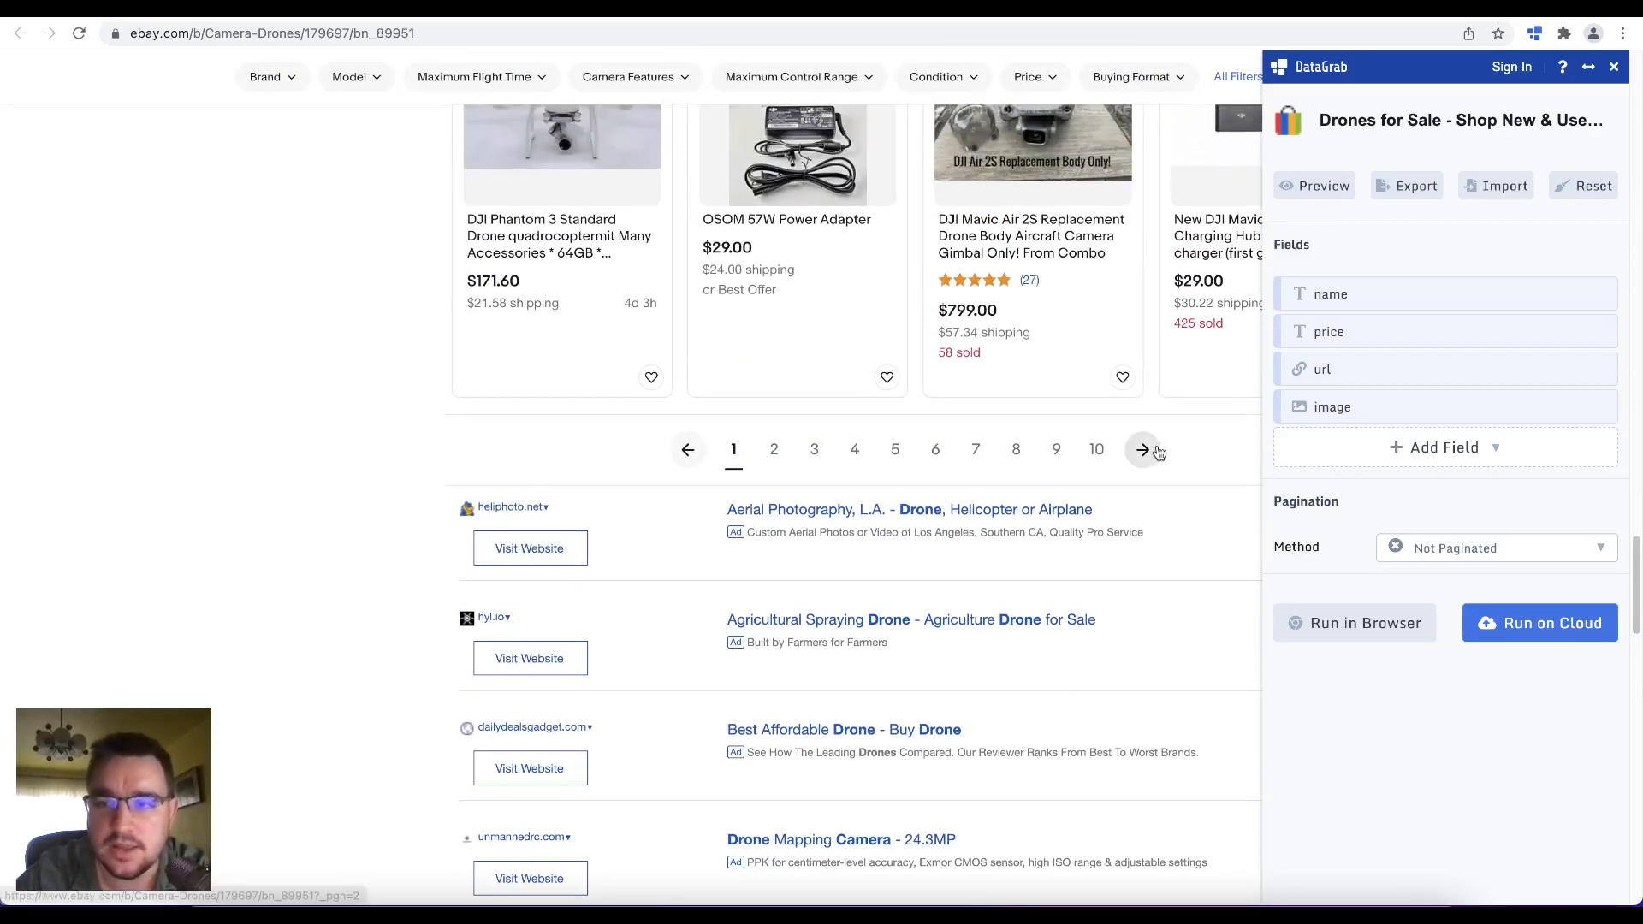
{"action": "left_click", "coordinate": [1495, 546]}
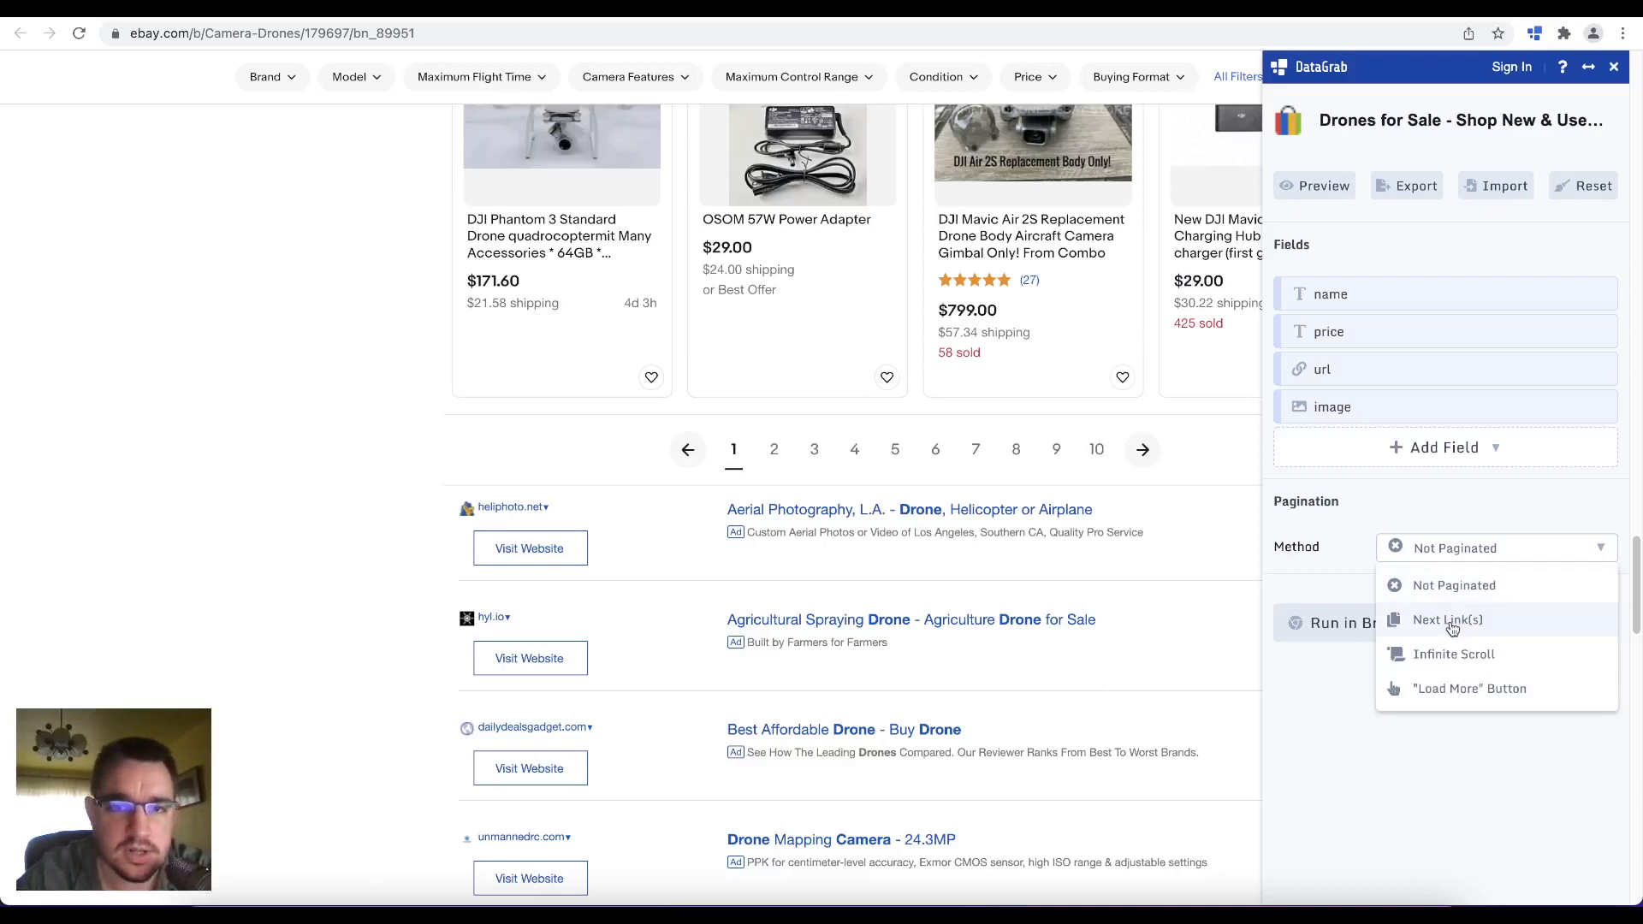
{"action": "mouse_move", "coordinate": [1181, 430]}
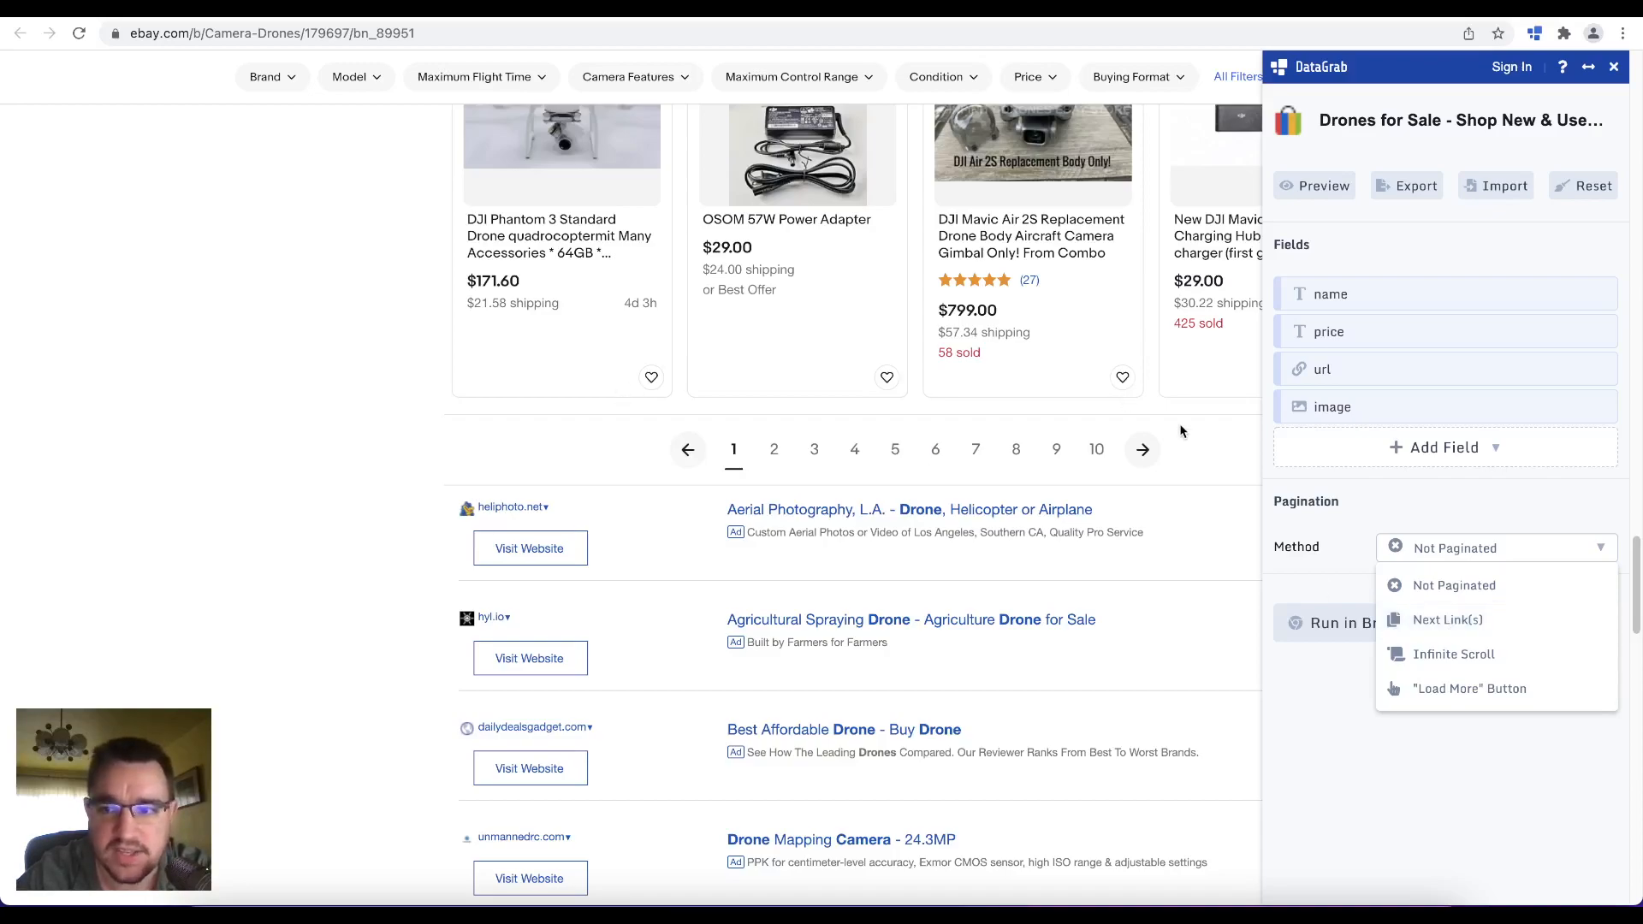
{"action": "mouse_move", "coordinate": [1455, 654]}
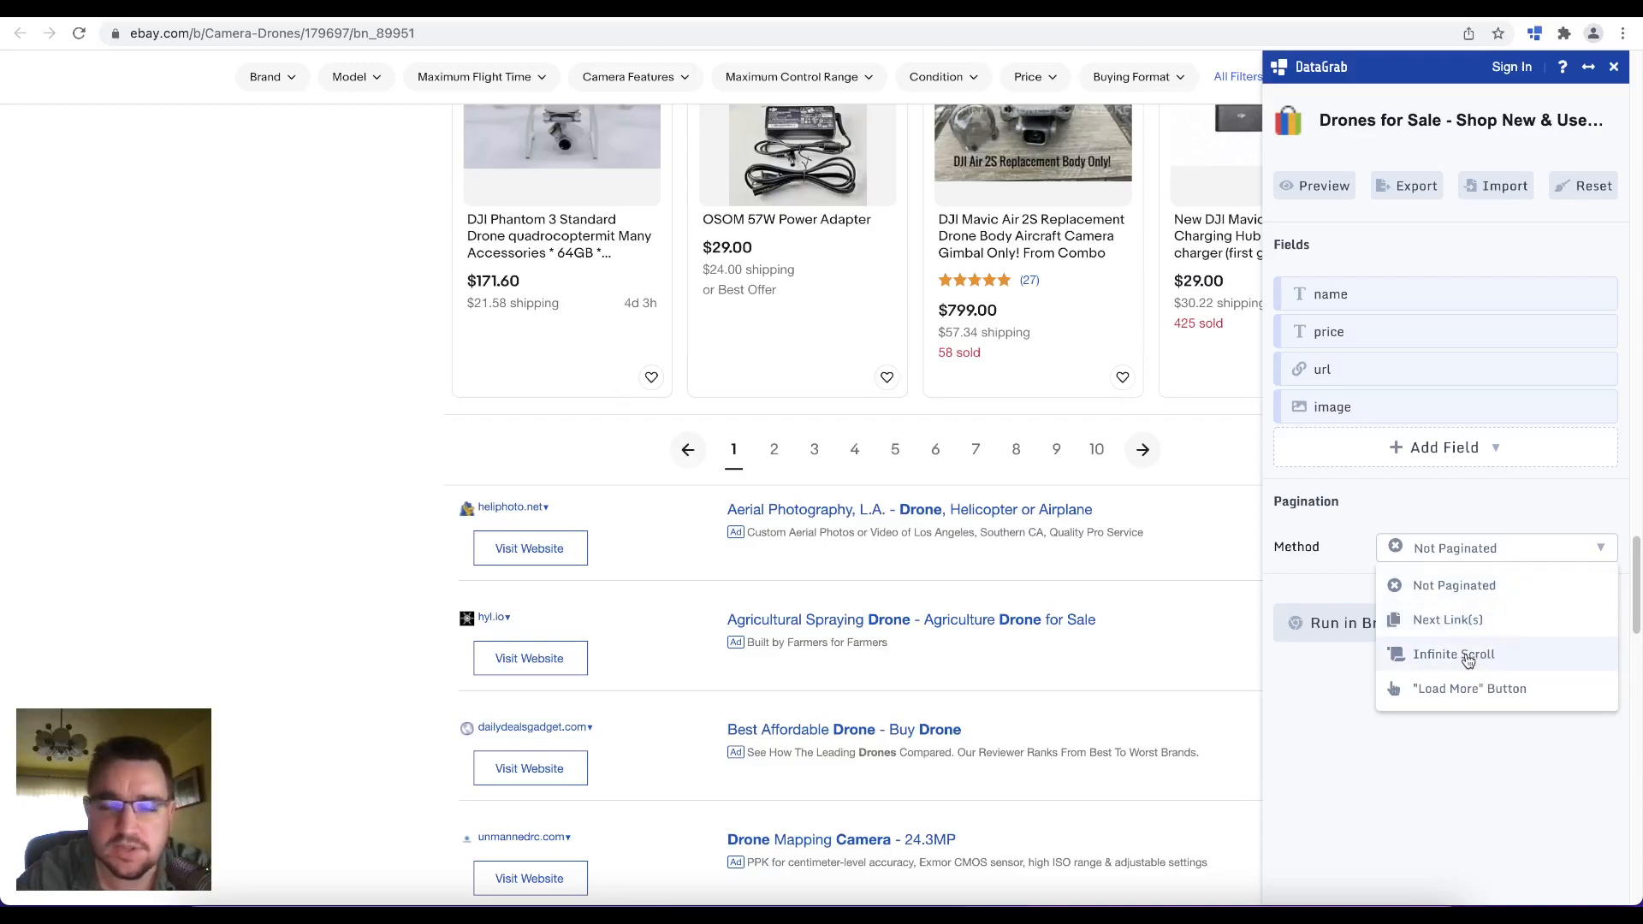
{"action": "mouse_move", "coordinate": [1447, 620]}
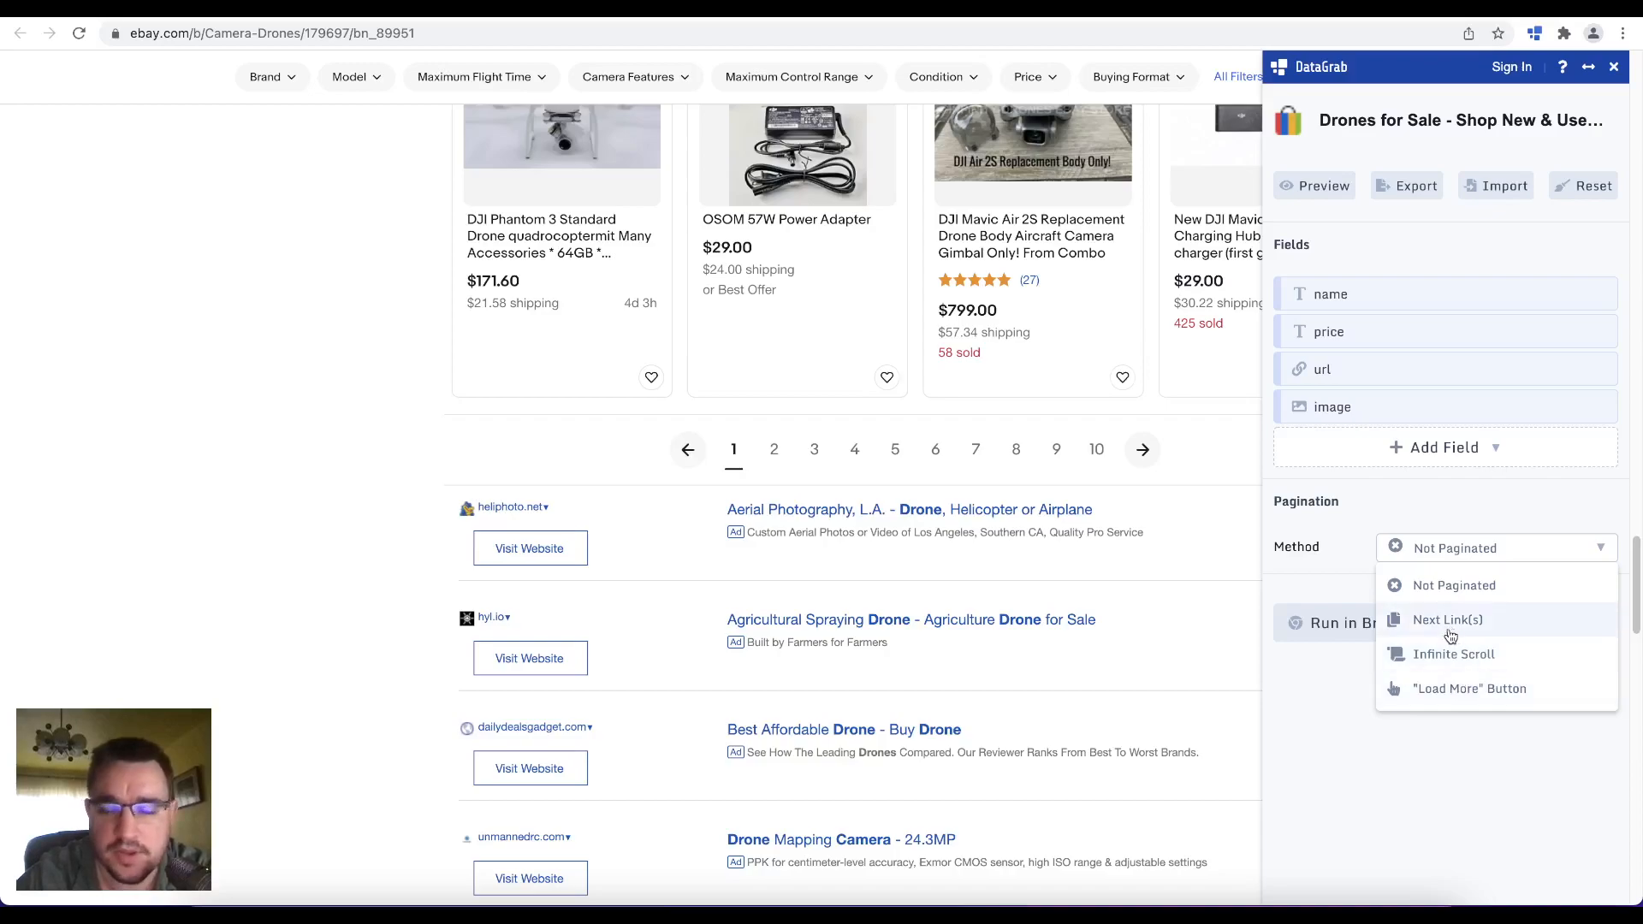
{"action": "left_click", "coordinate": [1447, 620]}
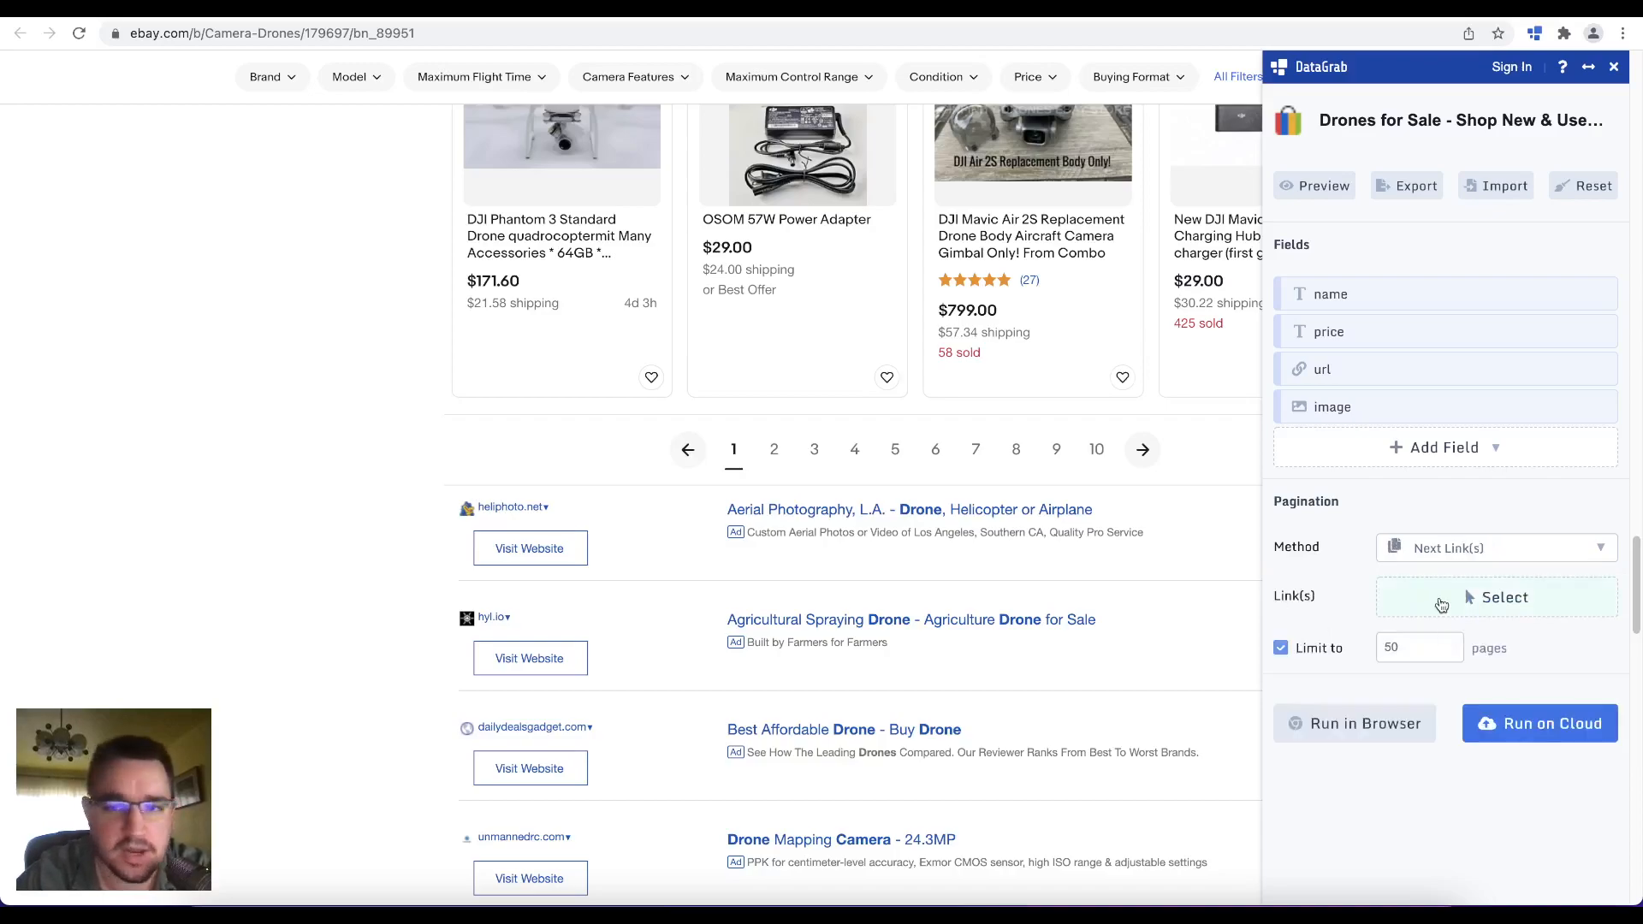
{"action": "mouse_move", "coordinate": [1526, 602]}
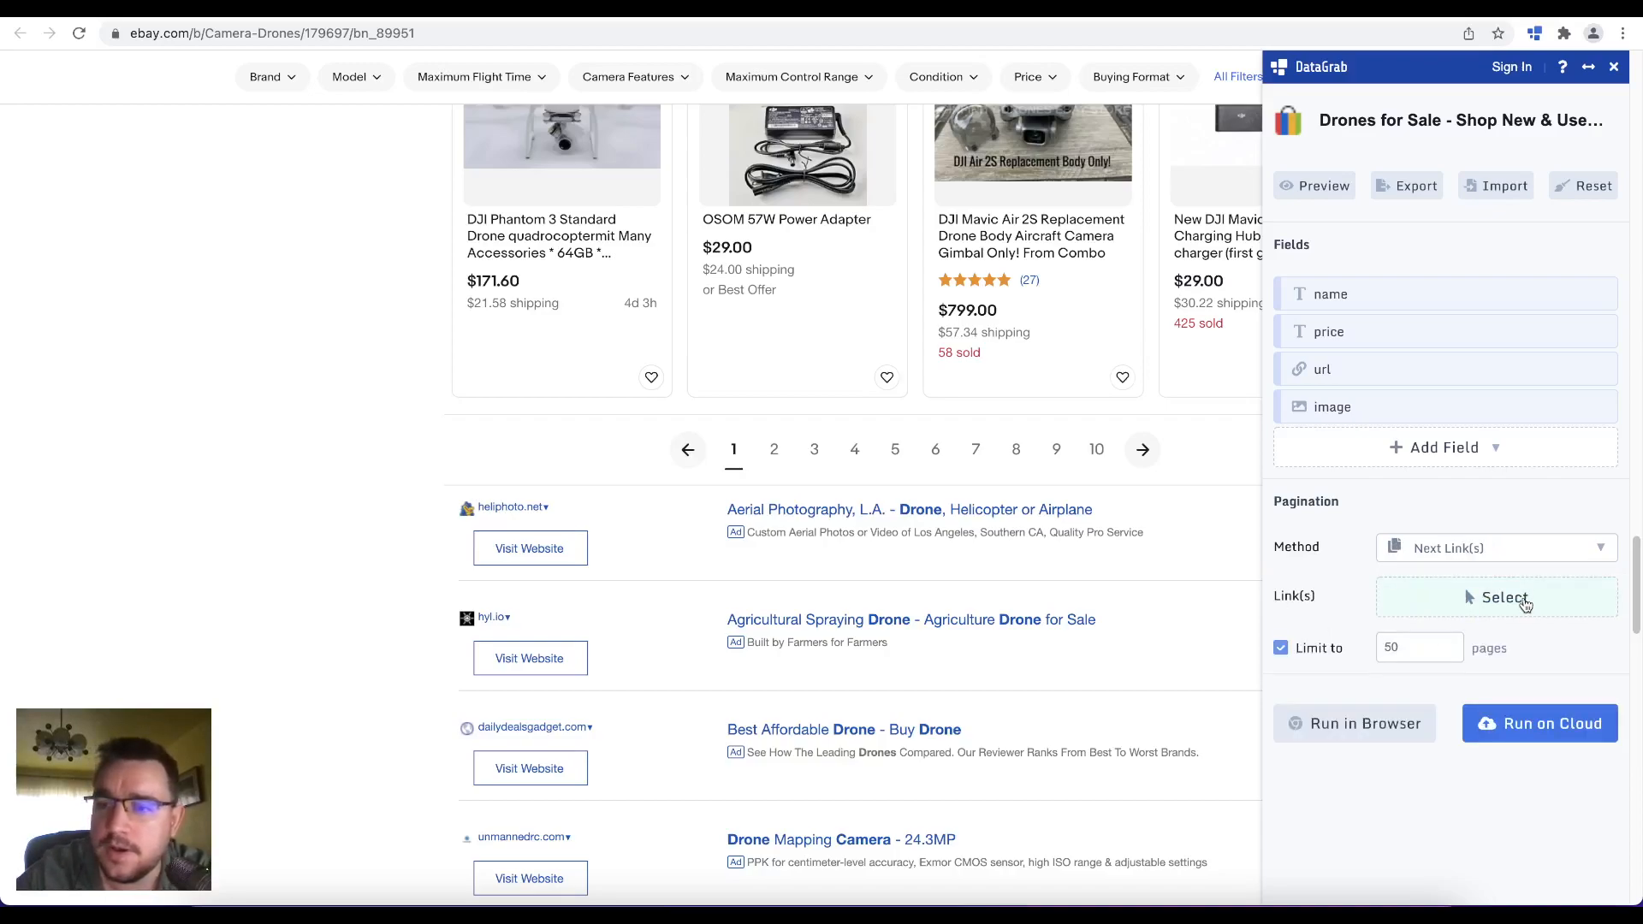
{"action": "left_click", "coordinate": [1495, 597]}
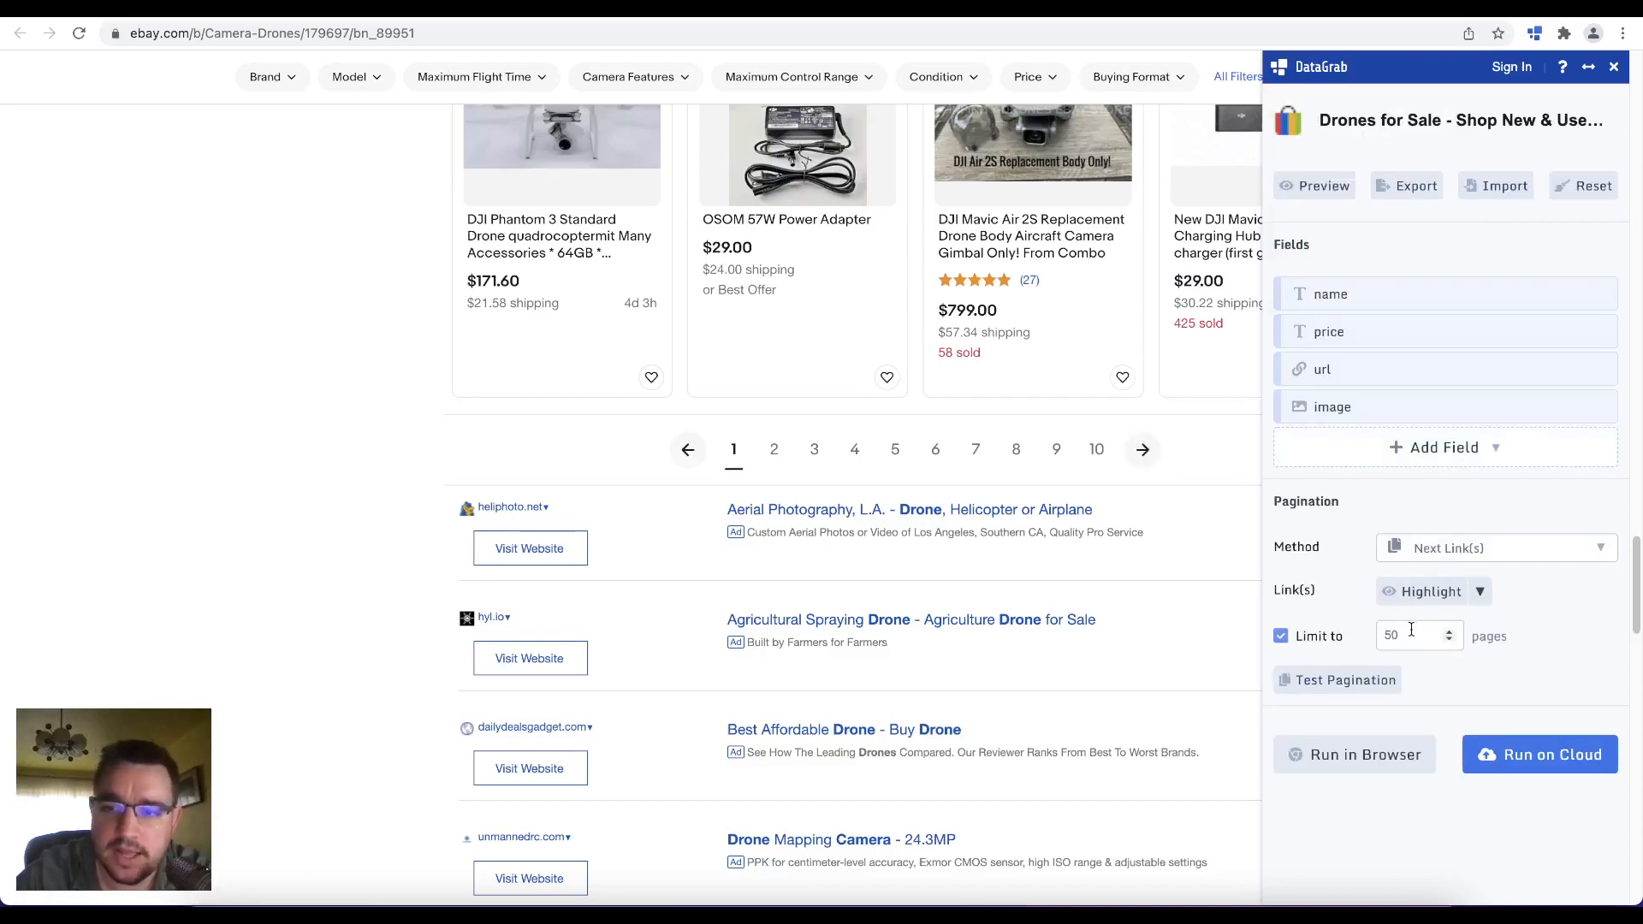
{"action": "type", "text": "3"}
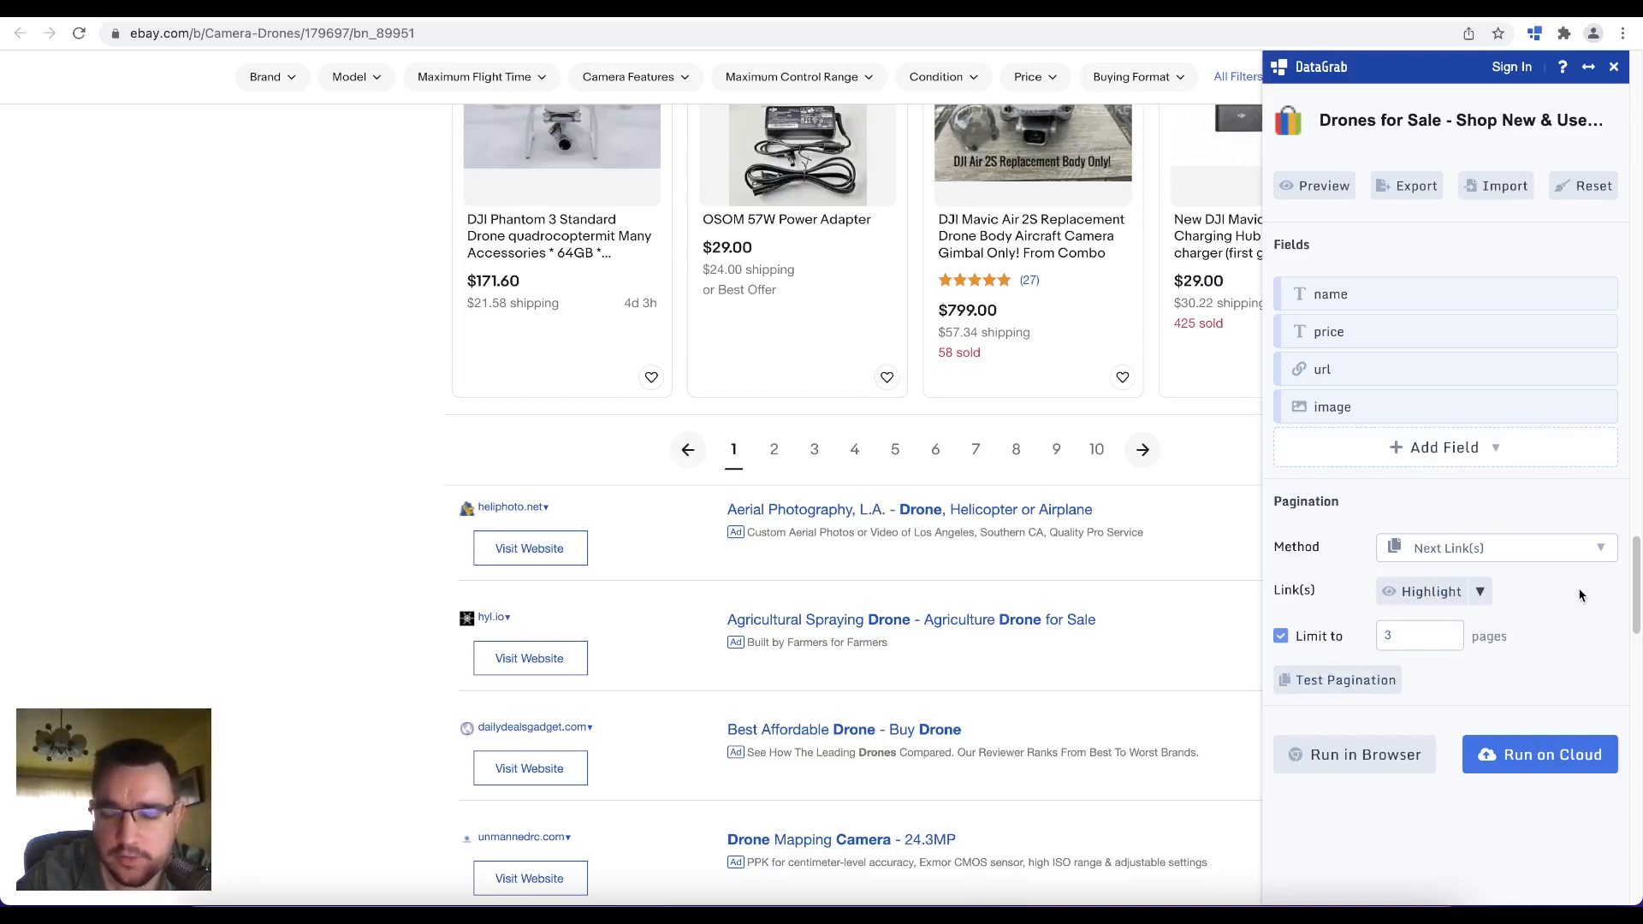
{"action": "mouse_move", "coordinate": [1373, 830]}
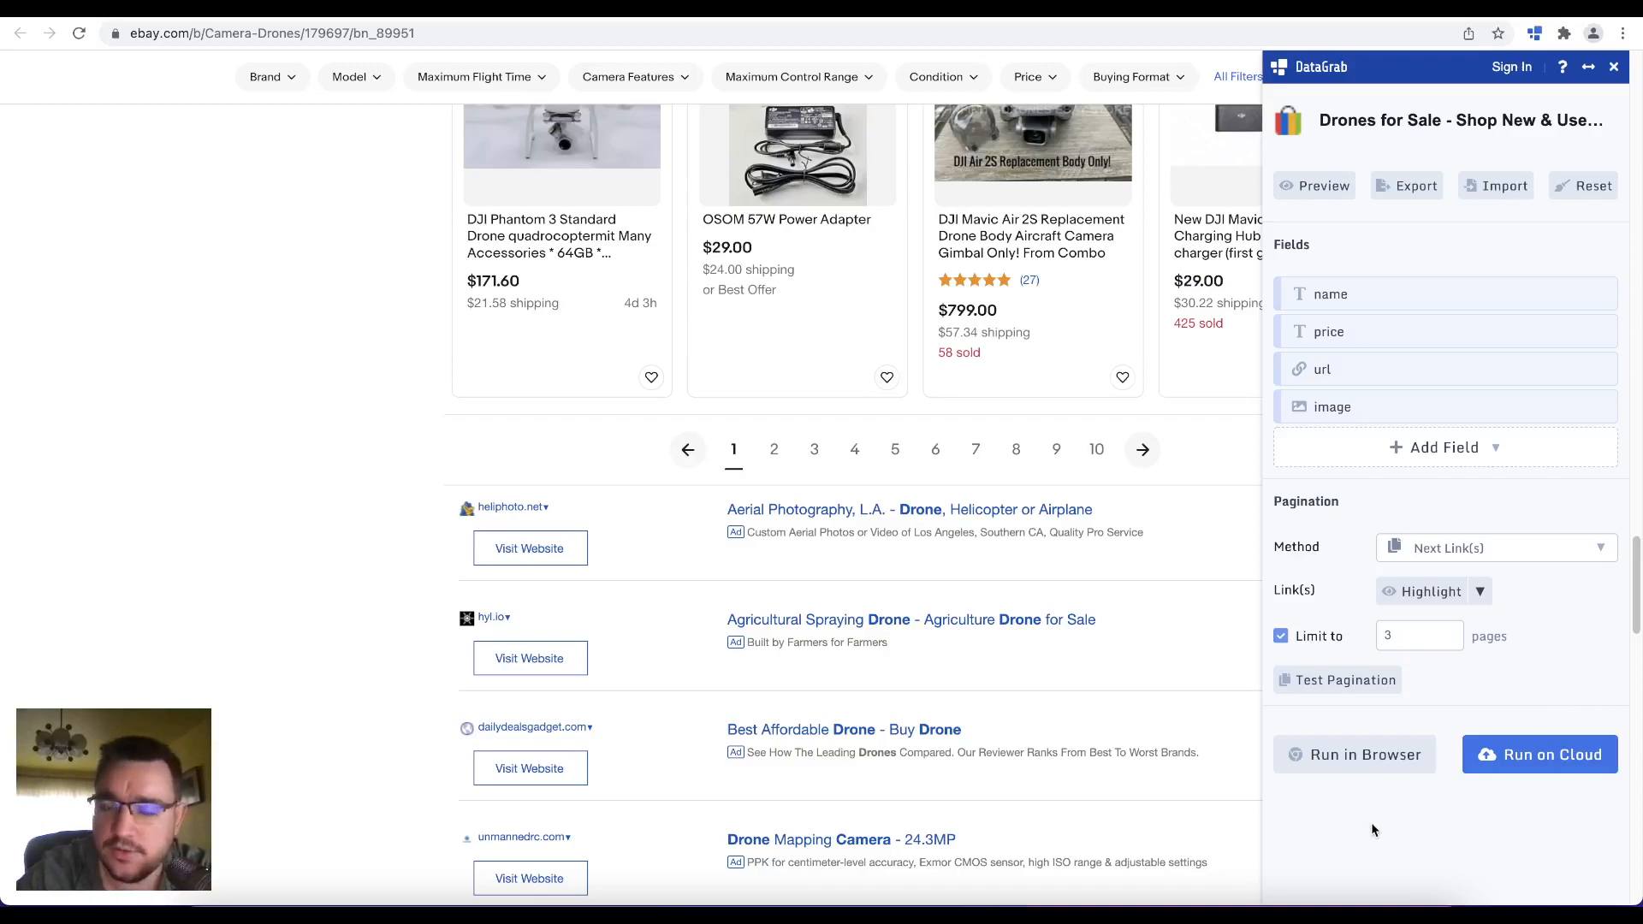
{"action": "mouse_move", "coordinate": [1354, 800]}
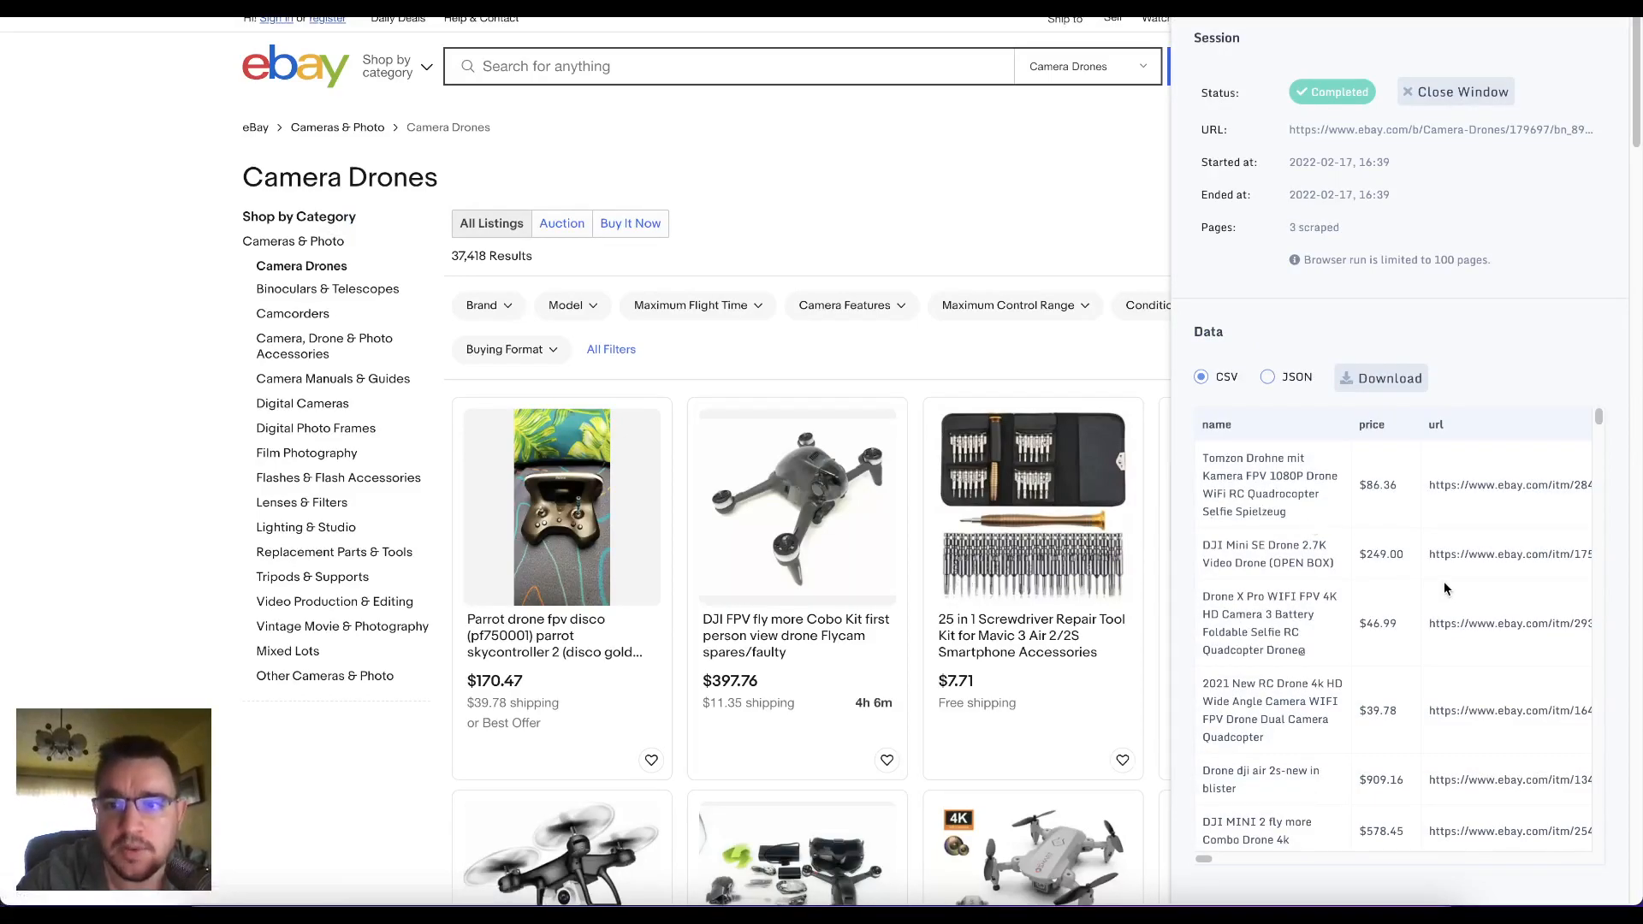
Step: Review the completed local run's three pages of drone names, prices and urls
{"action": "scroll", "scroll_direction": "down", "scroll_amount": 3}
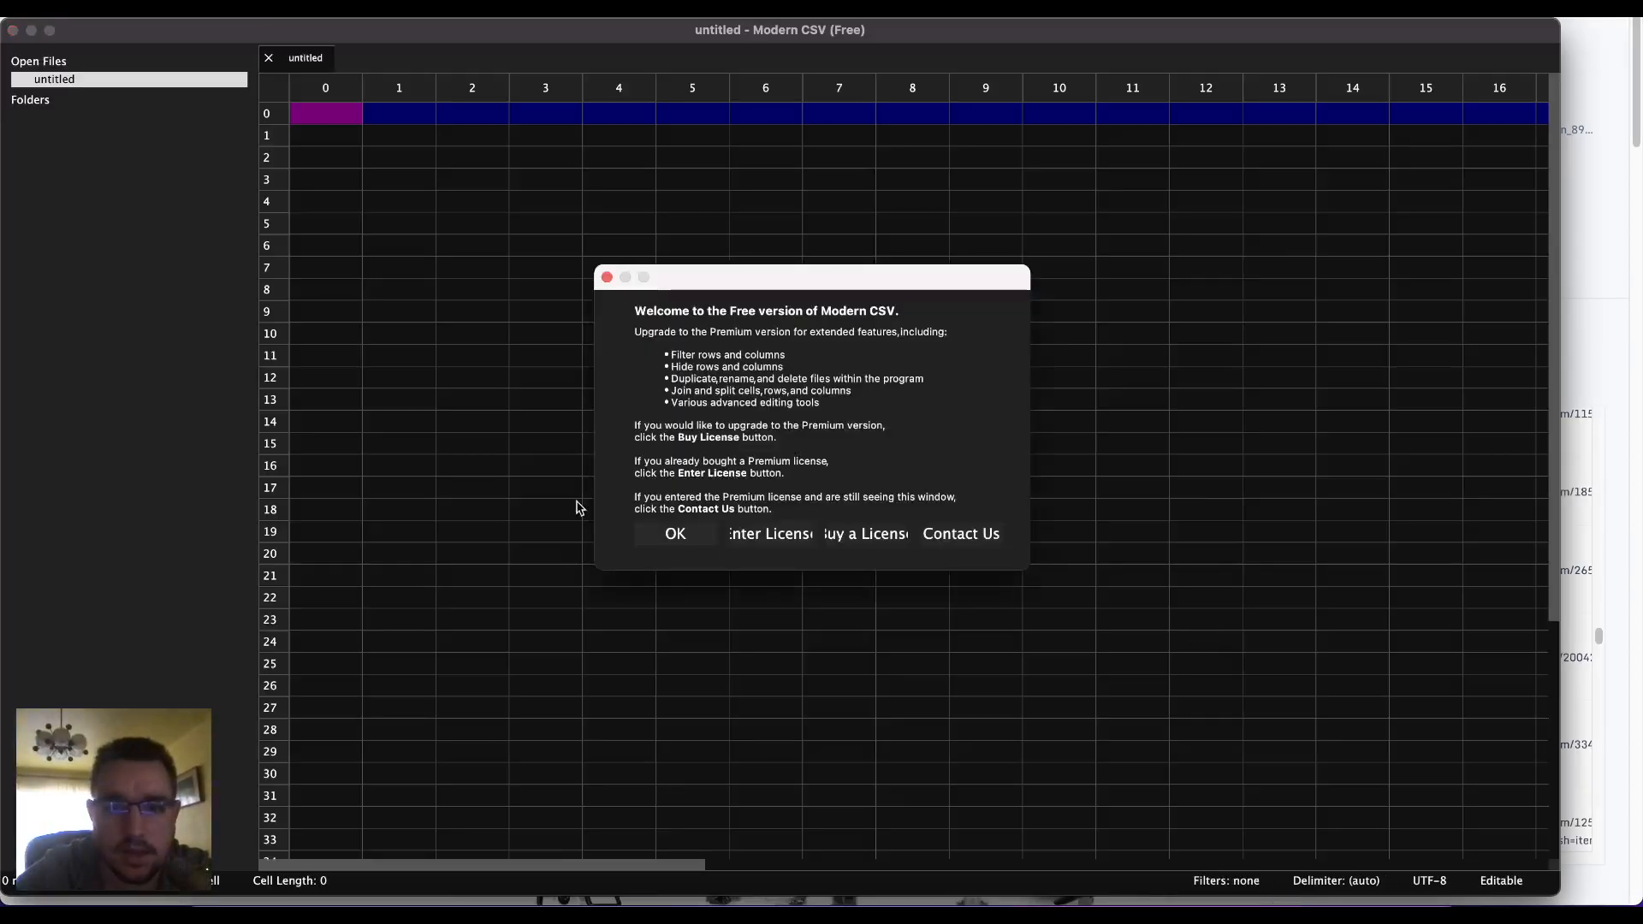
Step: Dismiss Modern CSV's free-version welcome notice
{"action": "left_click", "coordinate": [675, 533]}
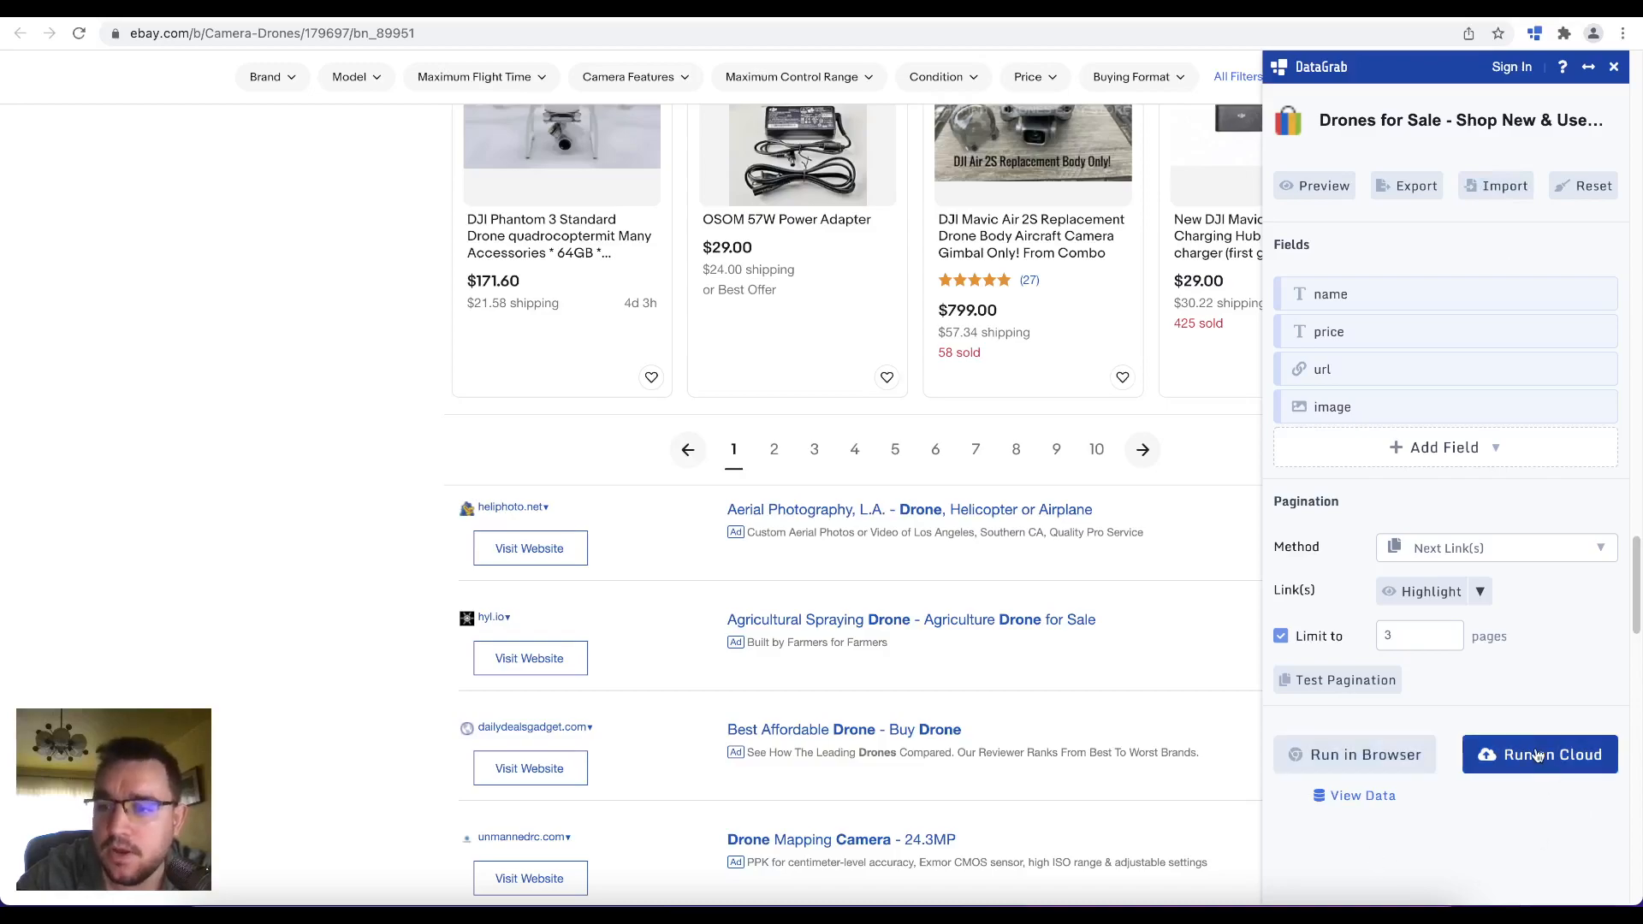
Step: Sign in to DataGrab via Run on Cloud to reach the drones scraper creation form
{"action": "left_click", "coordinate": [1539, 754]}
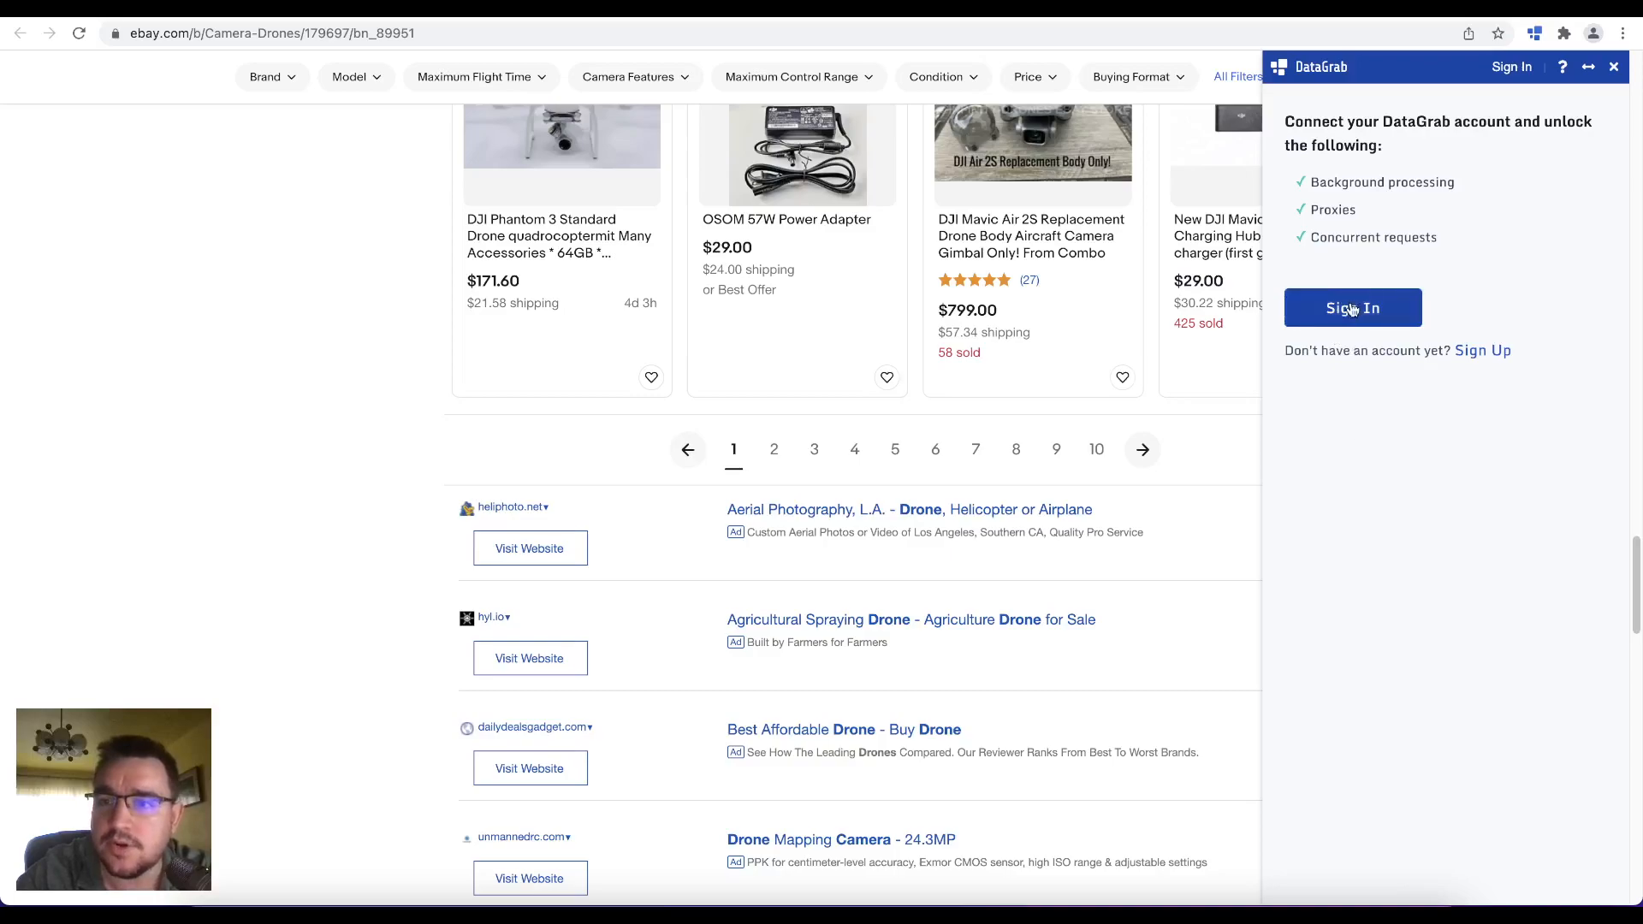
{"action": "left_click", "coordinate": [1353, 308]}
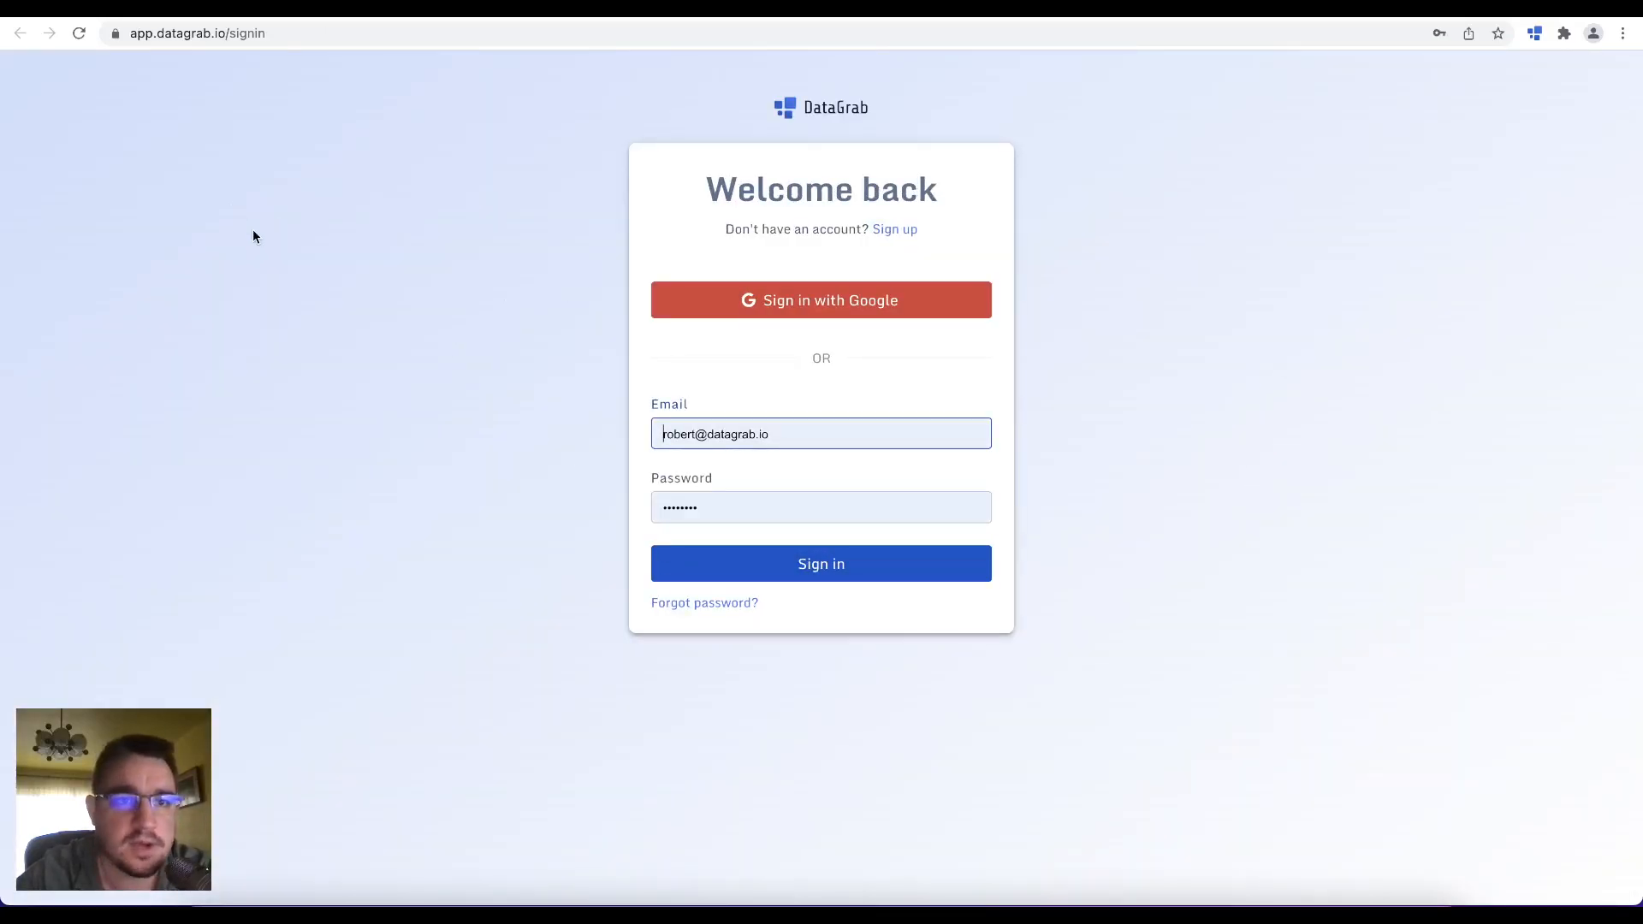
{"action": "left_click", "coordinate": [820, 564]}
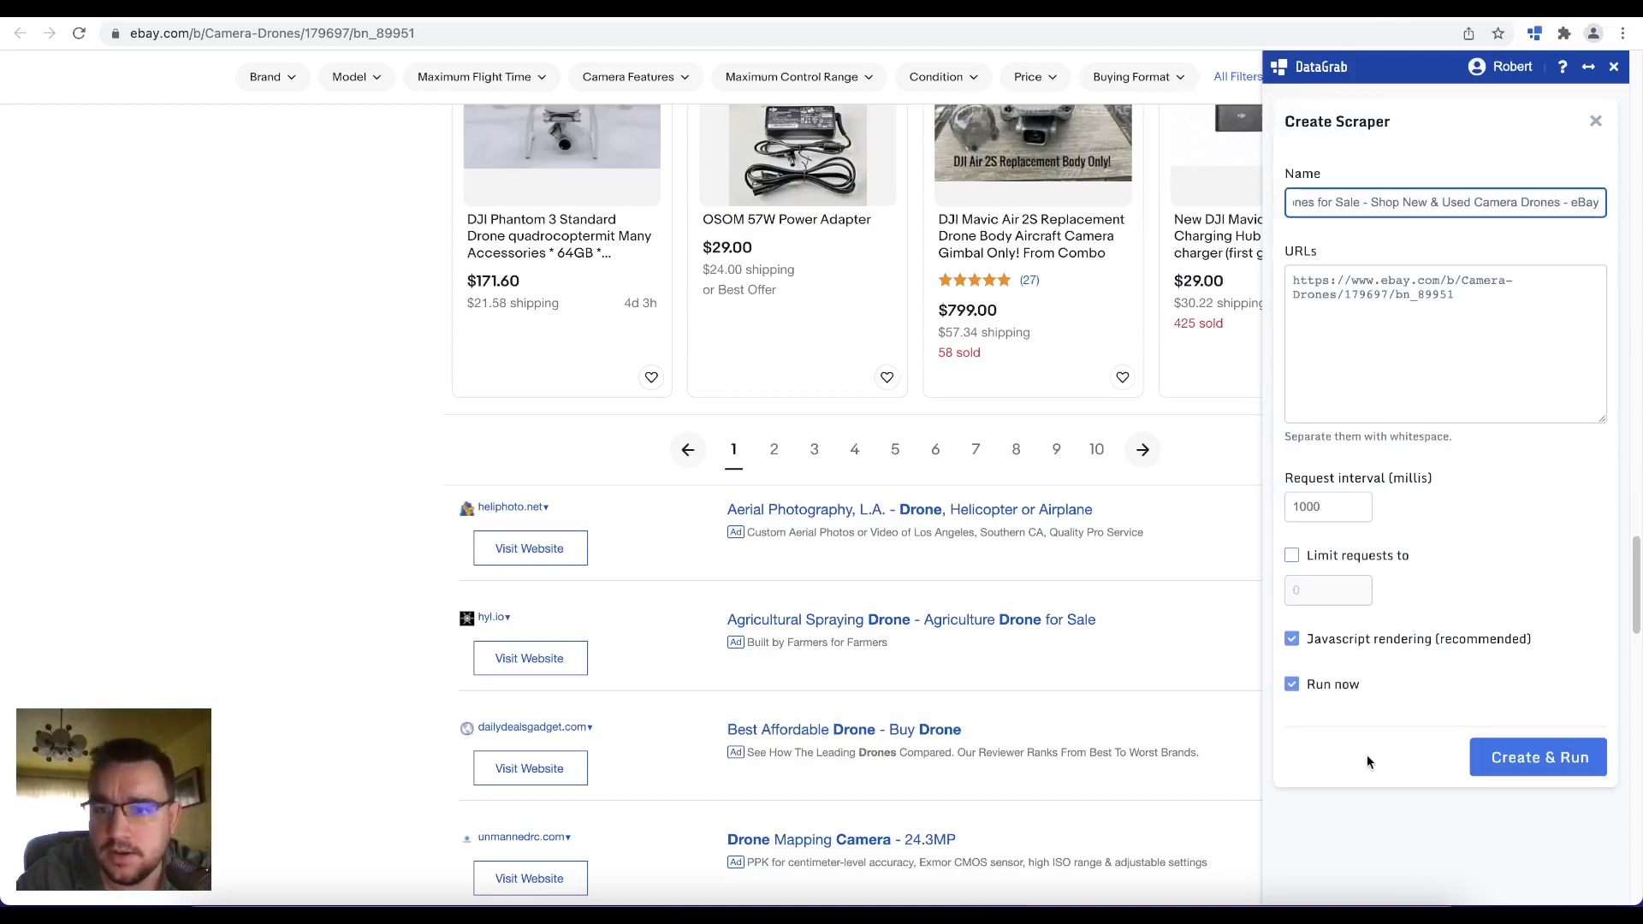
{"action": "mouse_move", "coordinate": [1541, 715]}
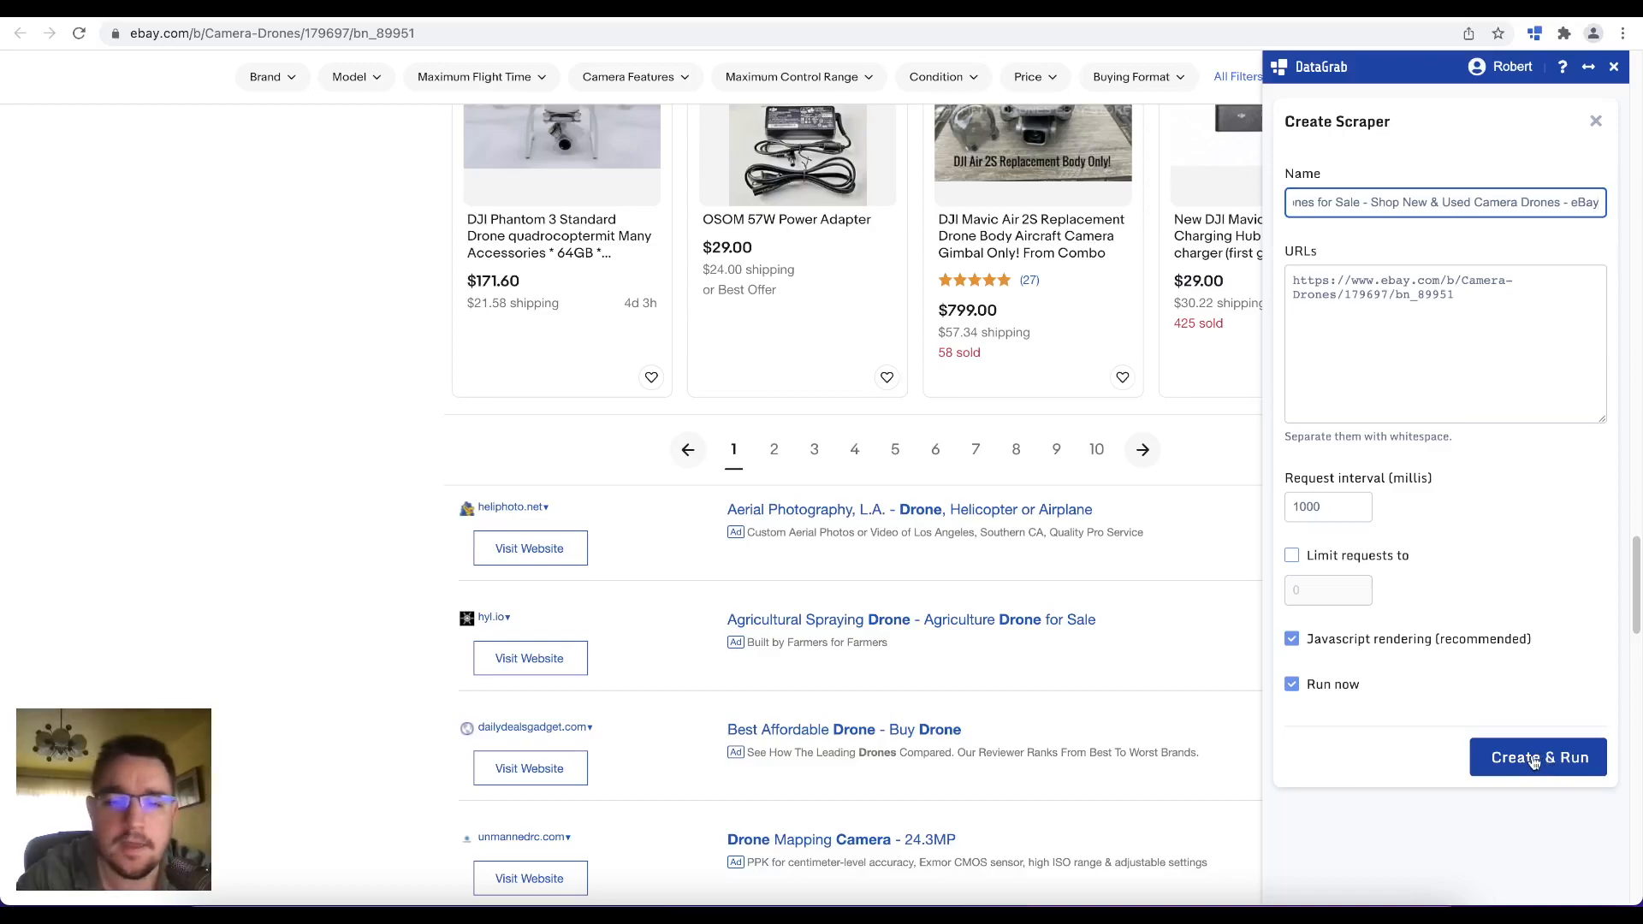
Step: Create and run the cloud scraper, then view its running status page
{"action": "left_click", "coordinate": [1537, 757]}
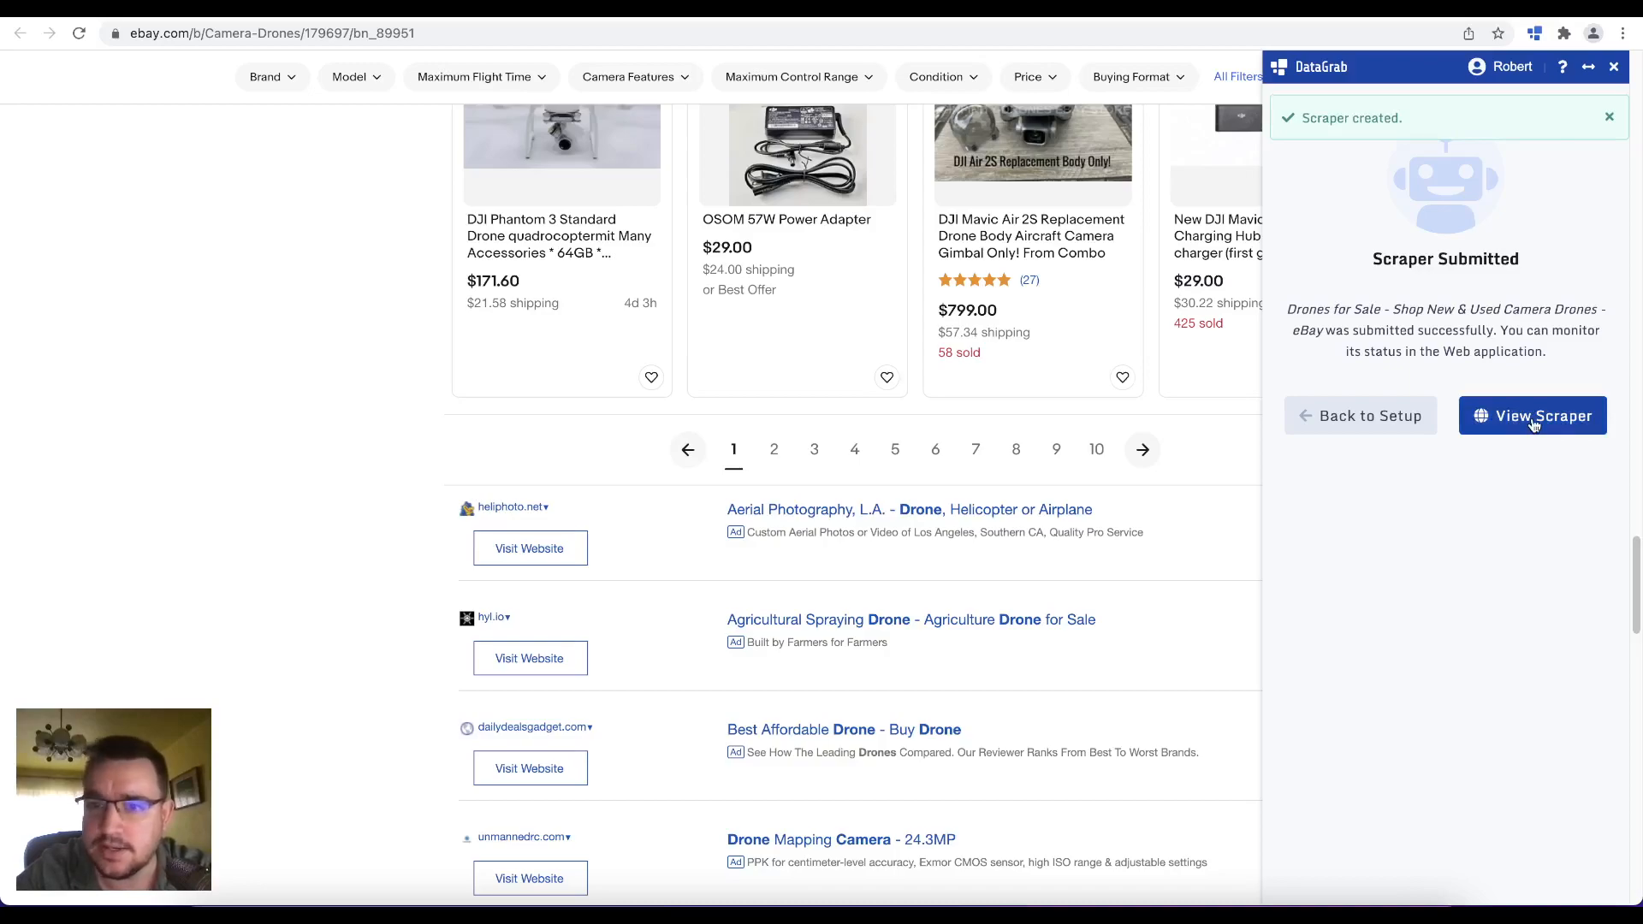
{"action": "left_click", "coordinate": [1531, 415]}
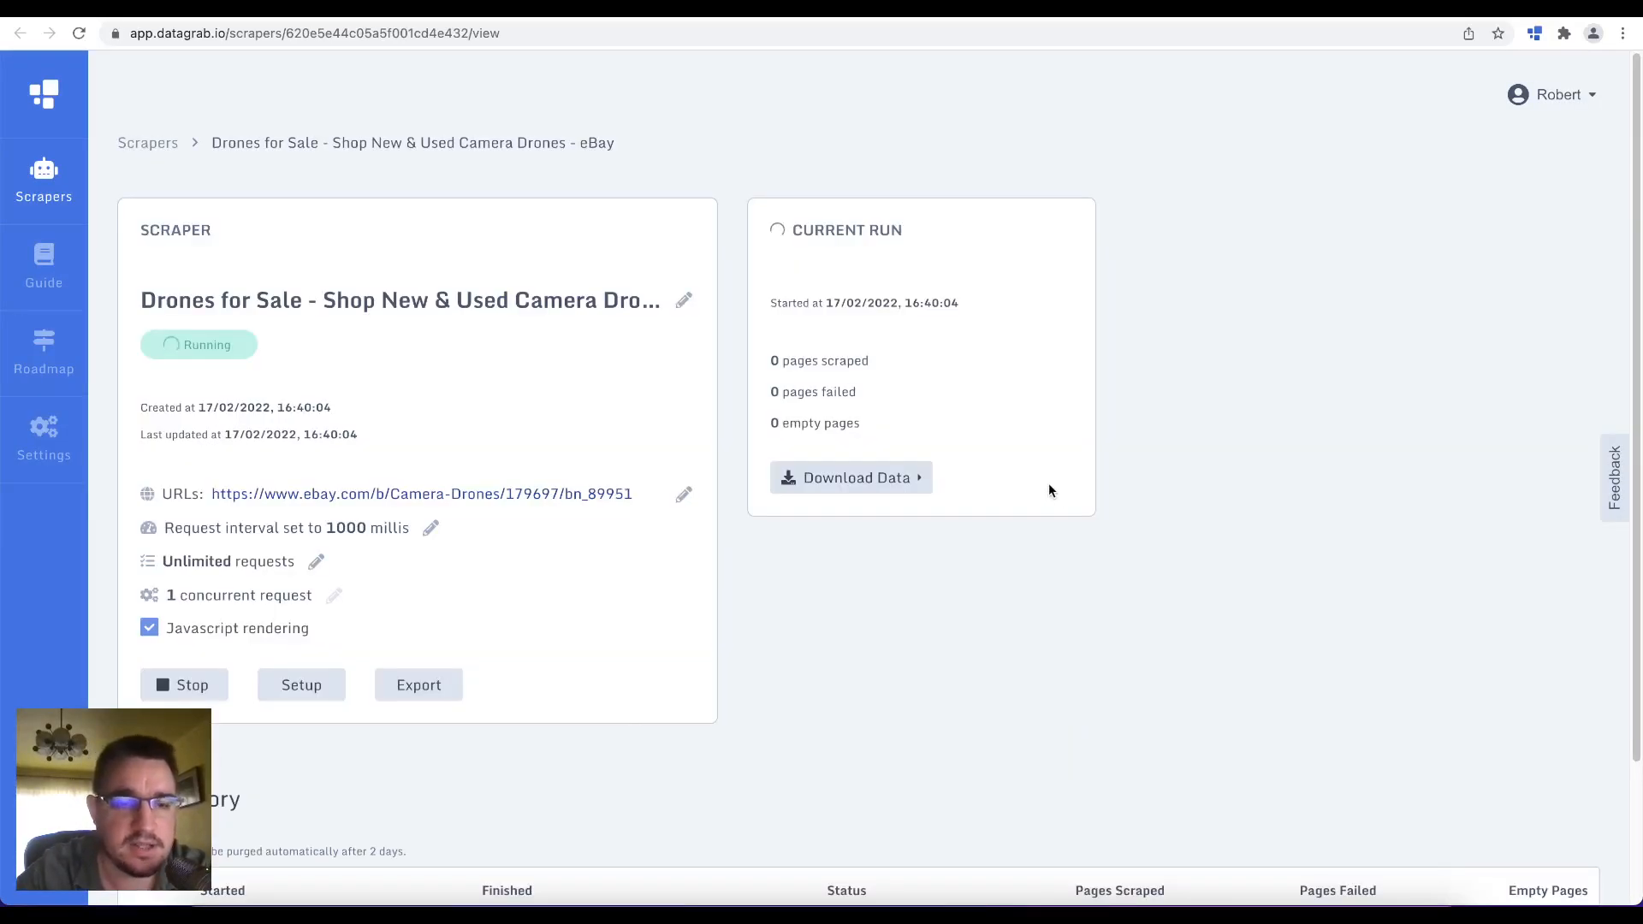
{"action": "mouse_move", "coordinate": [1241, 460]}
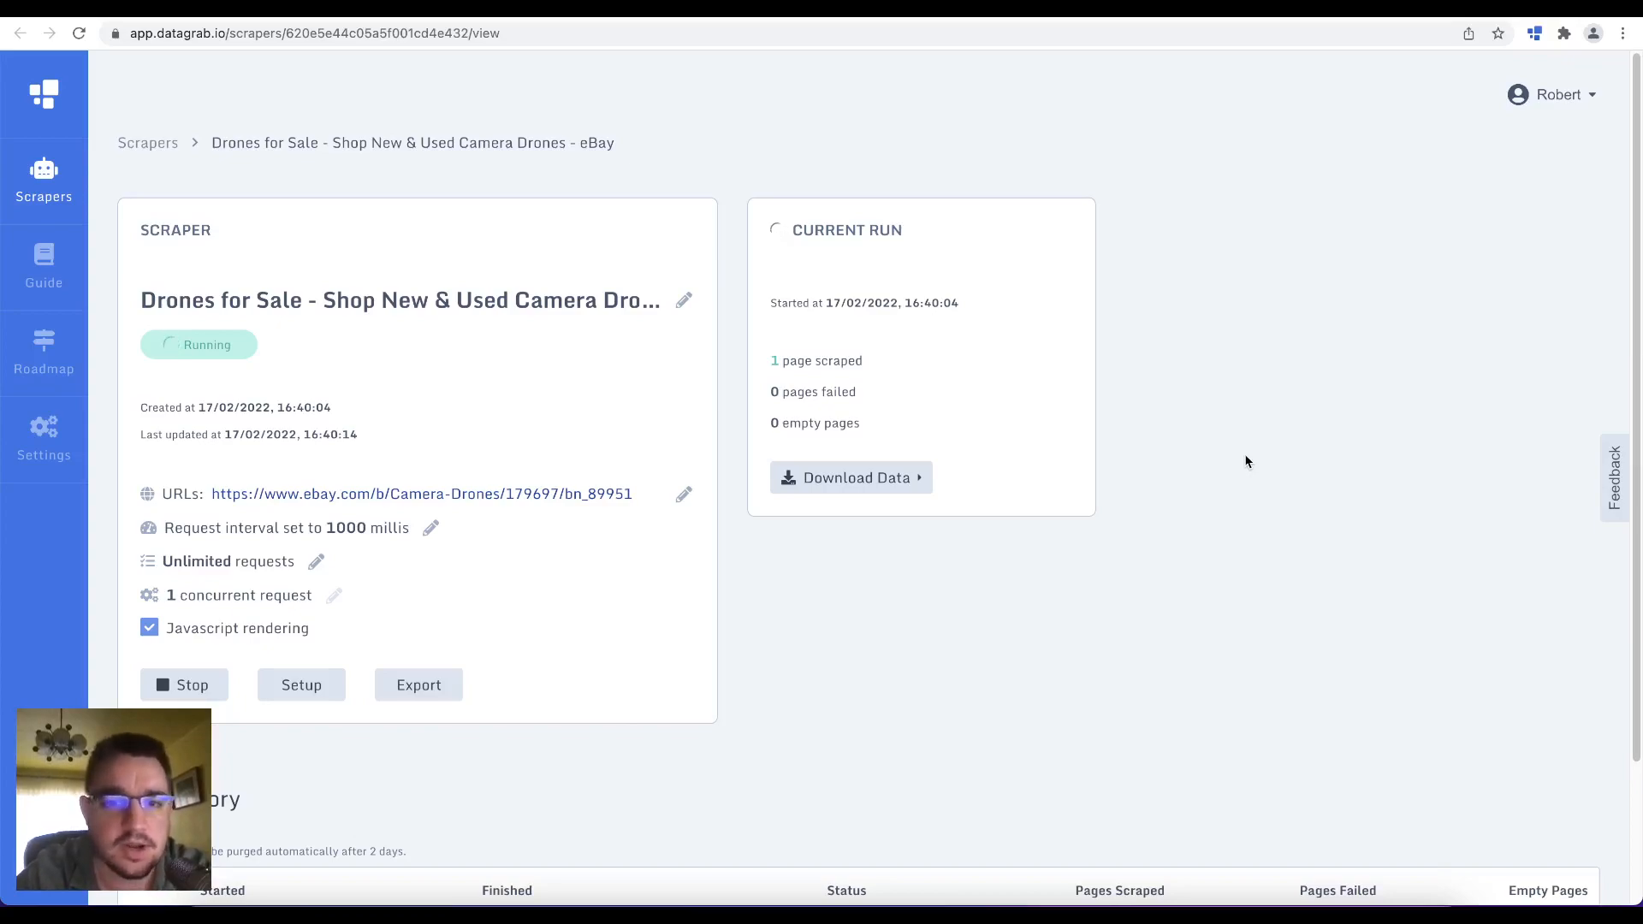
{"action": "mouse_move", "coordinate": [1084, 480]}
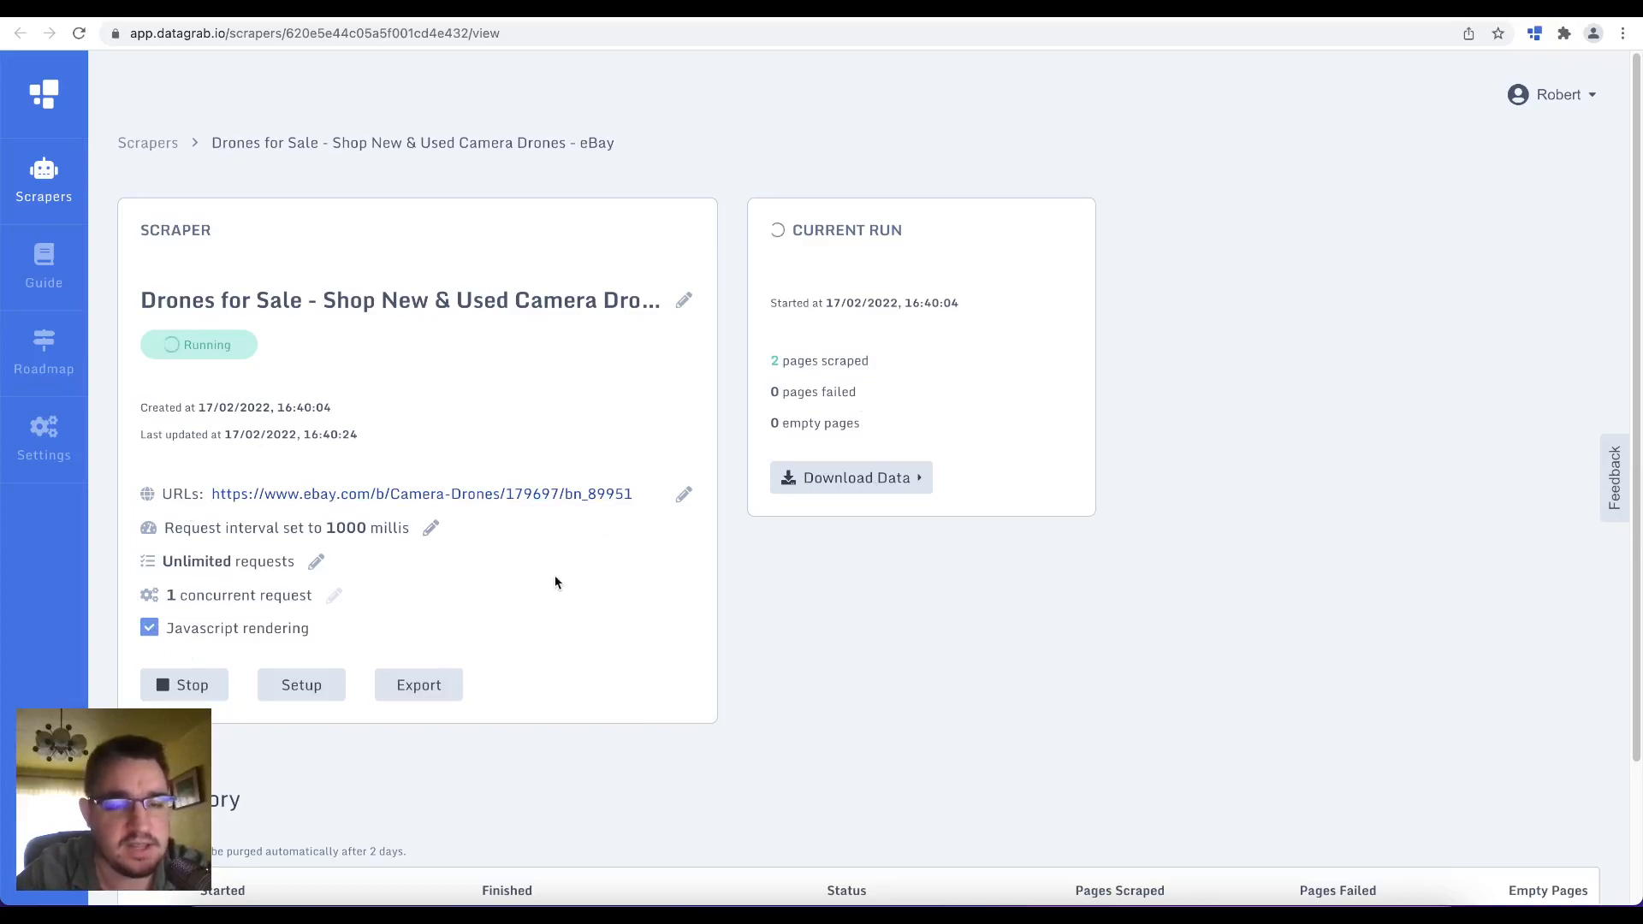
Step: Once the 3-page cloud run completes, bring up the CSV/JSON download options
{"action": "scroll", "scroll_direction": "down", "scroll_amount": 3}
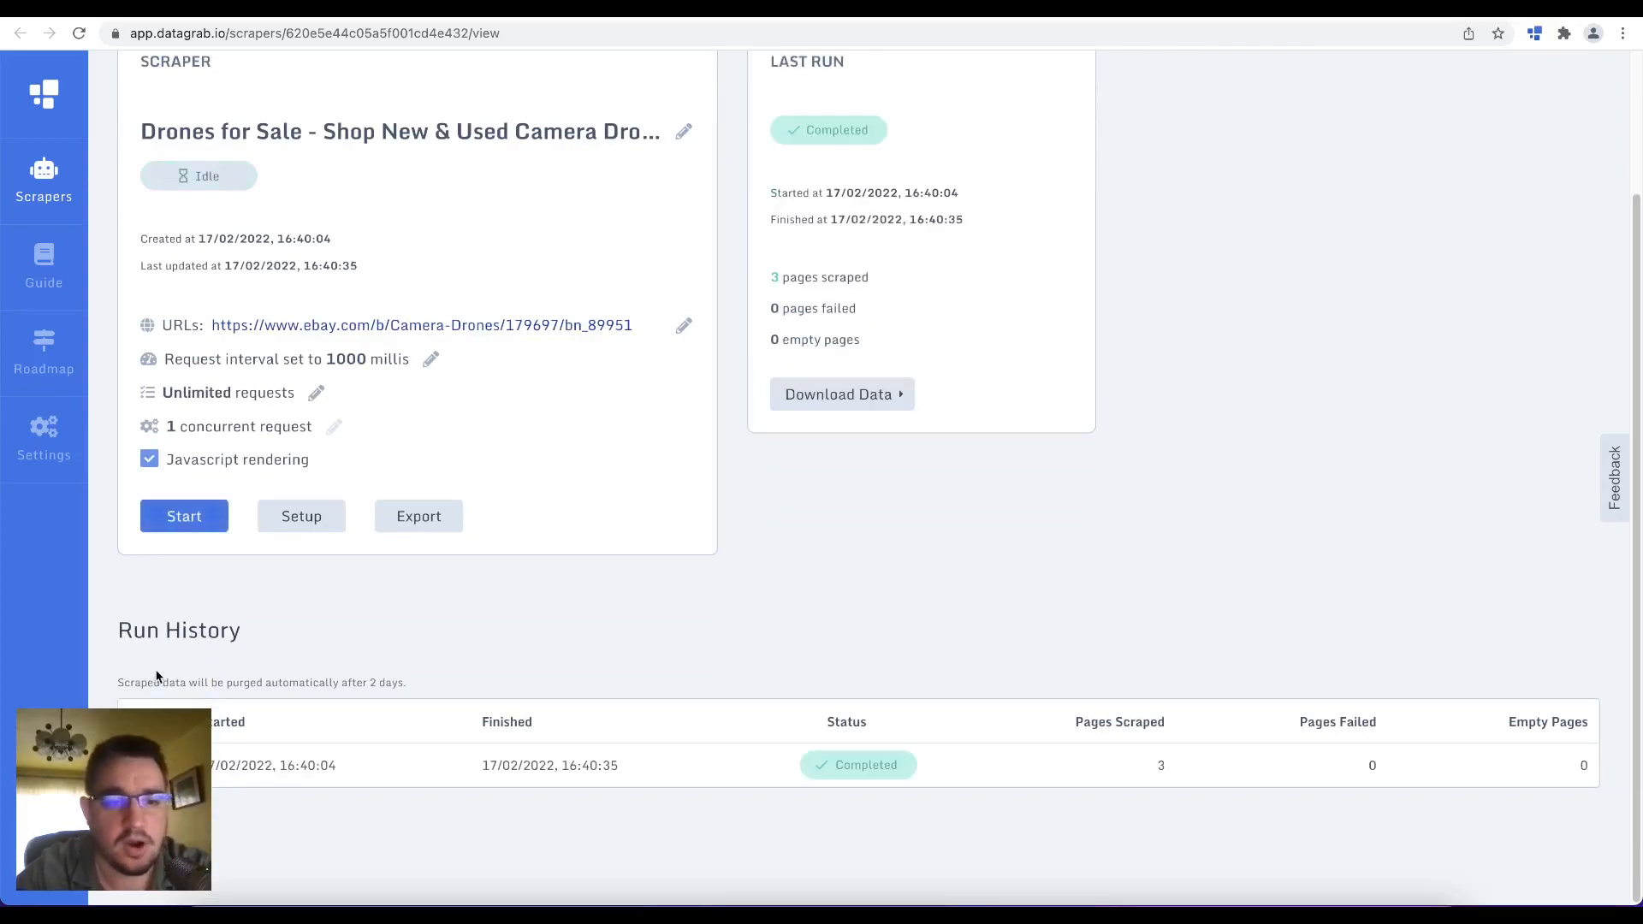
{"action": "mouse_move", "coordinate": [1337, 467]}
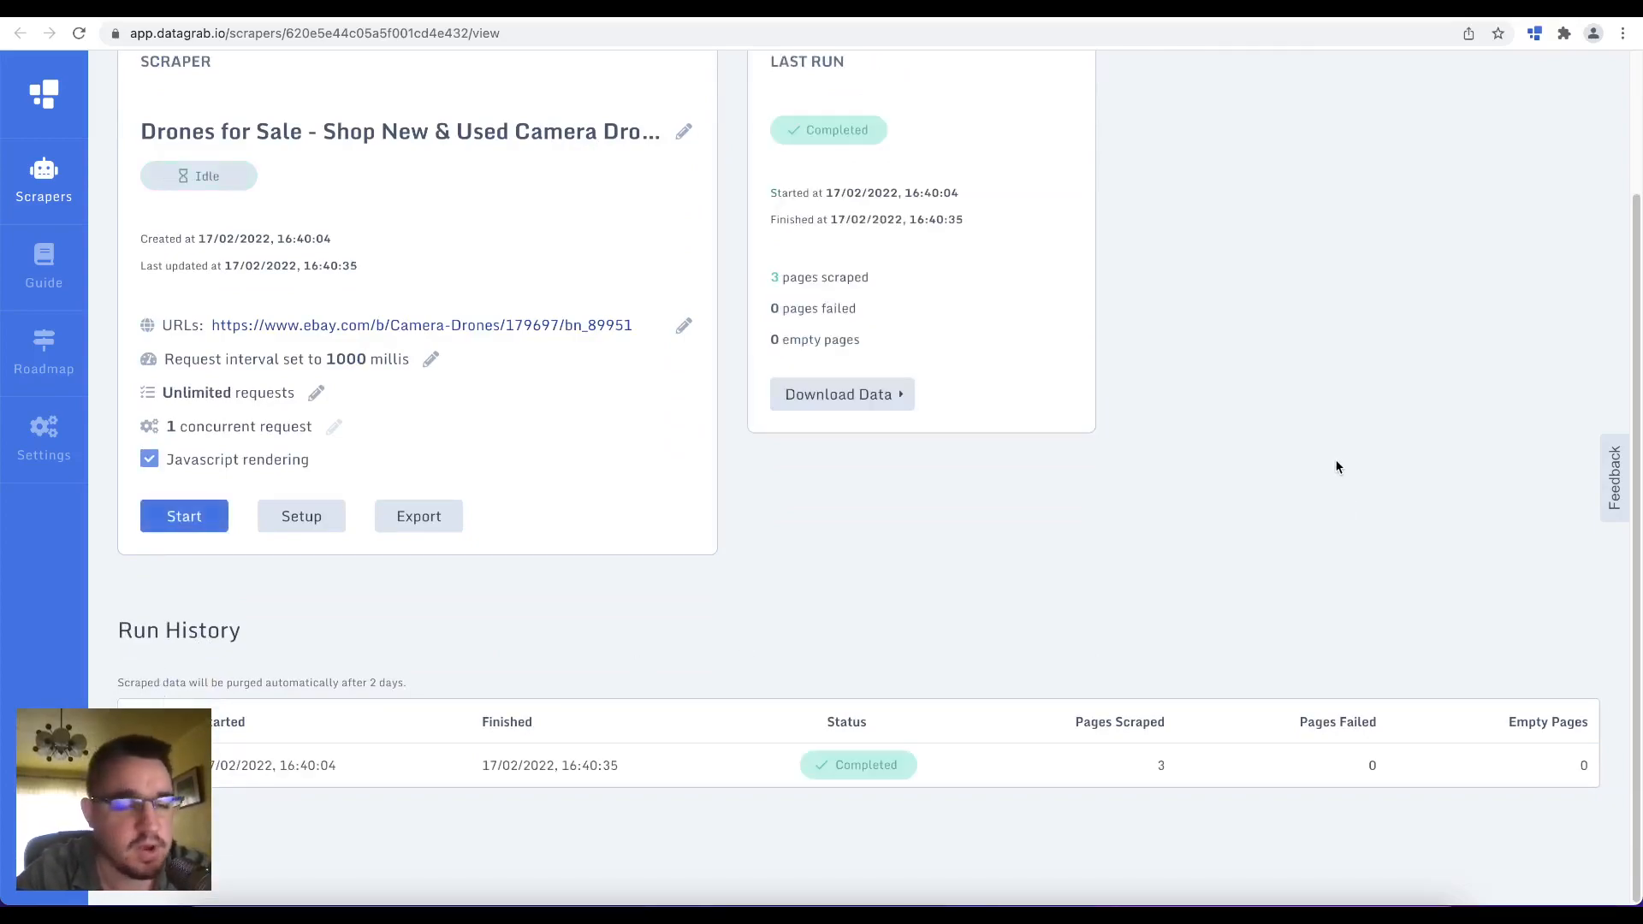
{"action": "mouse_move", "coordinate": [1149, 479]}
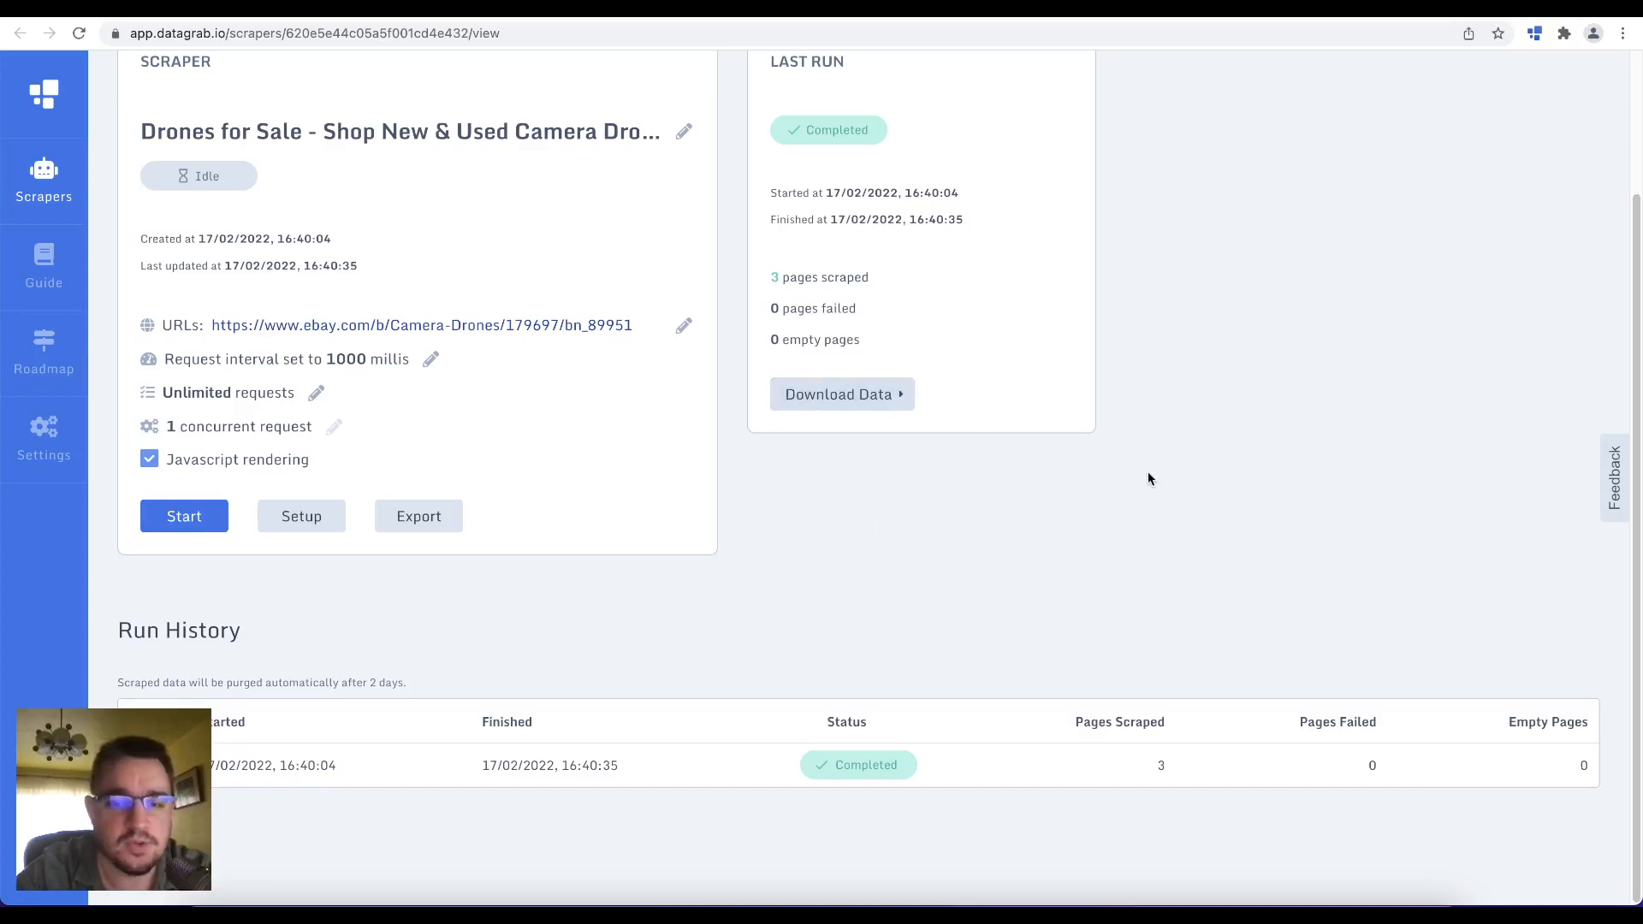
{"action": "left_click", "coordinate": [841, 393]}
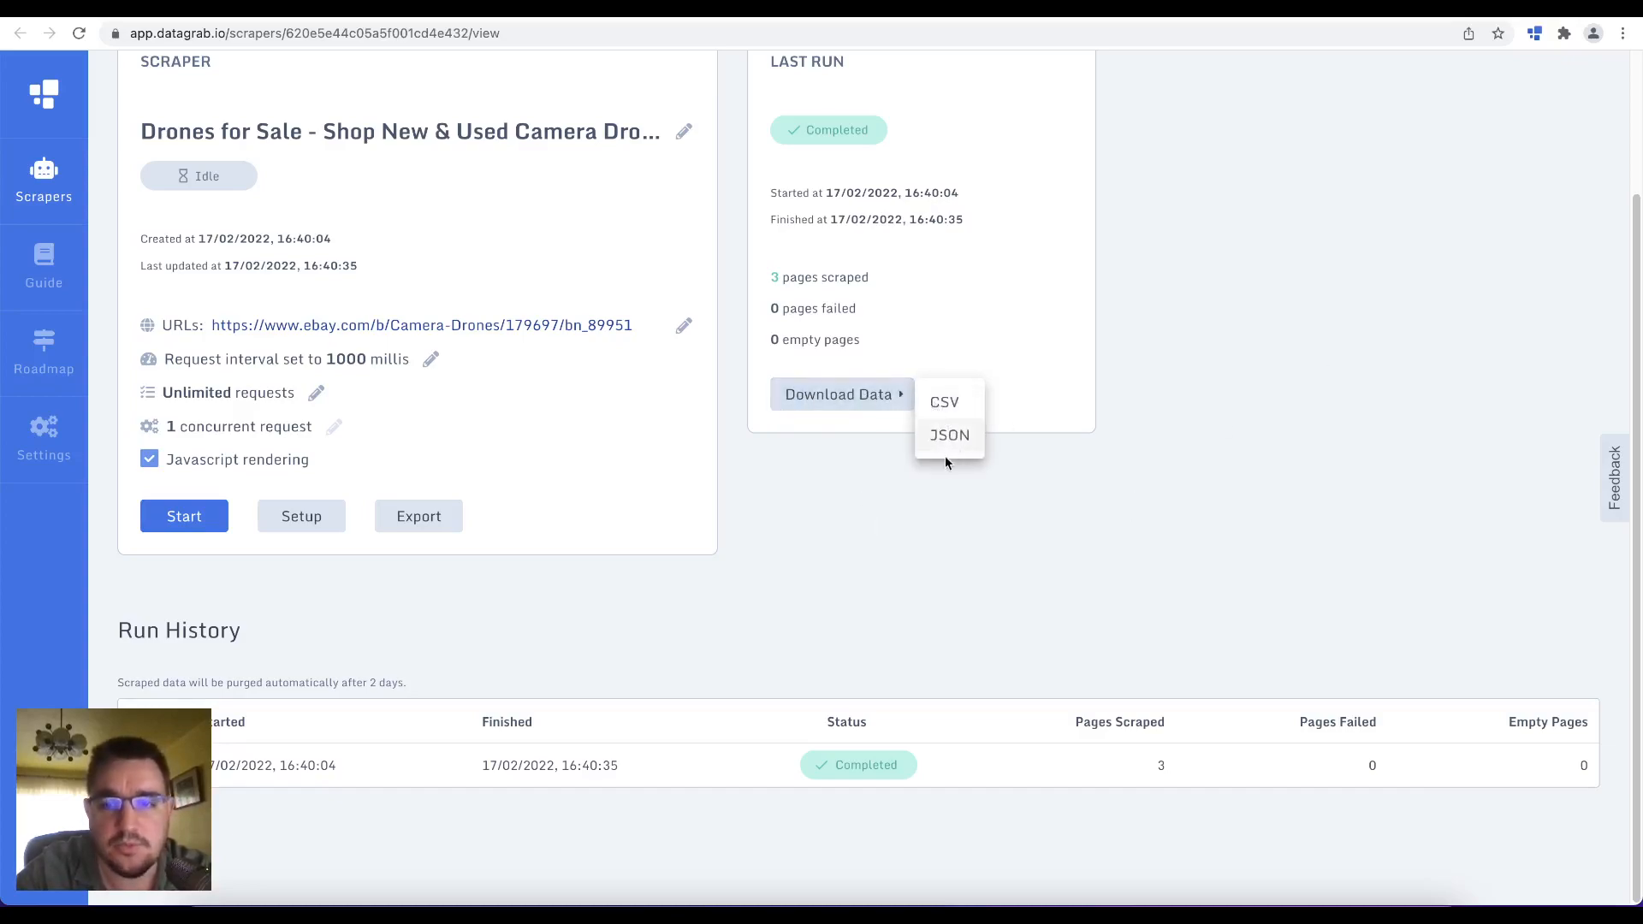